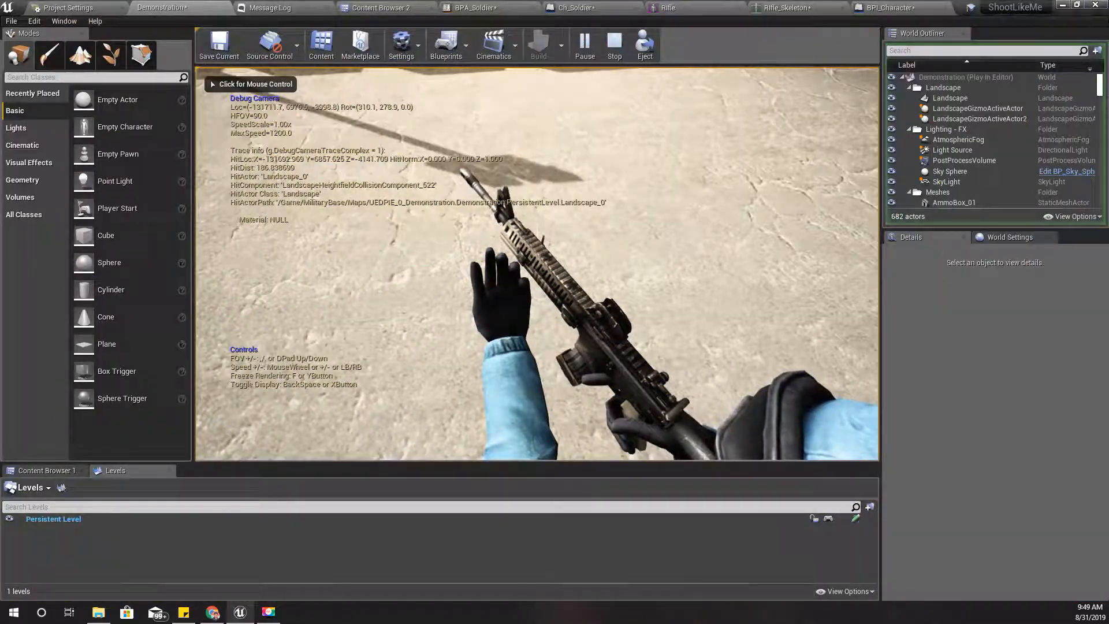
Step: Stop the running game preview to return to BPA_Soldier's Anim Graph
click(614, 44)
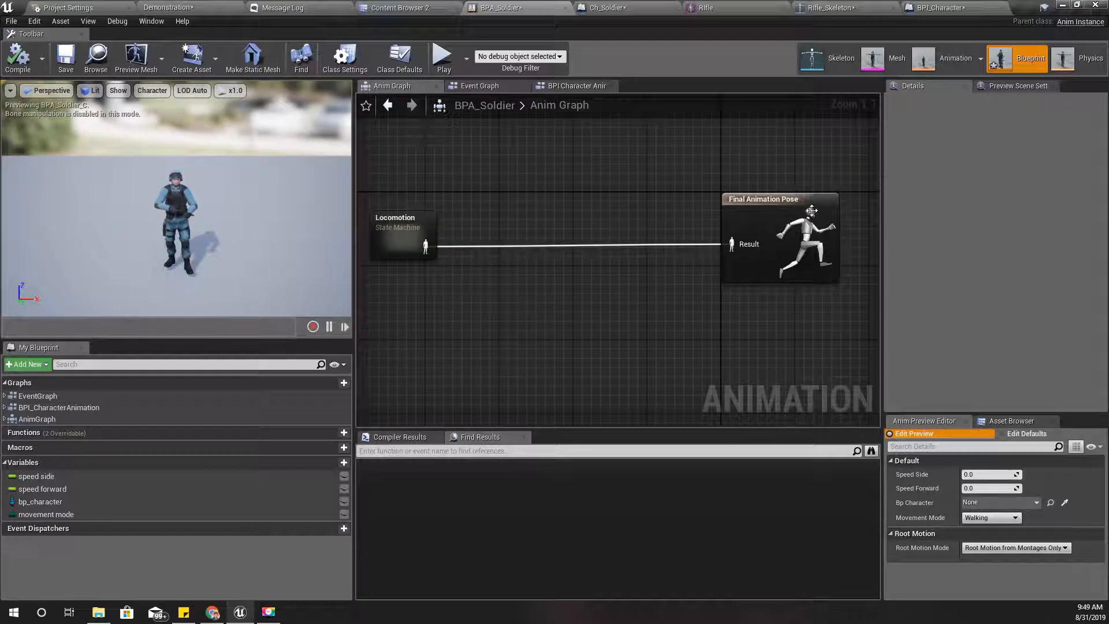
mouse_move(706, 7)
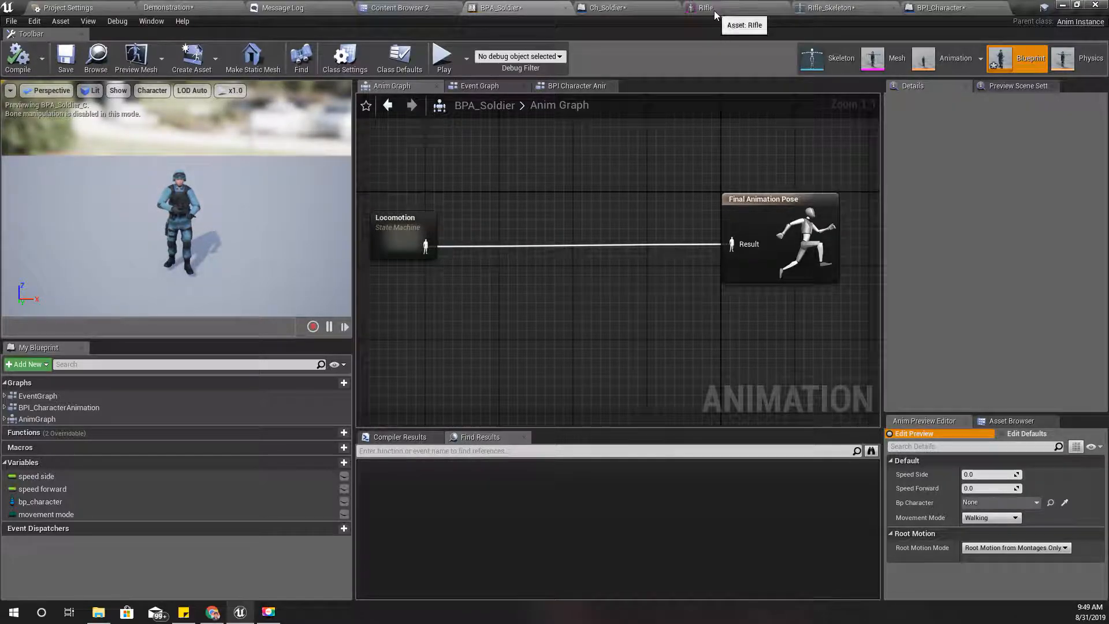
Step: In Rifle_Skeleton, add a socket on joint5 and drag it to the left-hand grip
click(705, 8)
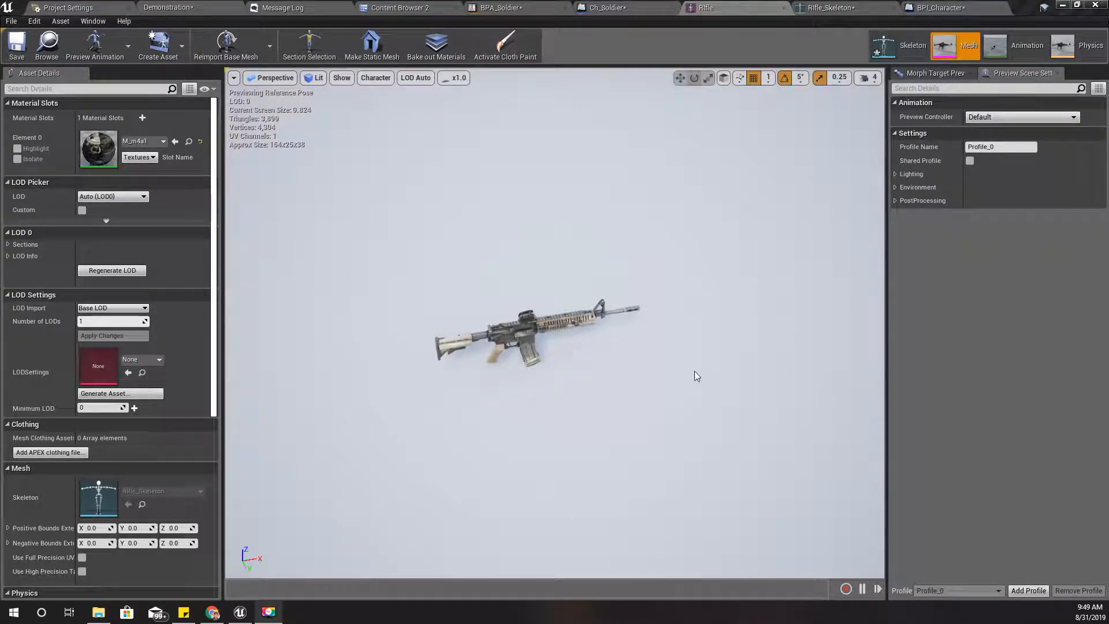
click(829, 8)
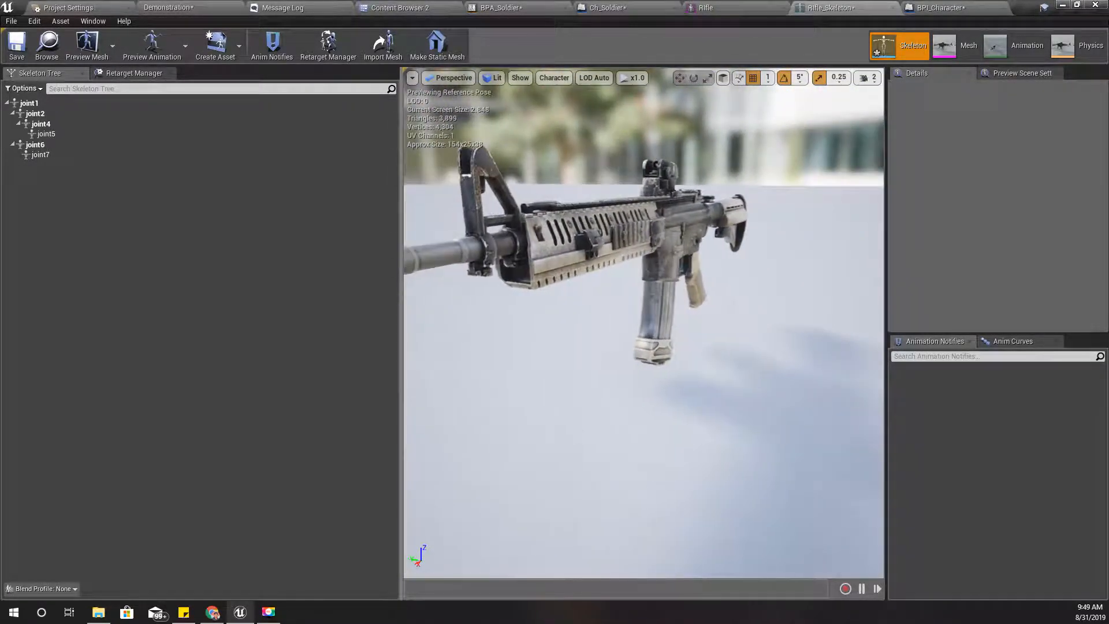
click(46, 133)
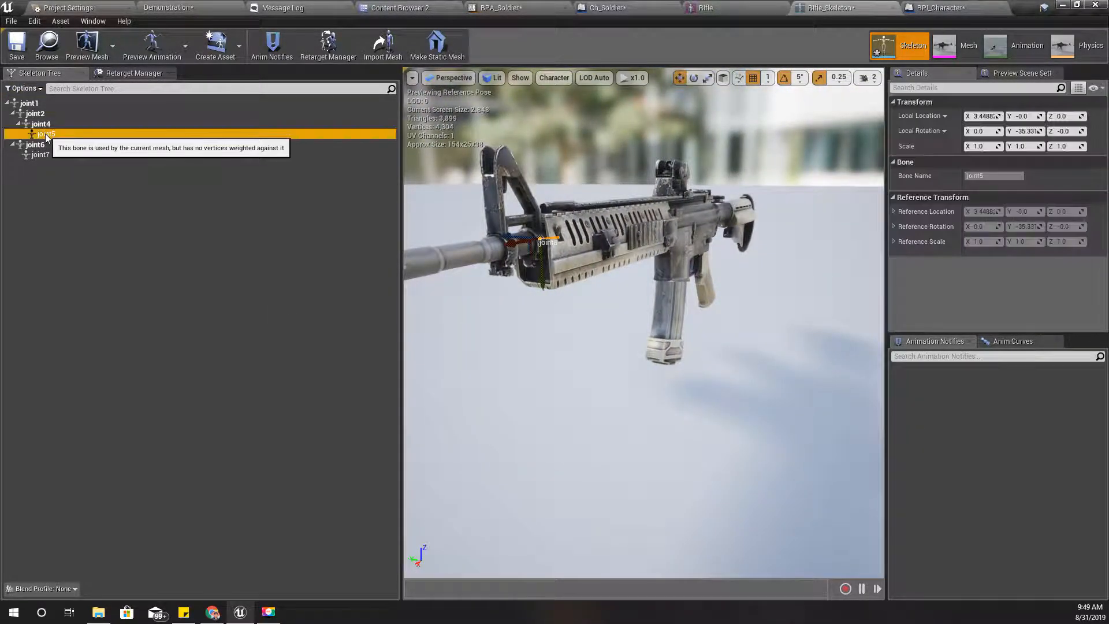
right_click(45, 135)
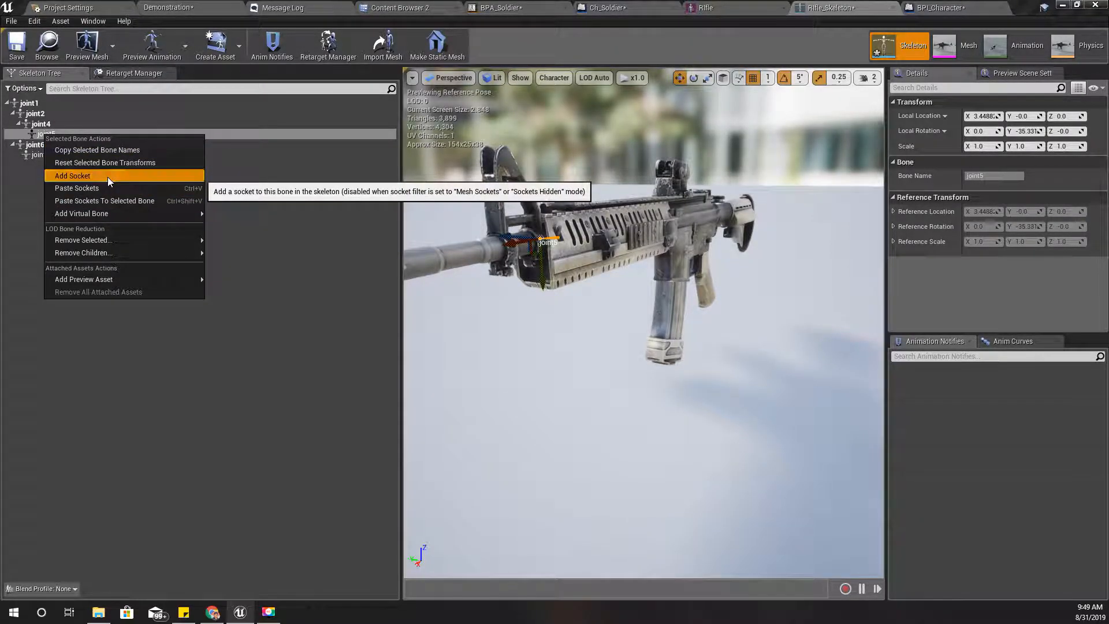
click(73, 176)
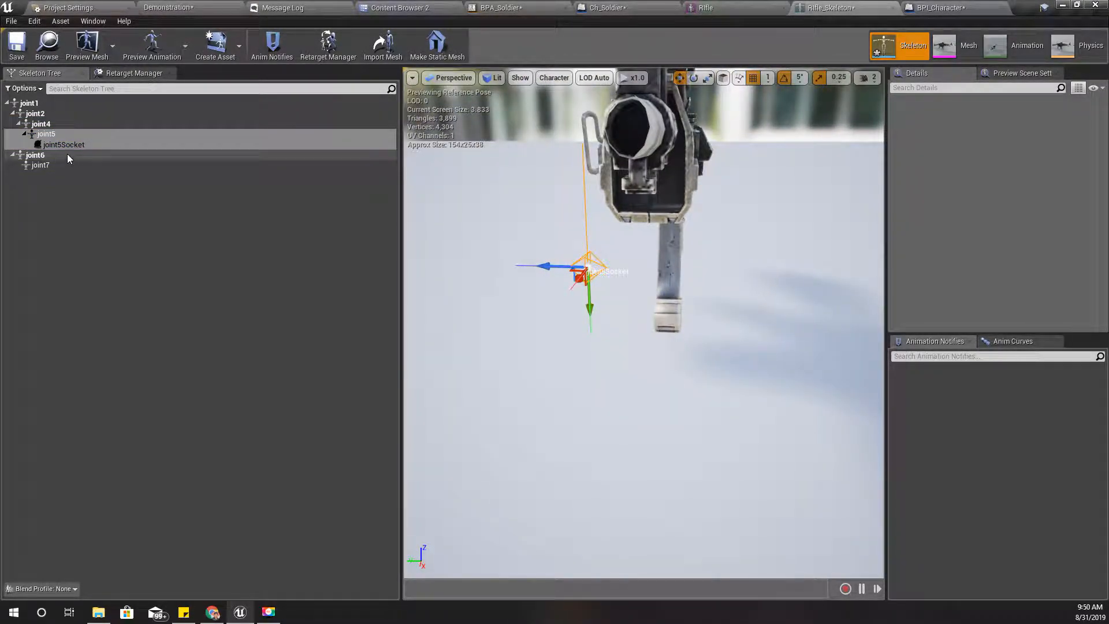
click(62, 145)
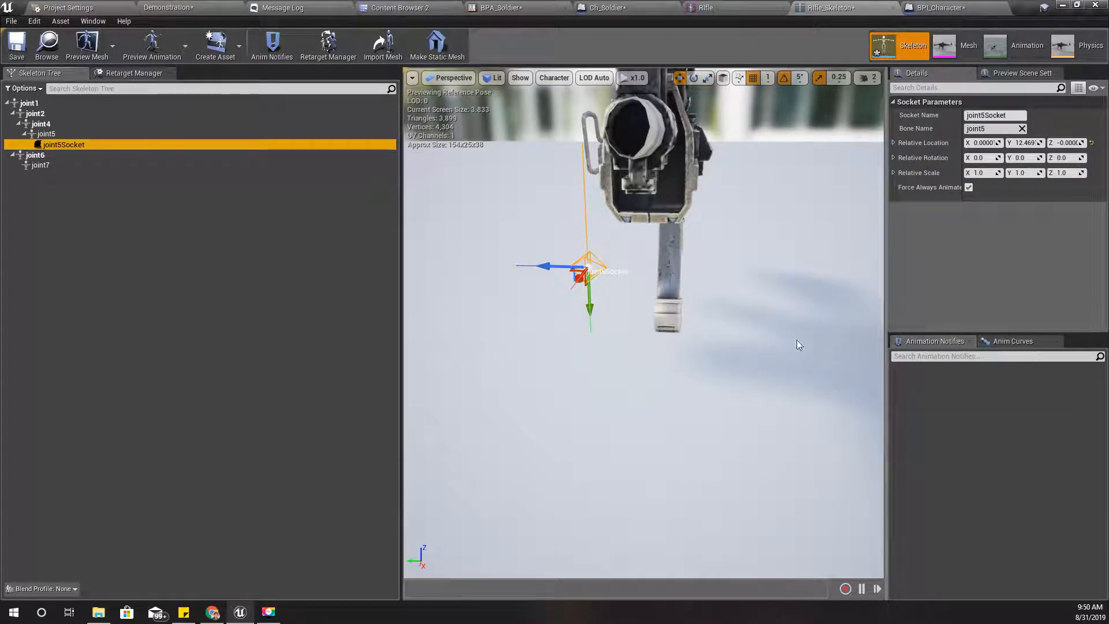
drag(590, 272, 743, 290)
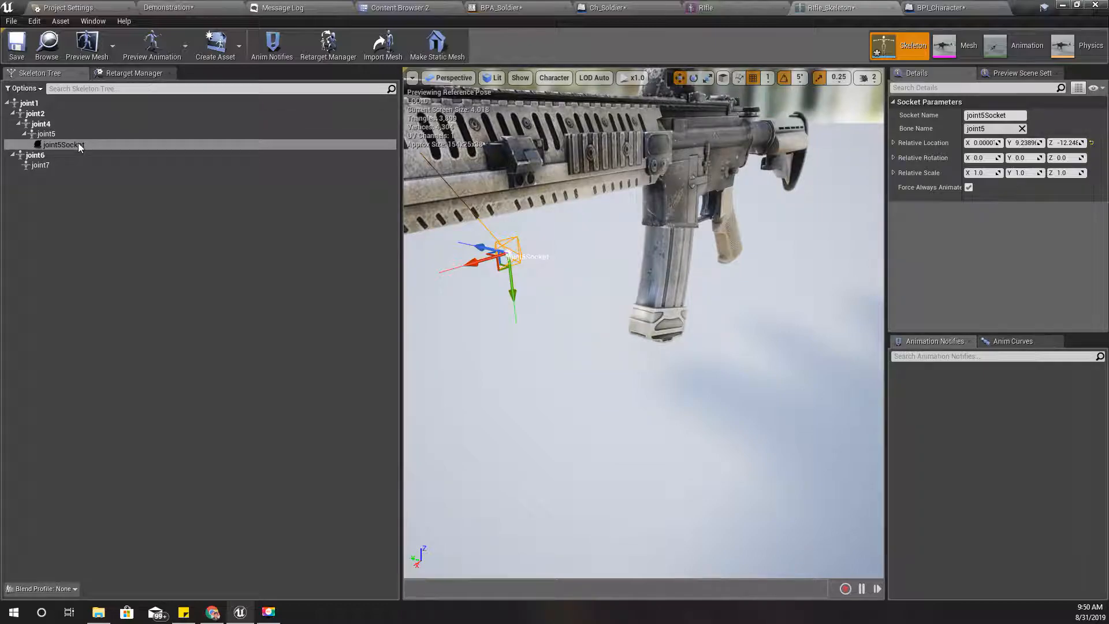
Step: Rename joint5Socket to LeftHandSocket and save all modified assets
double_click(63, 145)
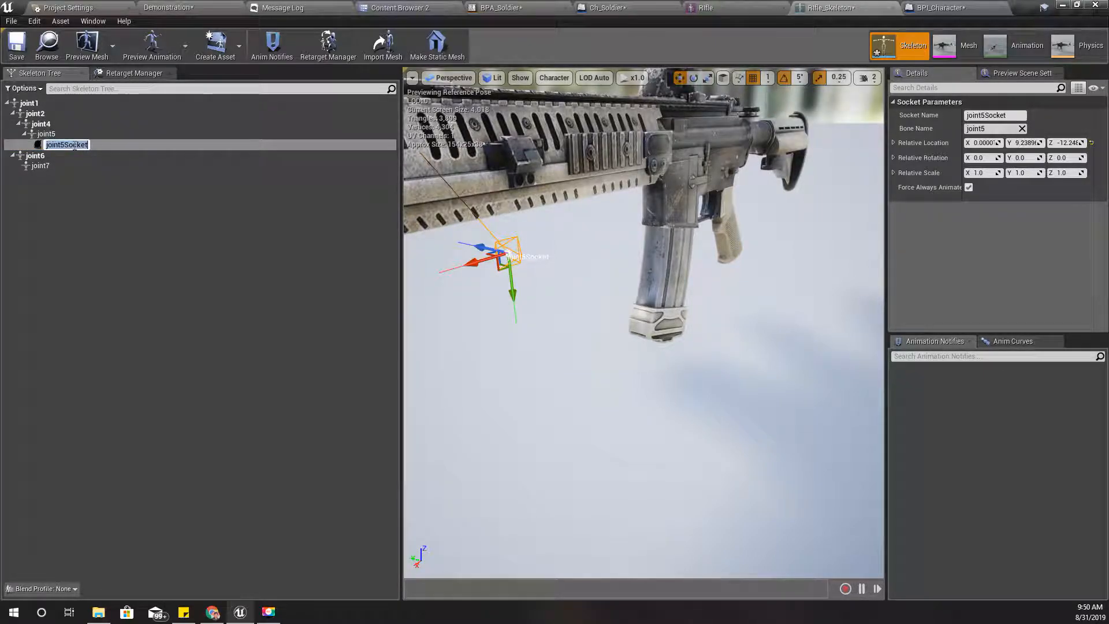
text(LeftHand)
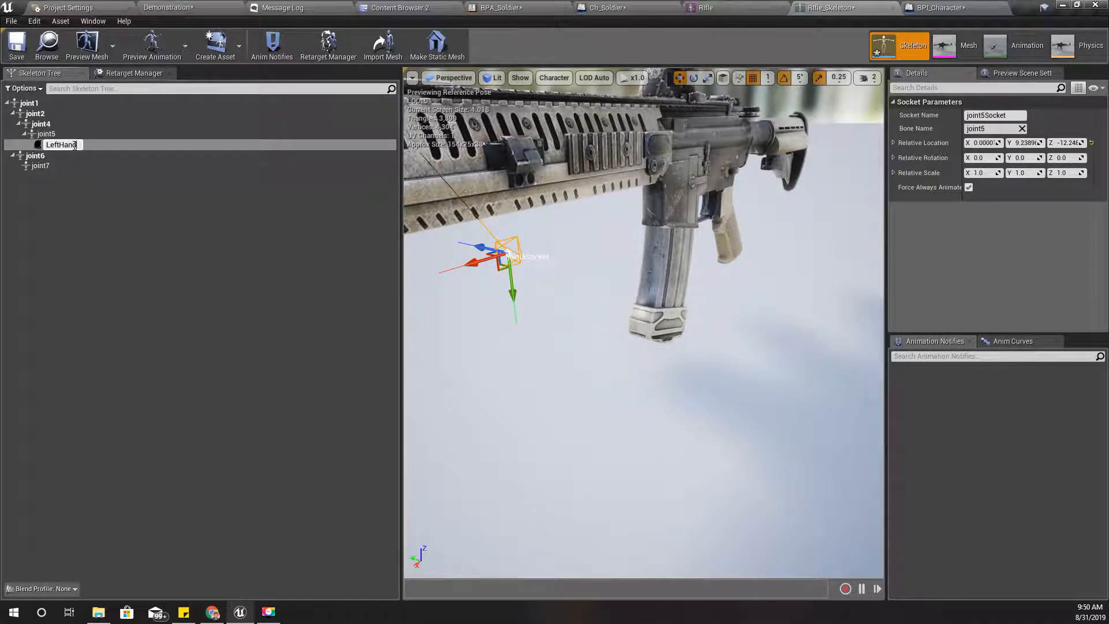
text(P)
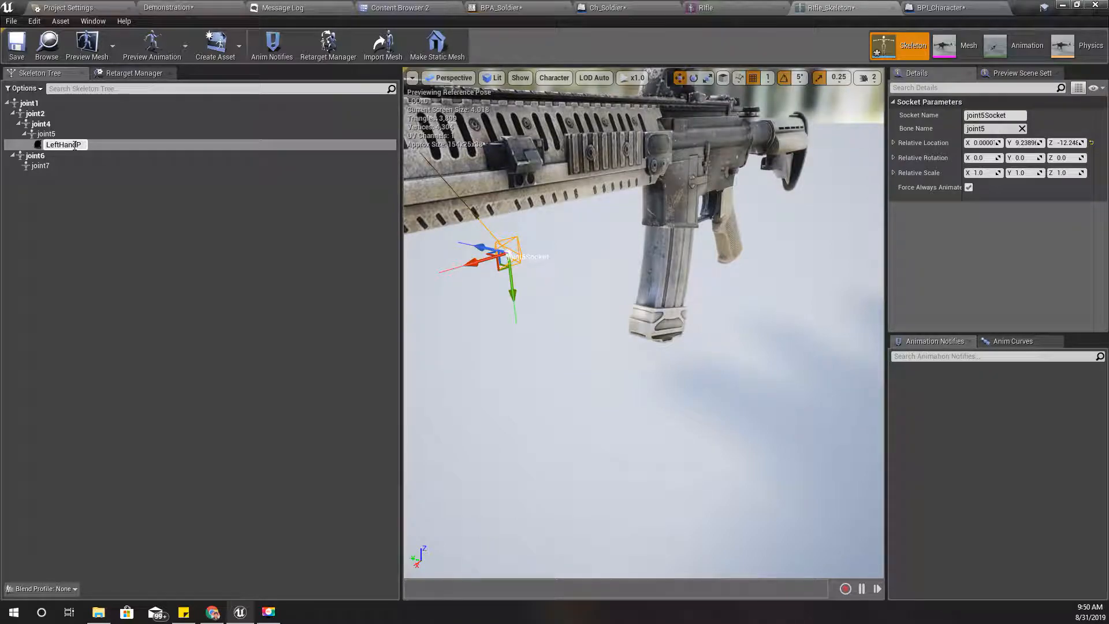
text(Socket)
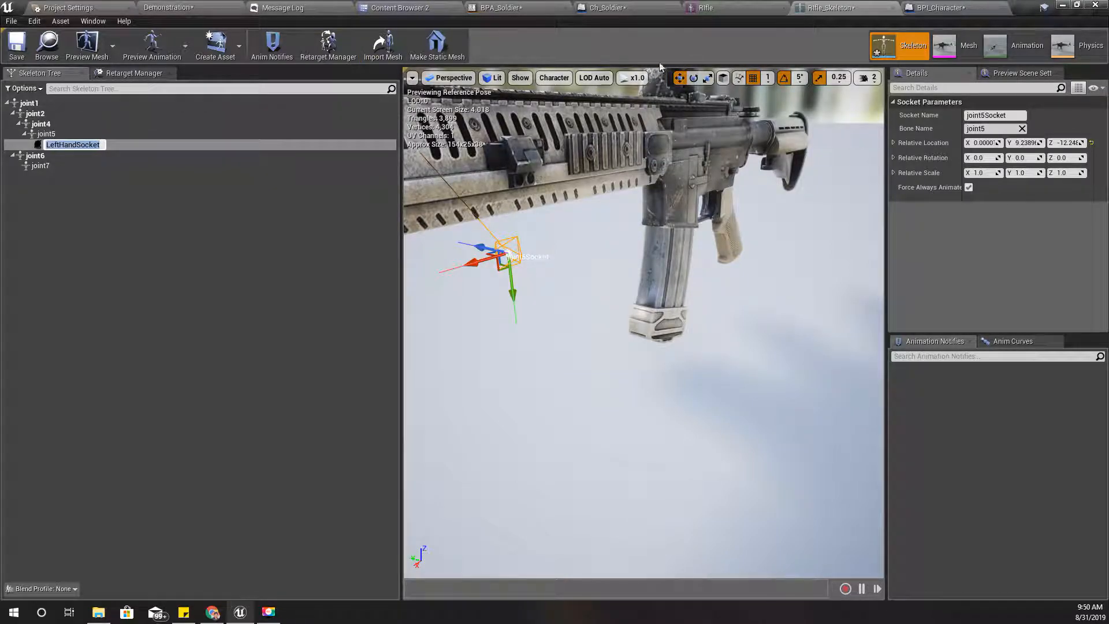
click(71, 145)
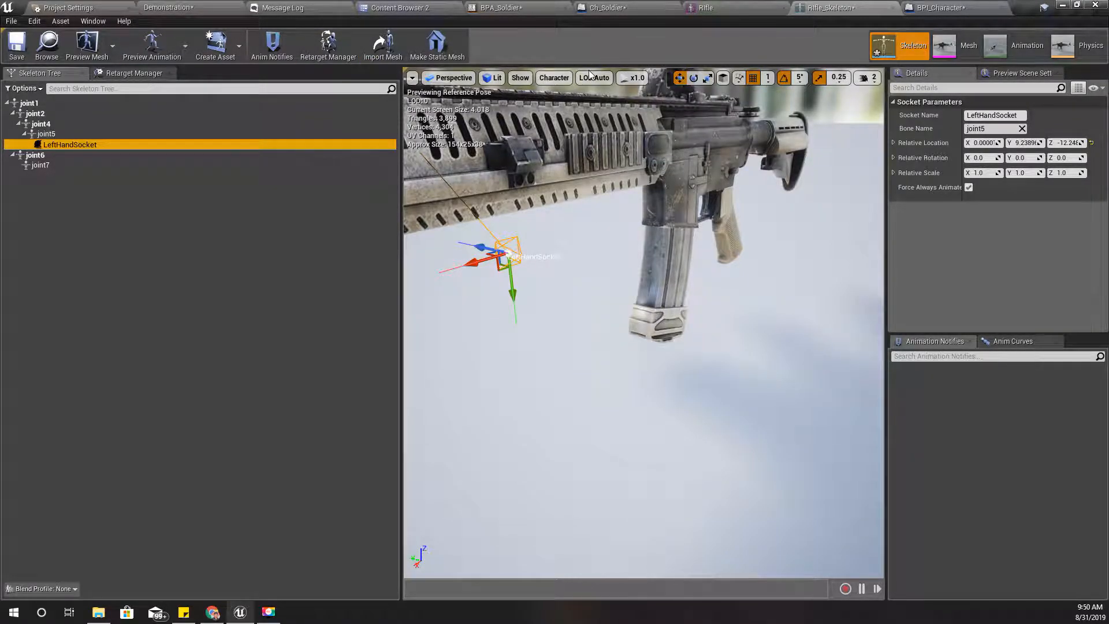
click(16, 44)
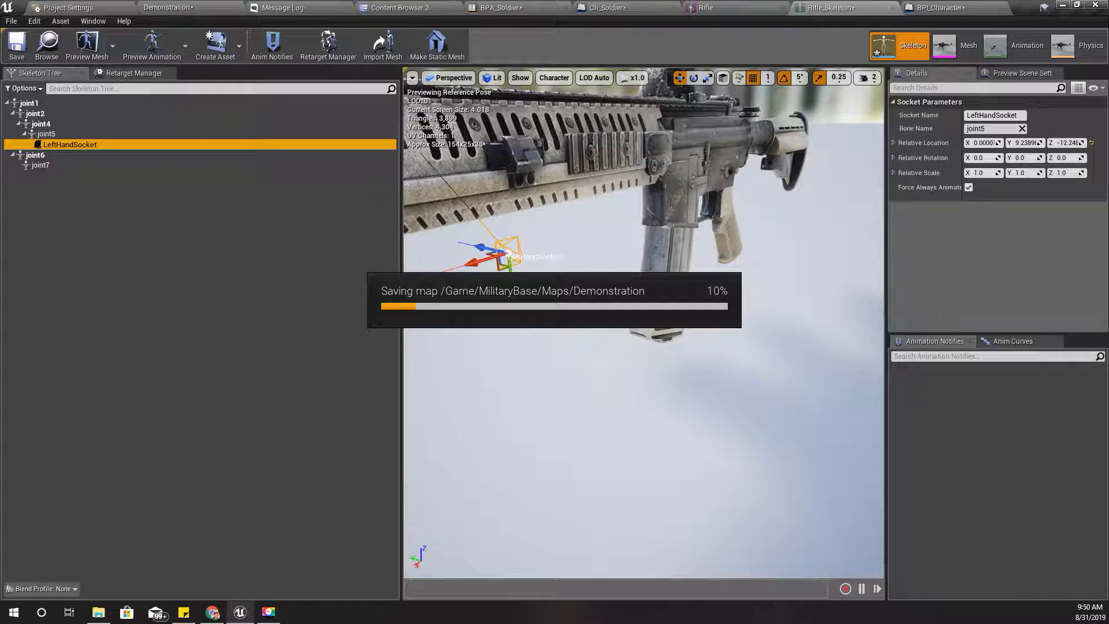
mouse_move(605, 8)
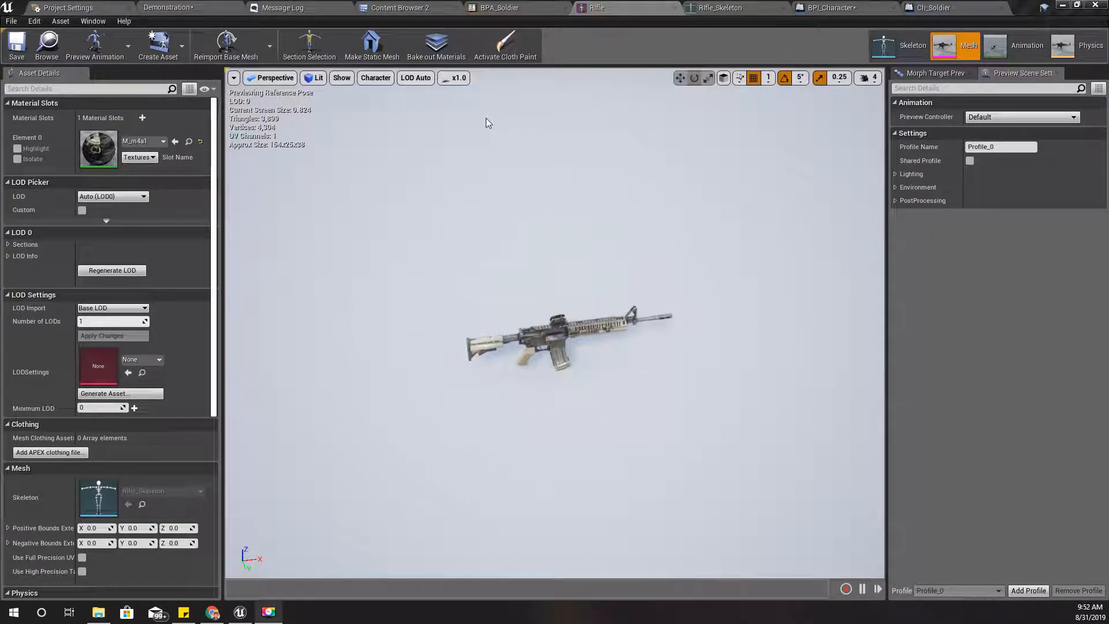
mouse_move(933, 8)
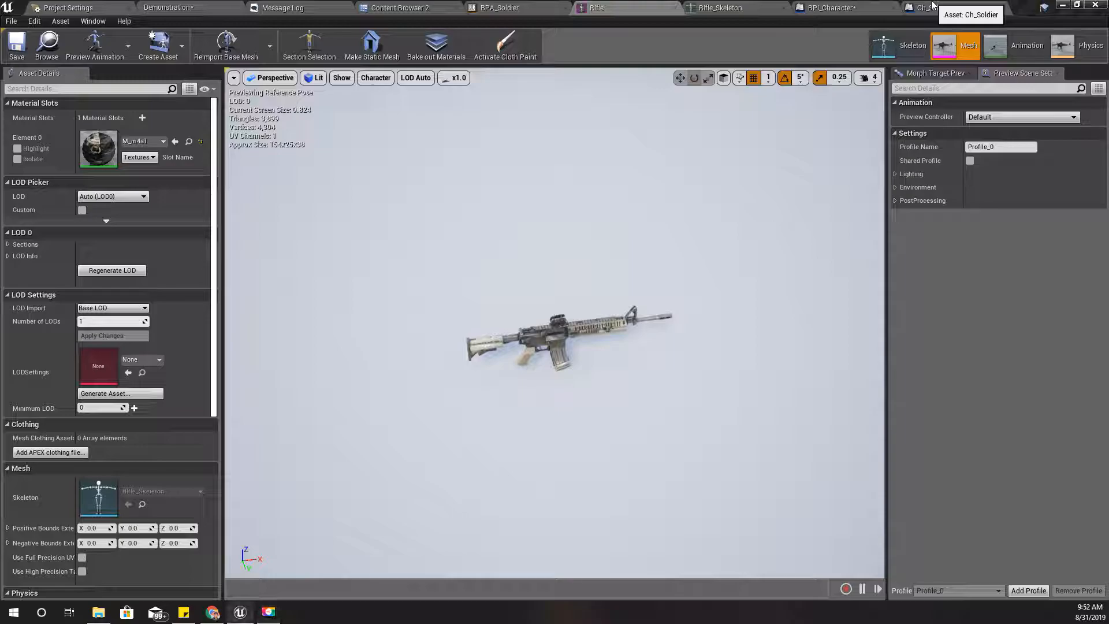
Step: Switch to the Ch_Soldier blueprint tab showing the Movement Mode graph
click(927, 7)
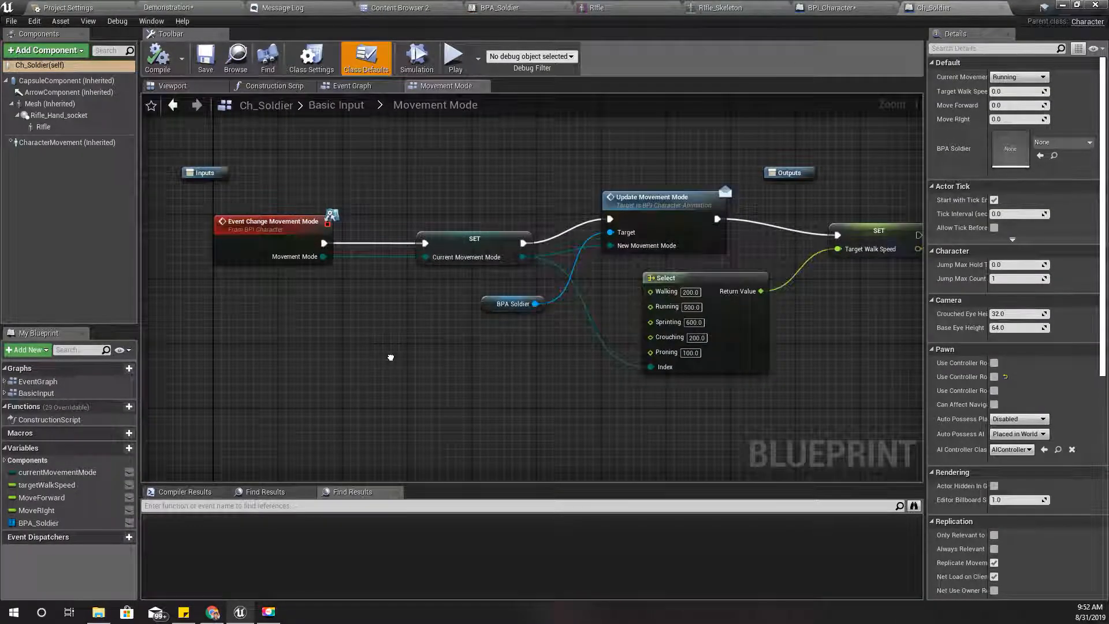
click(495, 7)
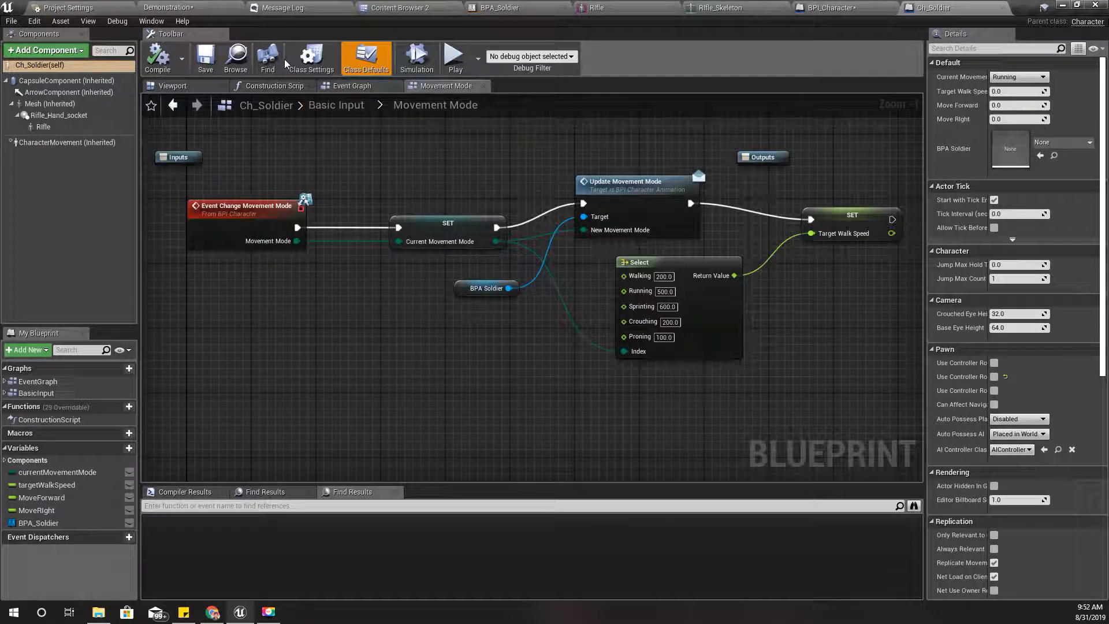
Step: Check Ch_Soldier's implemented interfaces and add a GetWeaponSocket function to BPI_Character
click(312, 57)
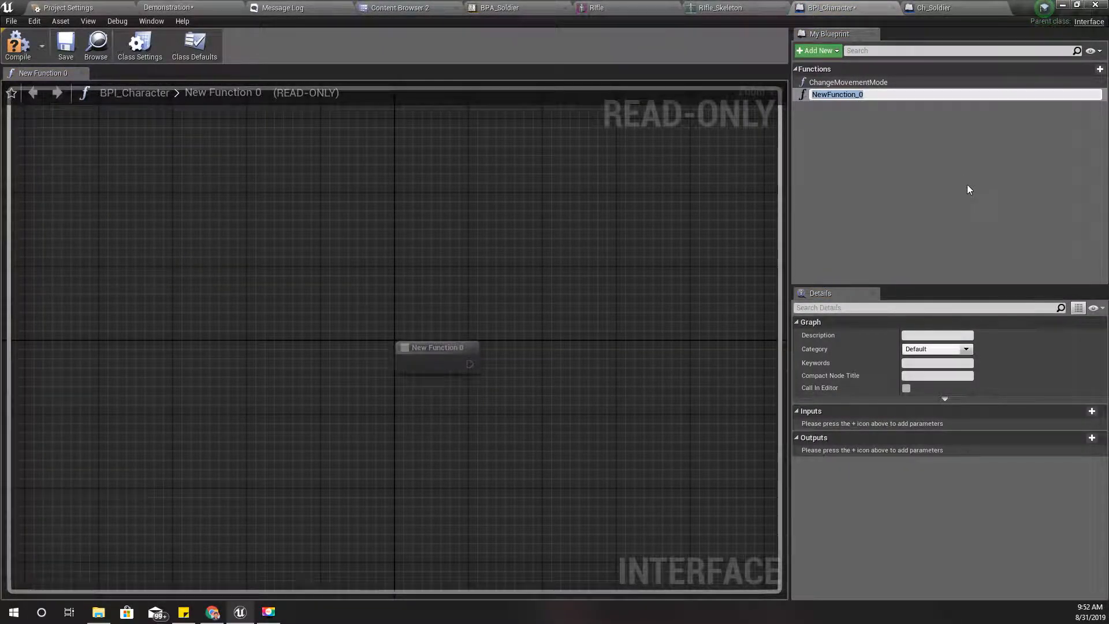
text(GetWeaponSocket)
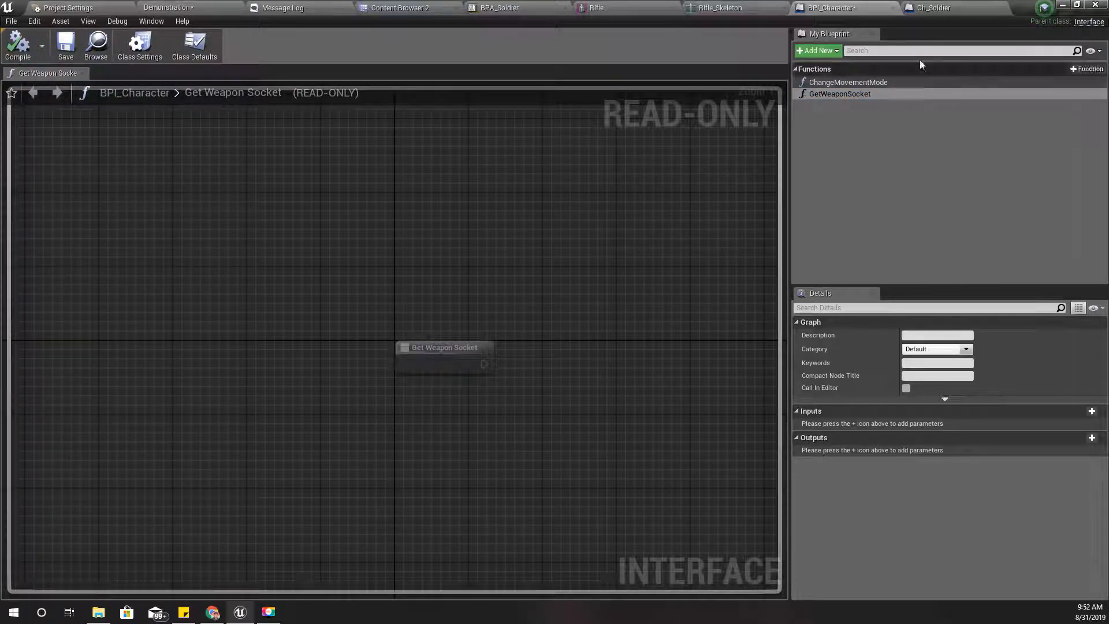
click(934, 8)
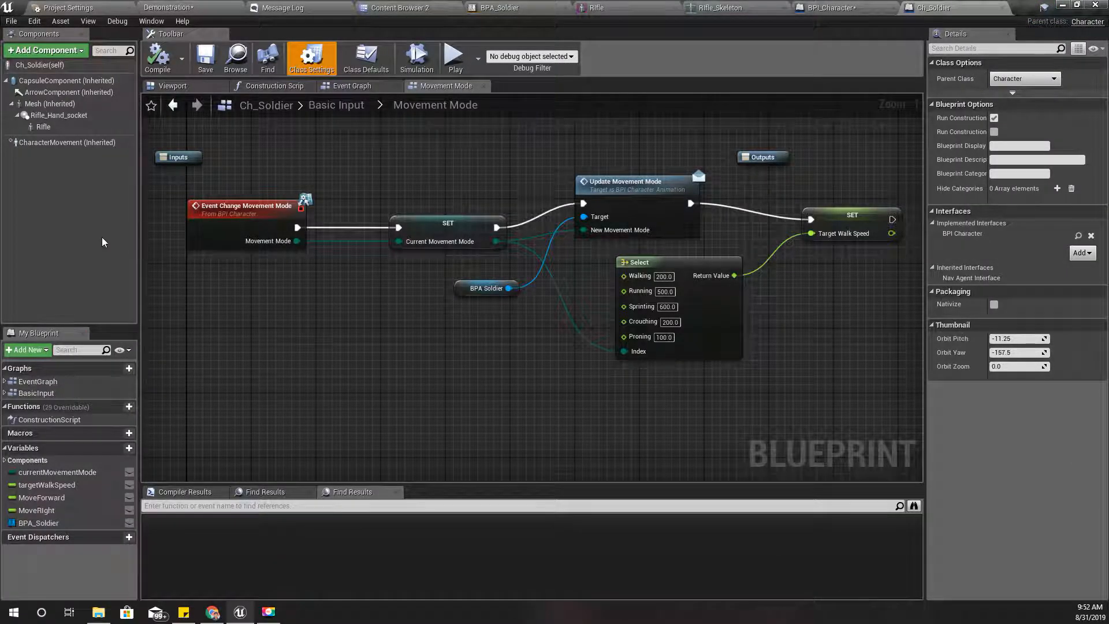
click(157, 58)
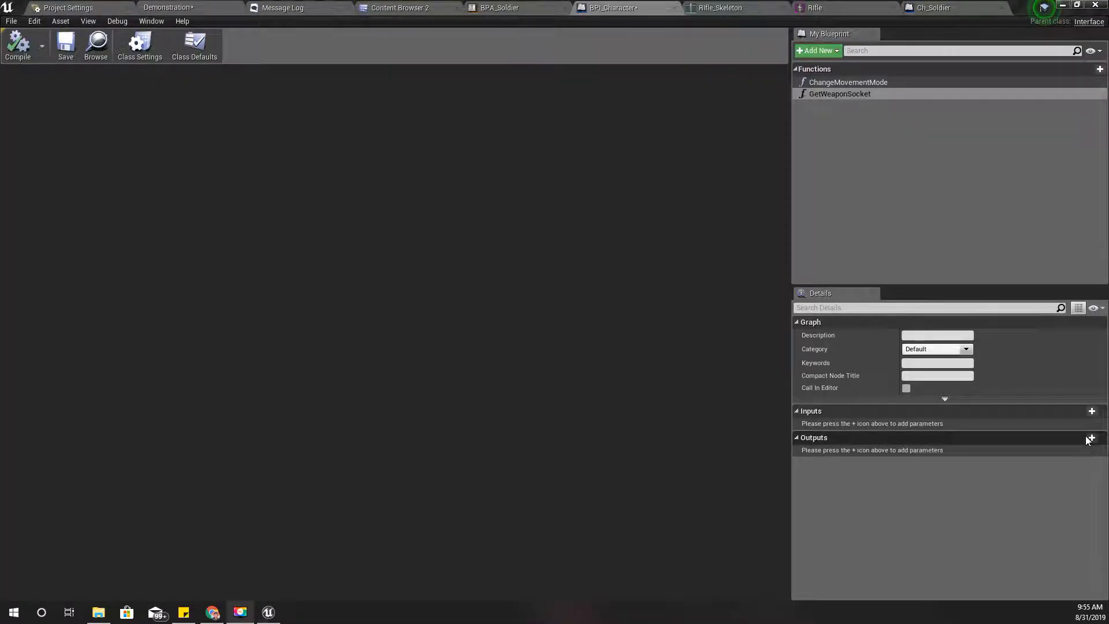
Step: Add an input and a Transform output to GetWeaponSocket
click(1092, 438)
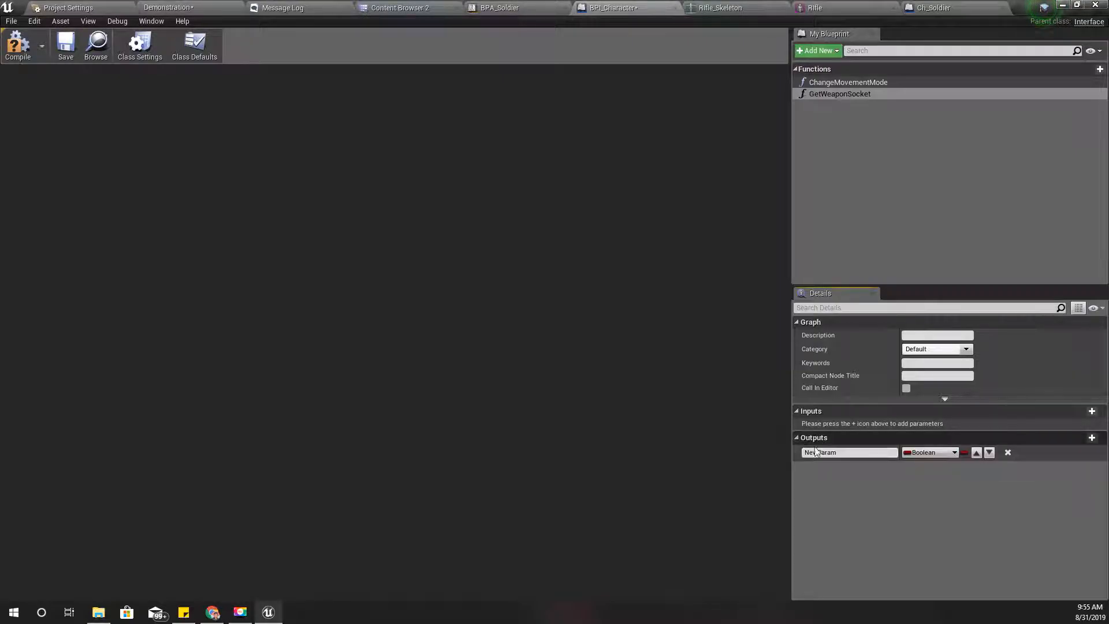
click(1092, 410)
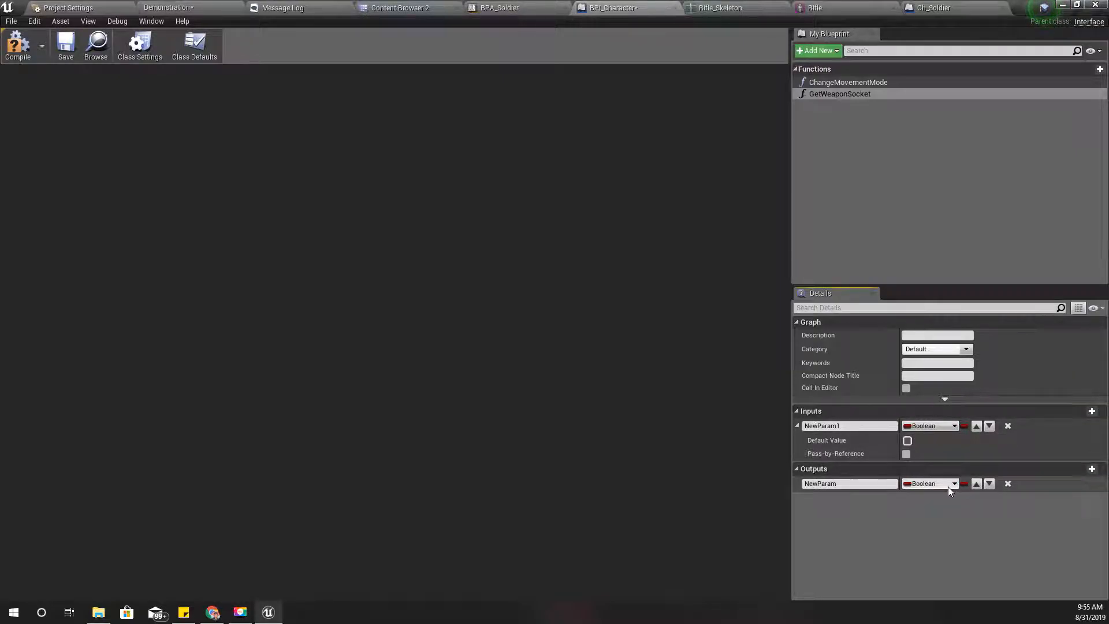
click(930, 483)
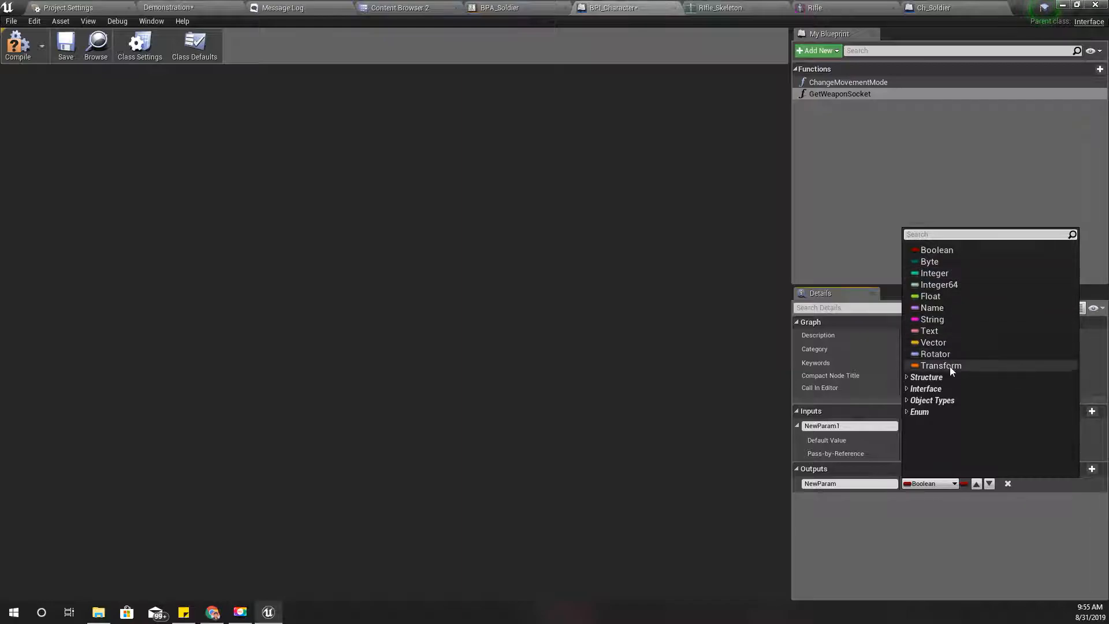
click(940, 366)
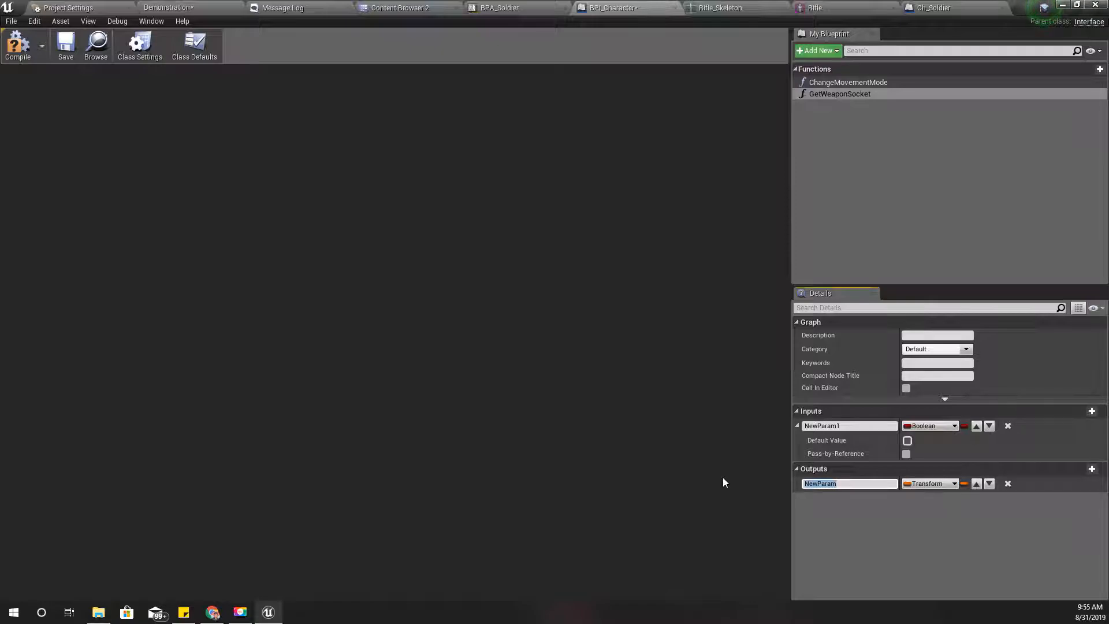
text(socket transfor)
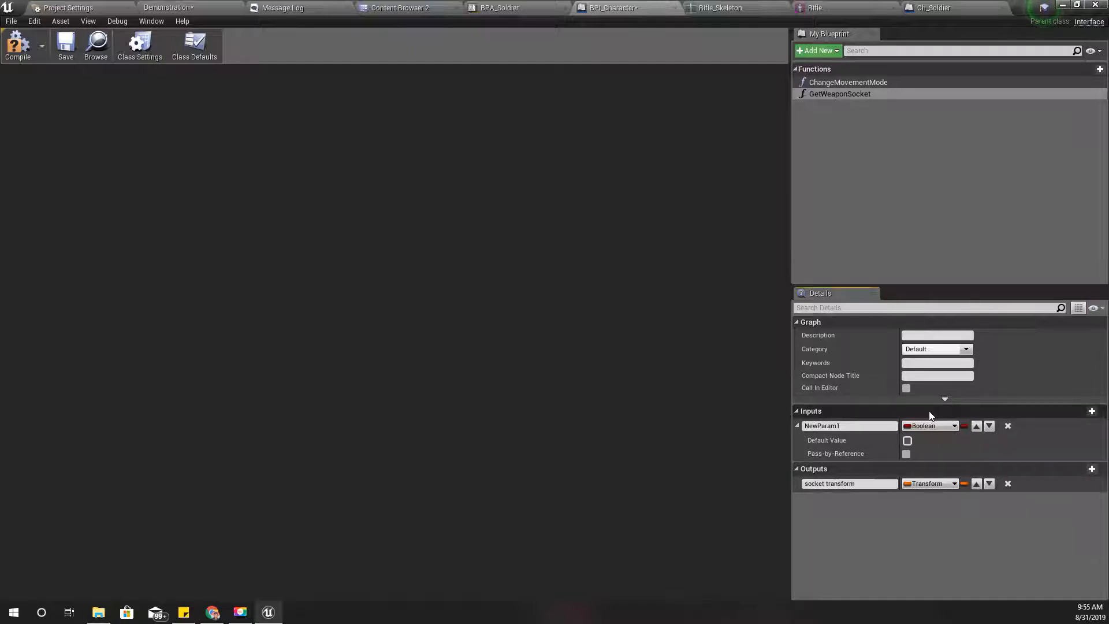
Step: Name GetWeaponSocket's input parameter 'socket name' and return to Ch_Soldier
click(931, 425)
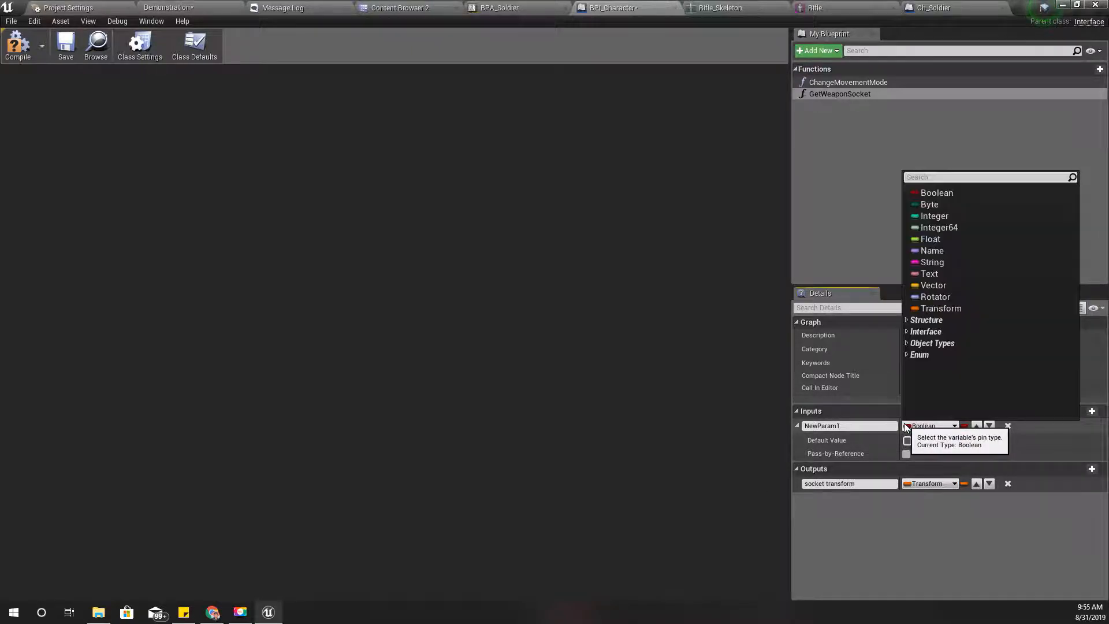
click(932, 250)
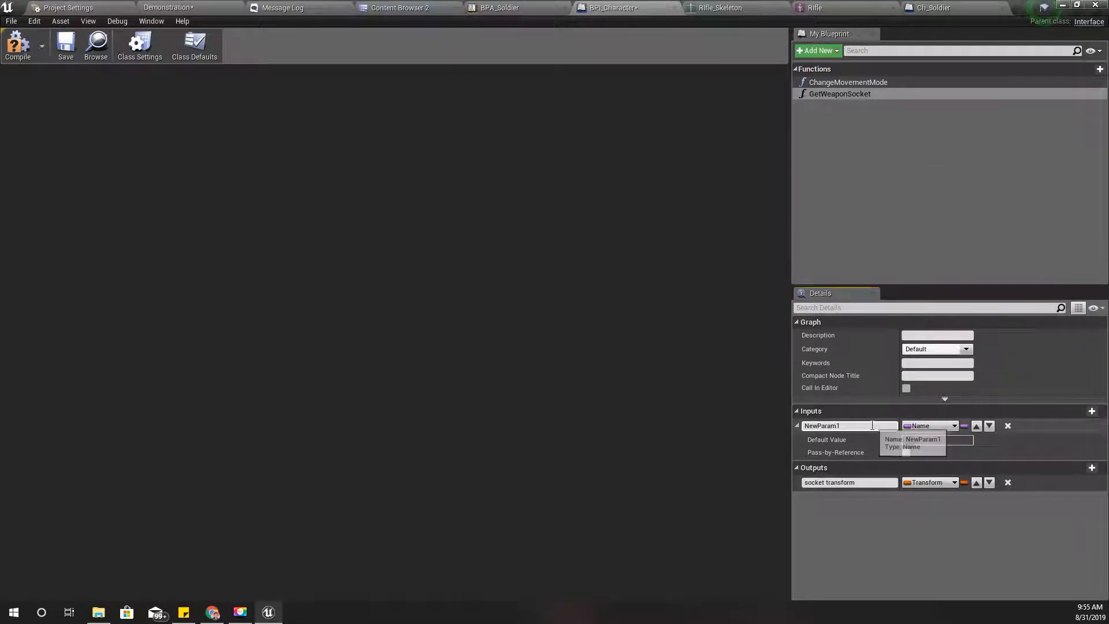
text(socket name)
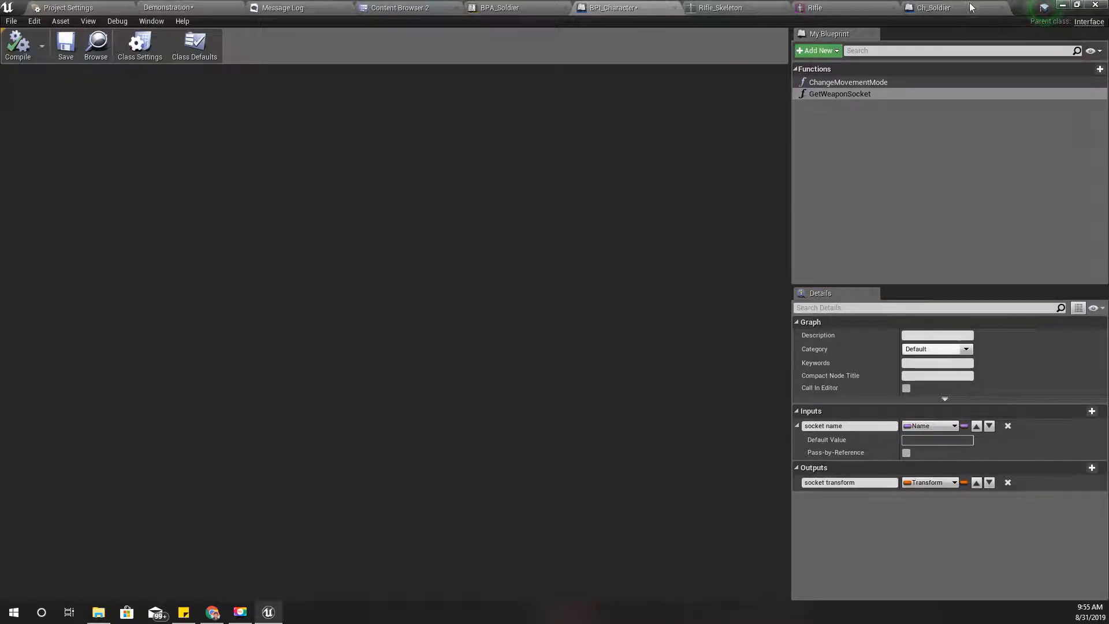
click(930, 8)
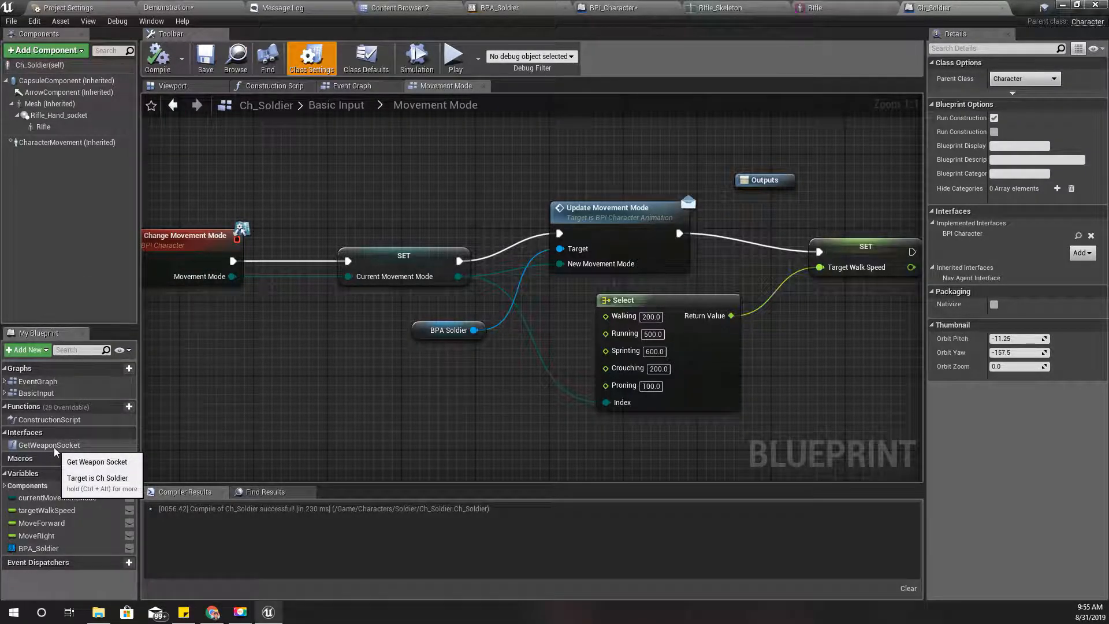
Step: Implement GetWeaponSocket with the Rifle's Get Socket Transform node, wired to the return
click(48, 444)
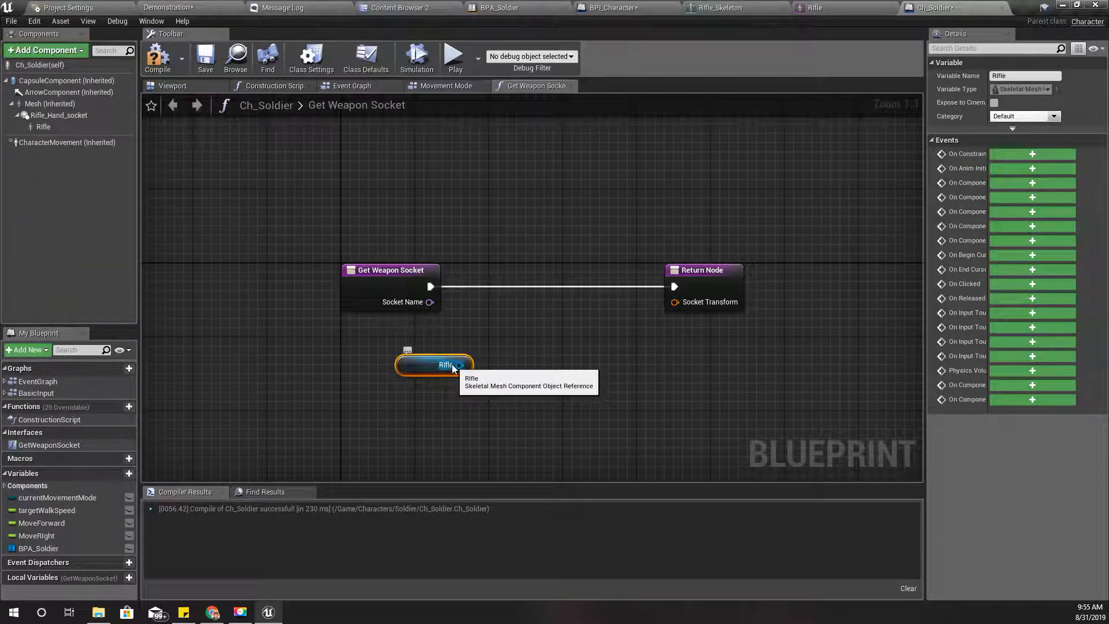
drag(460, 365, 500, 347)
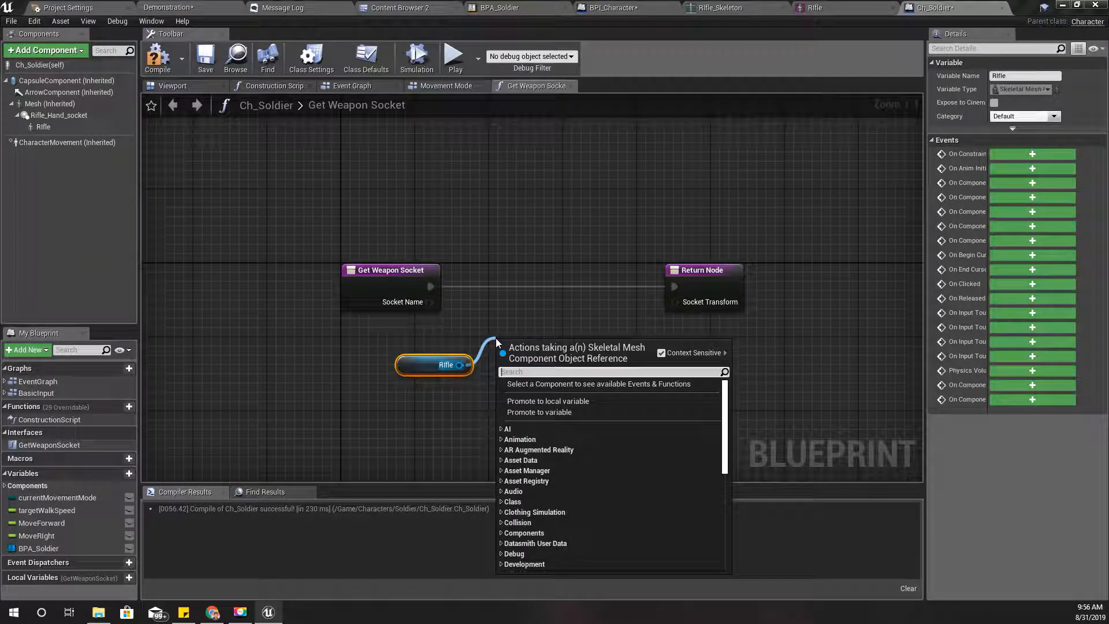
text(get socket)
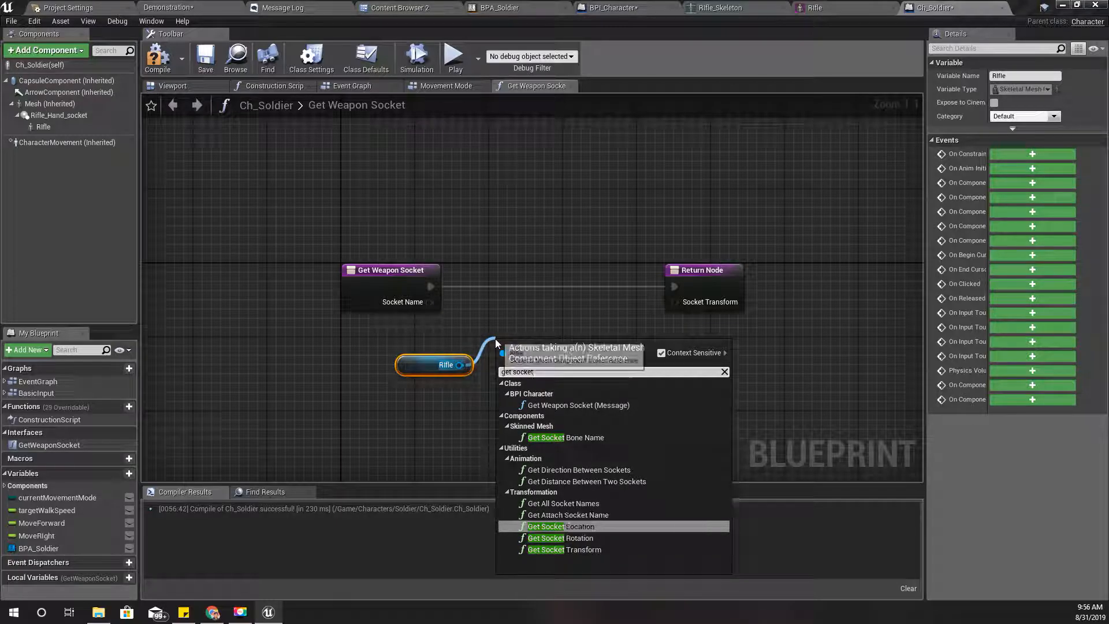
click(564, 550)
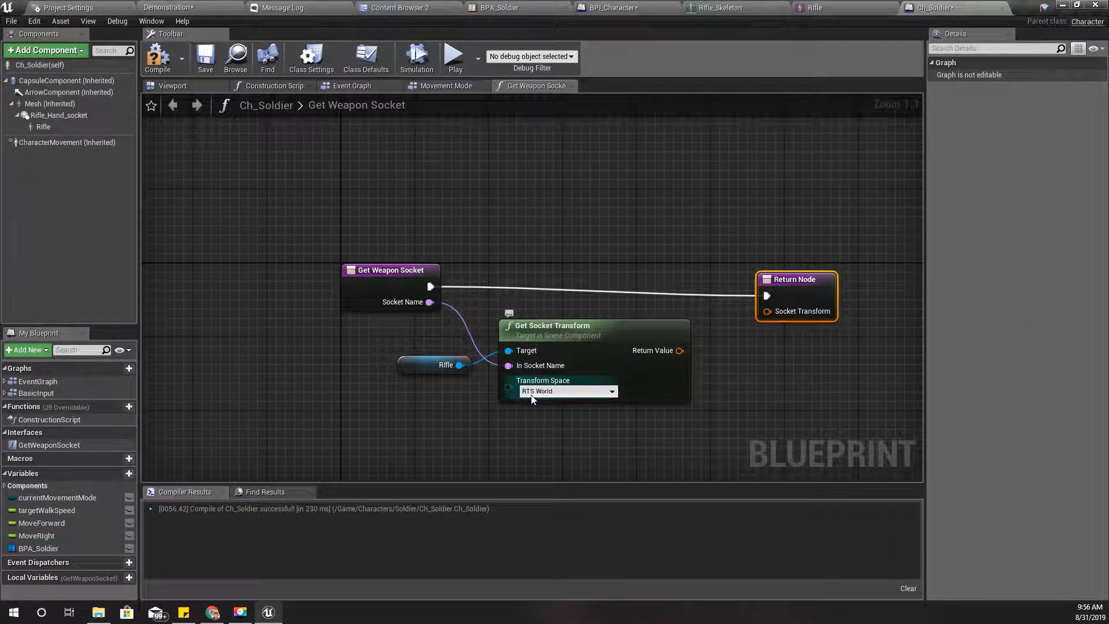
drag(679, 351, 760, 311)
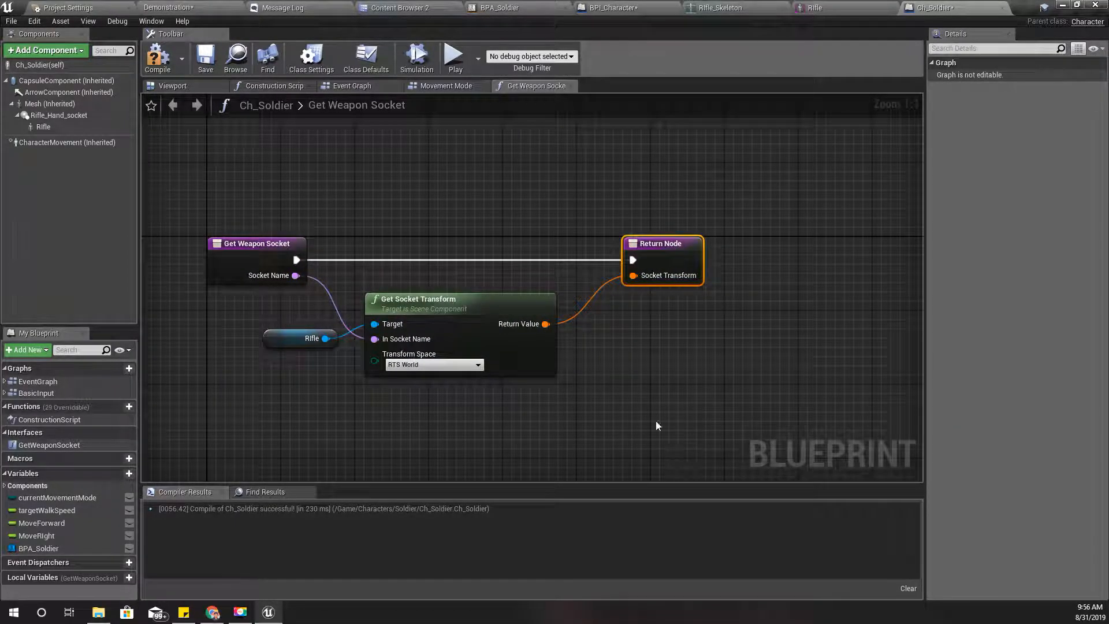
click(434, 365)
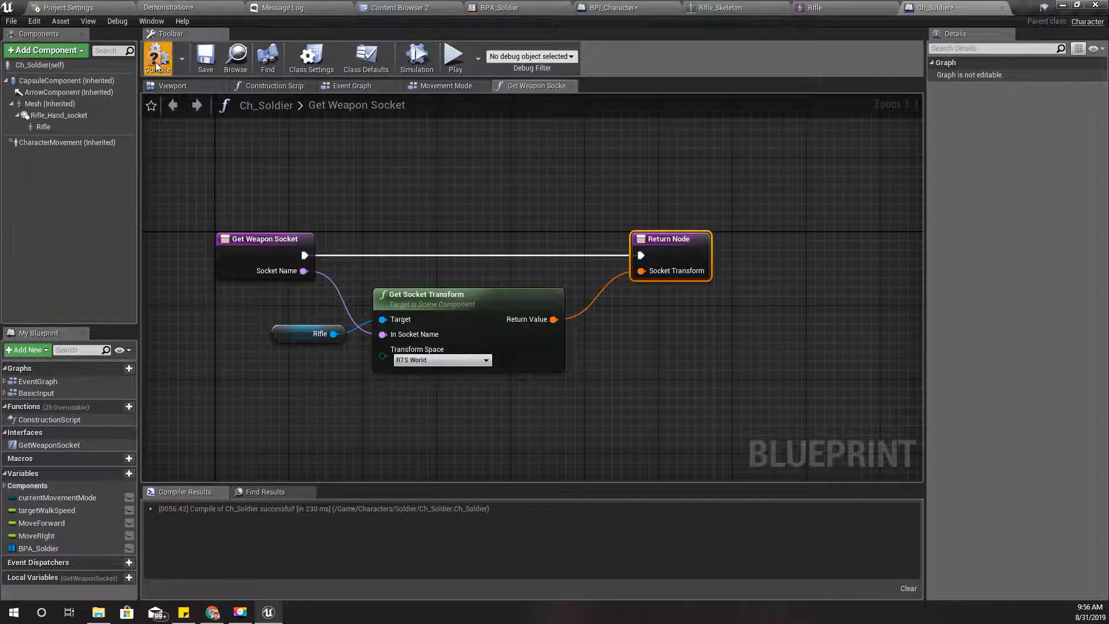
Step: Compile Ch_Soldier and add a Transform (Modify) Bone node to BPA_Soldier's Anim Graph
click(157, 57)
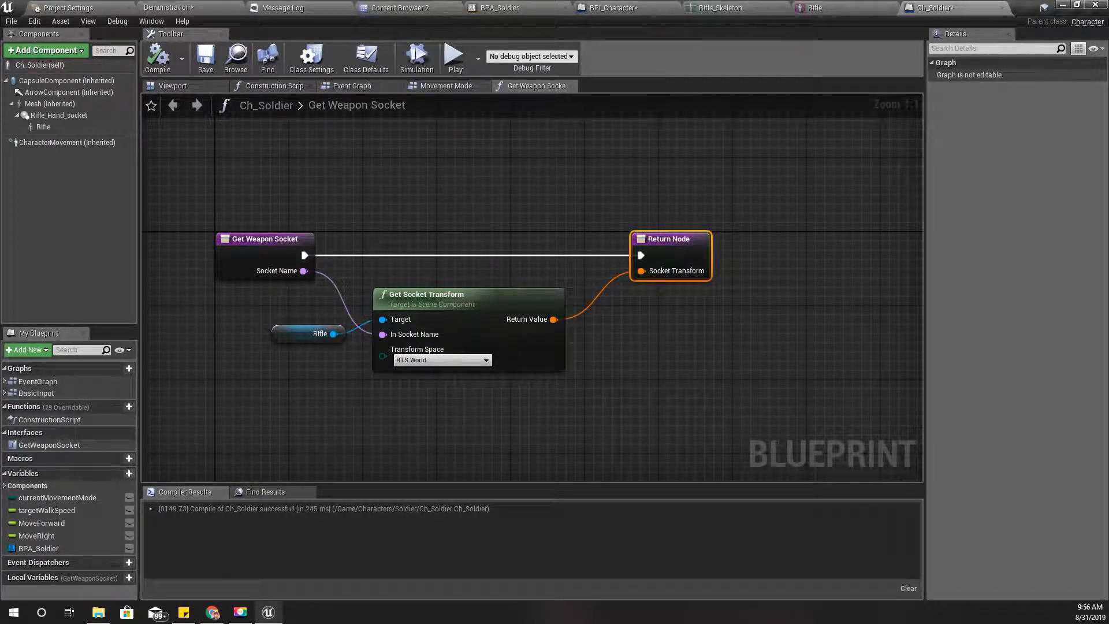
click(495, 8)
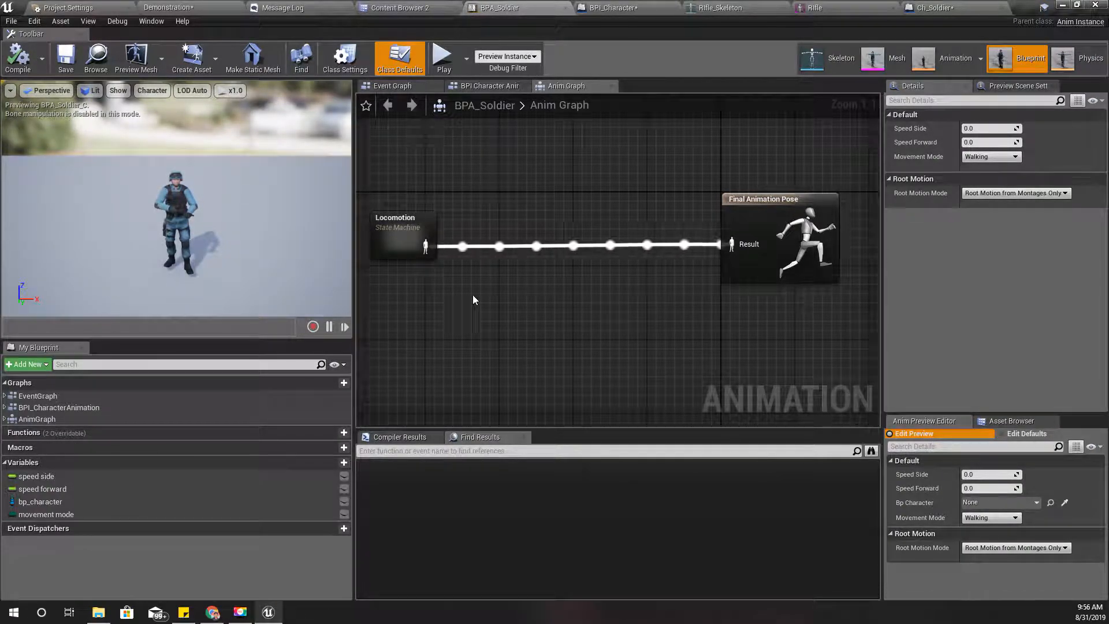
right_click(474, 300)
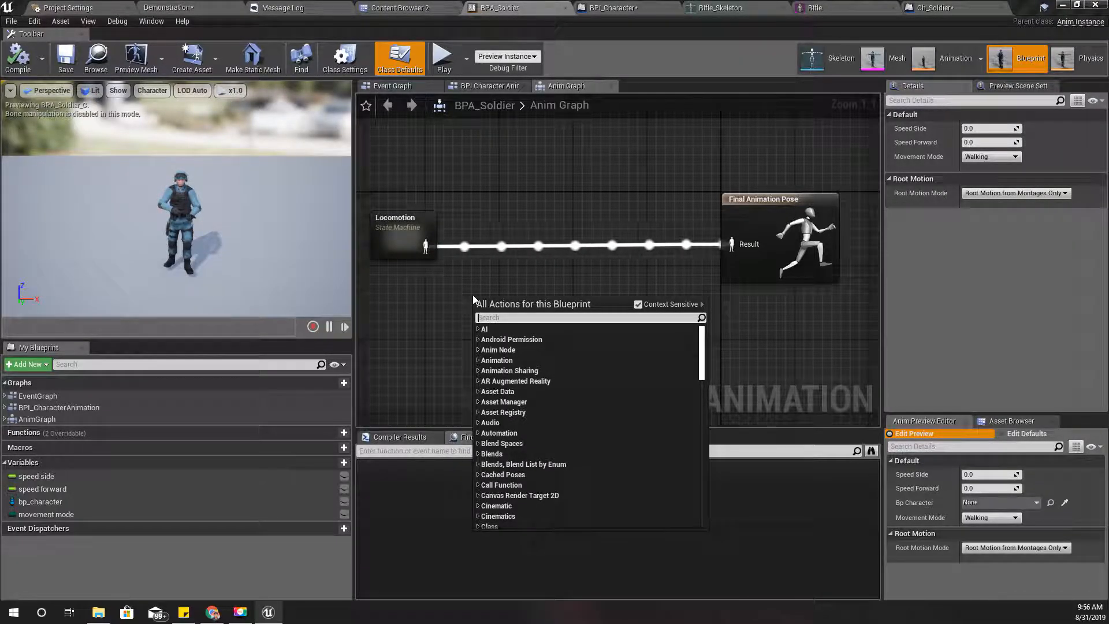
text(tr)
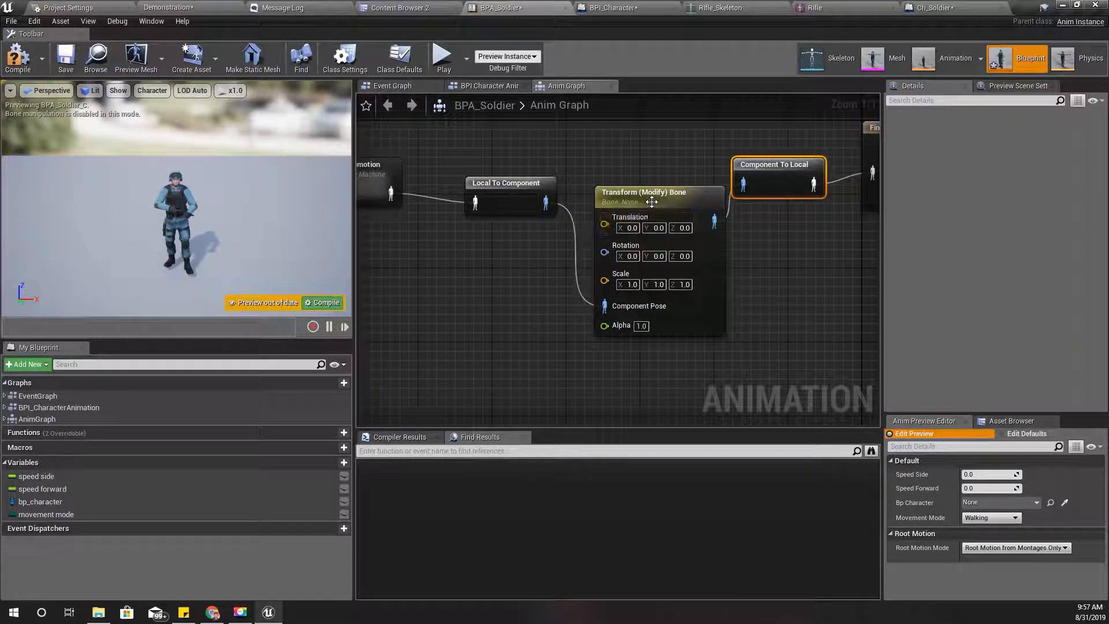
click(640, 191)
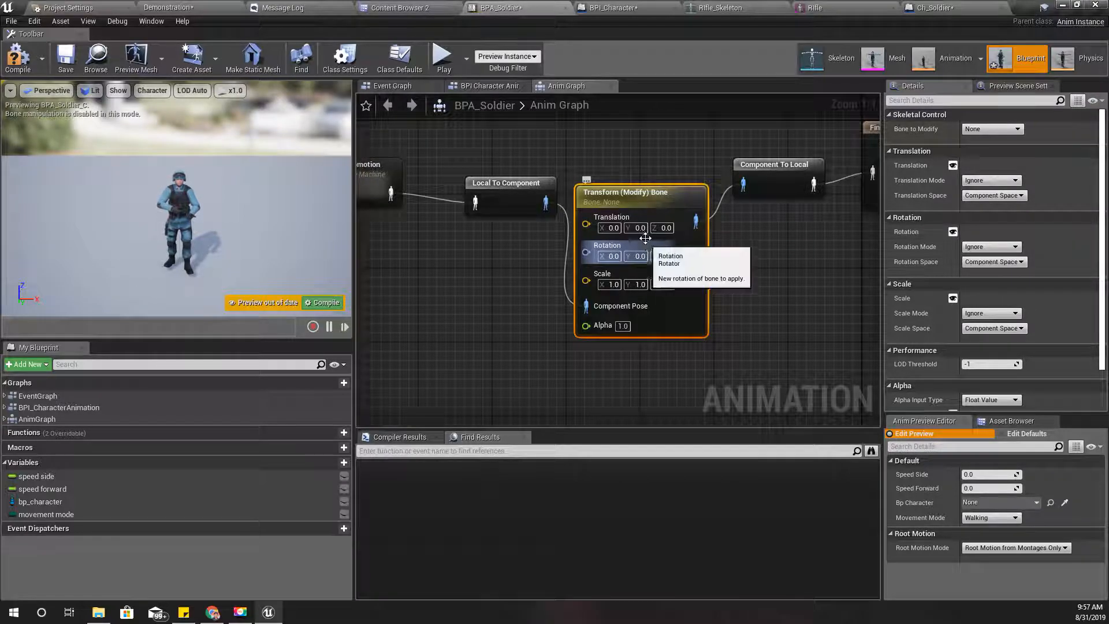
mouse_move(522, 154)
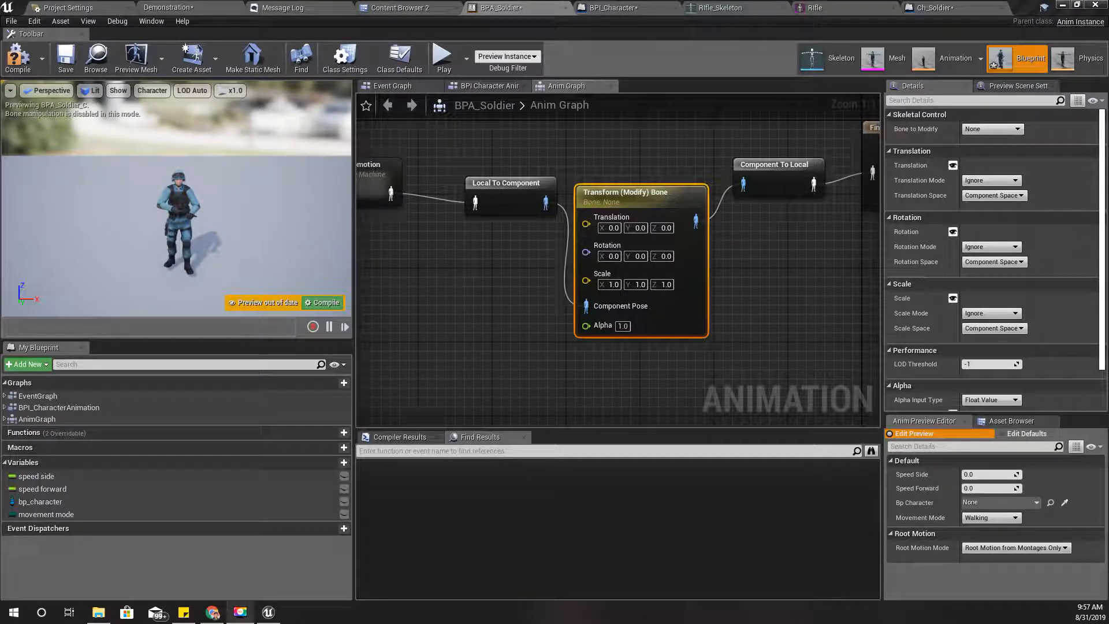
mouse_move(612, 192)
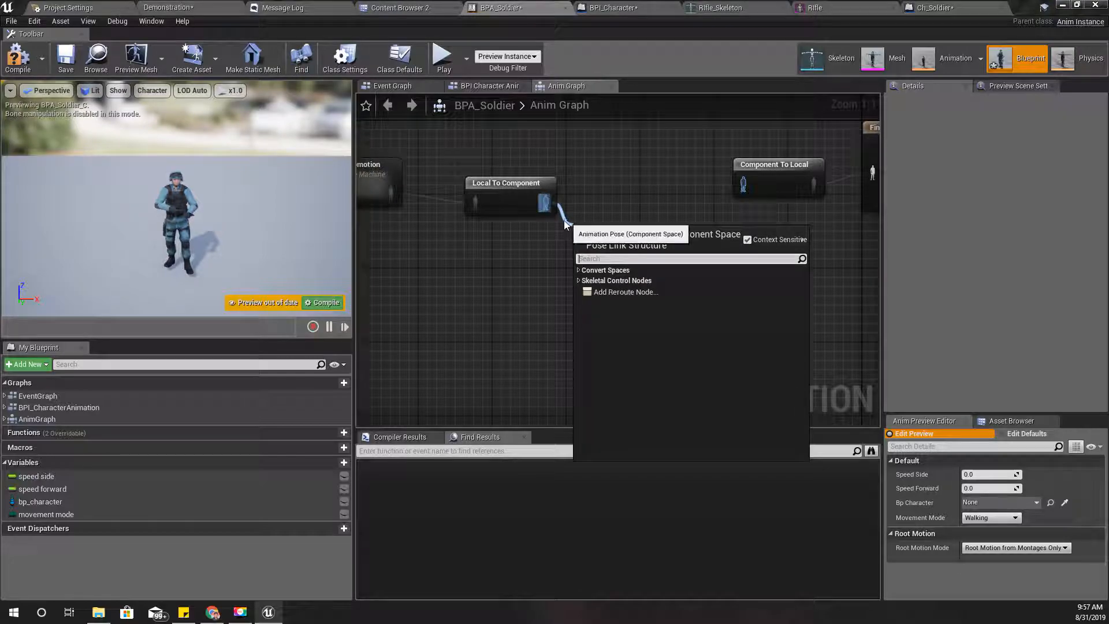
Step: Insert a Two Bone IK node between Local To Component and Component To Local
text(two)
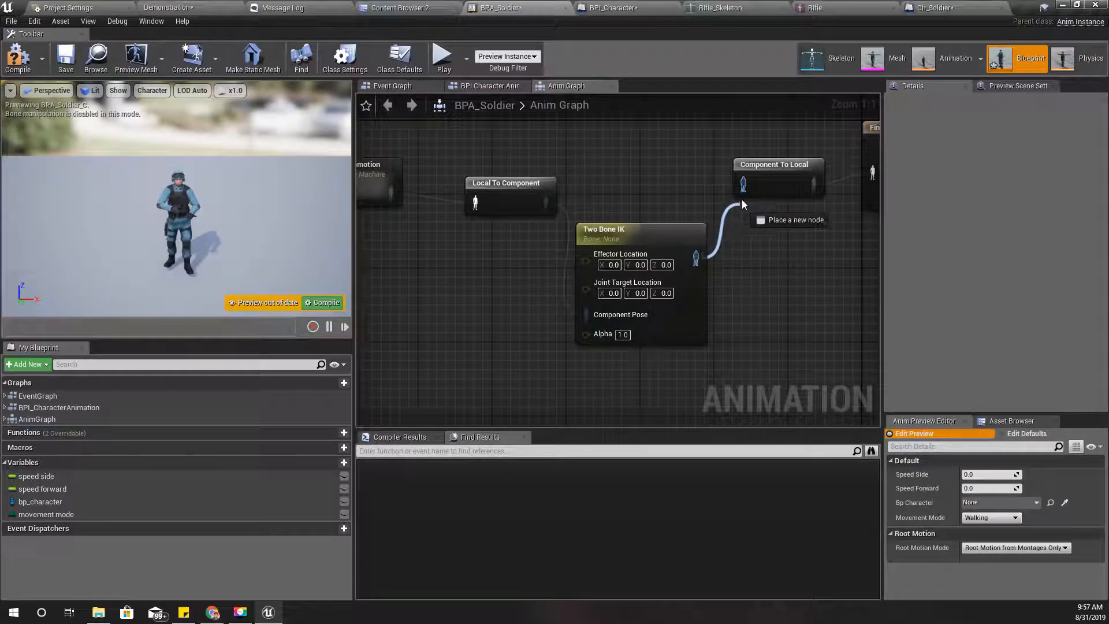
click(613, 201)
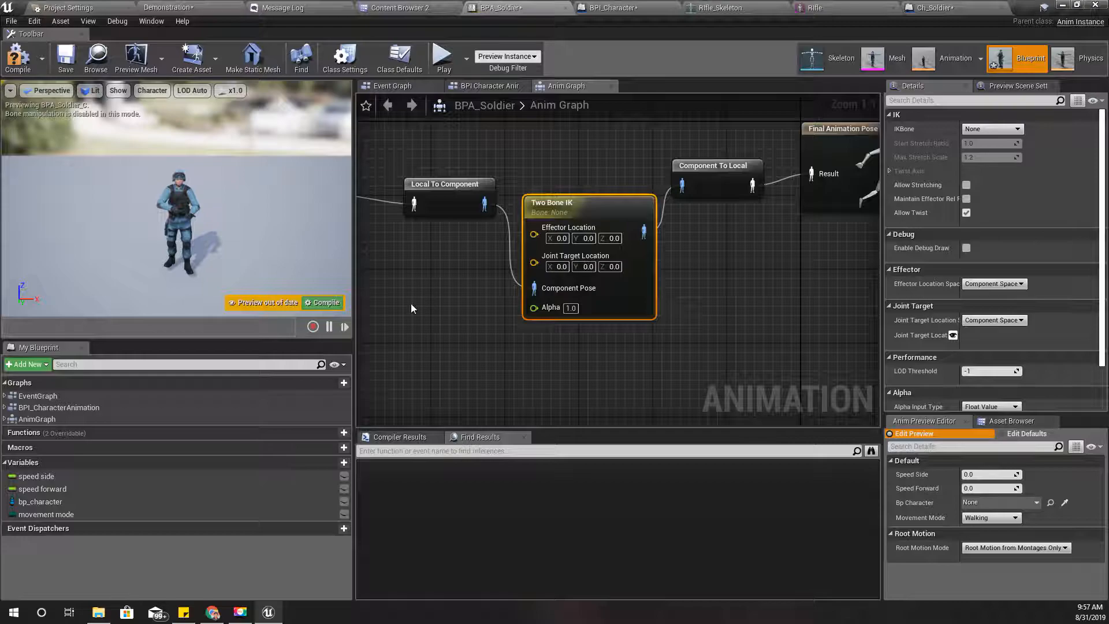
click(321, 303)
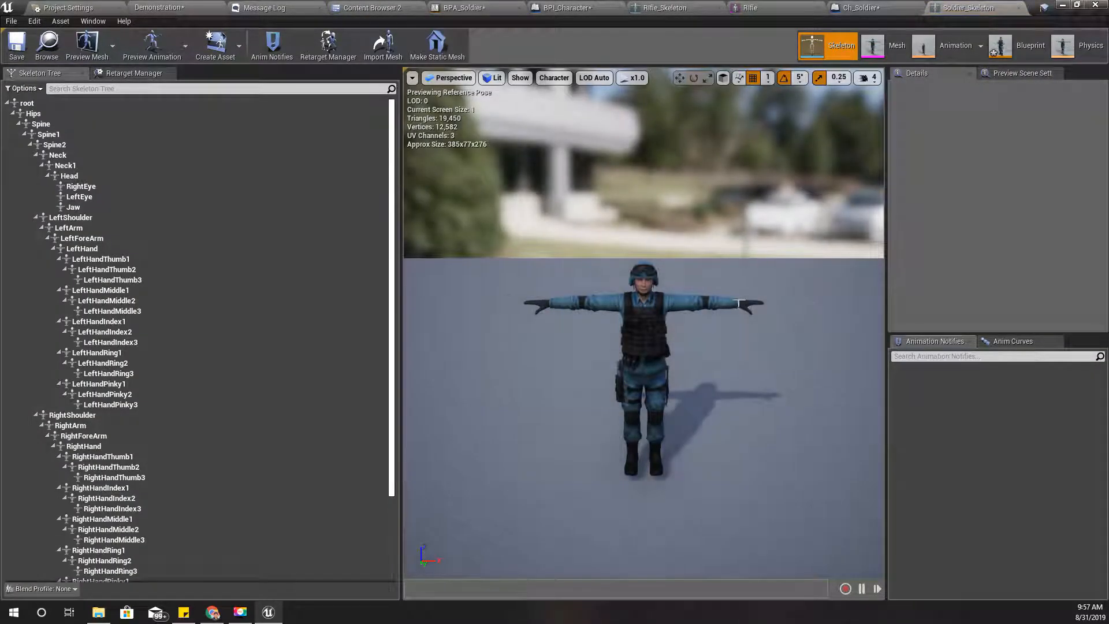
Step: Inspect the left-hand finger, LeftHandIndex1 and LeftHand bones in Soldier_Skeleton
click(69, 227)
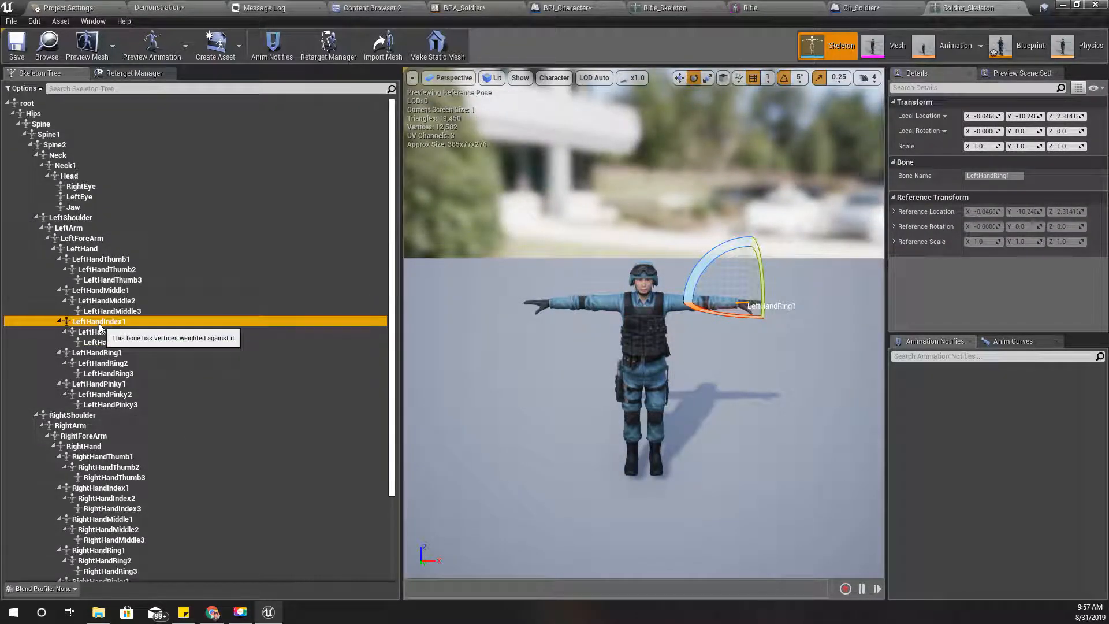
click(98, 321)
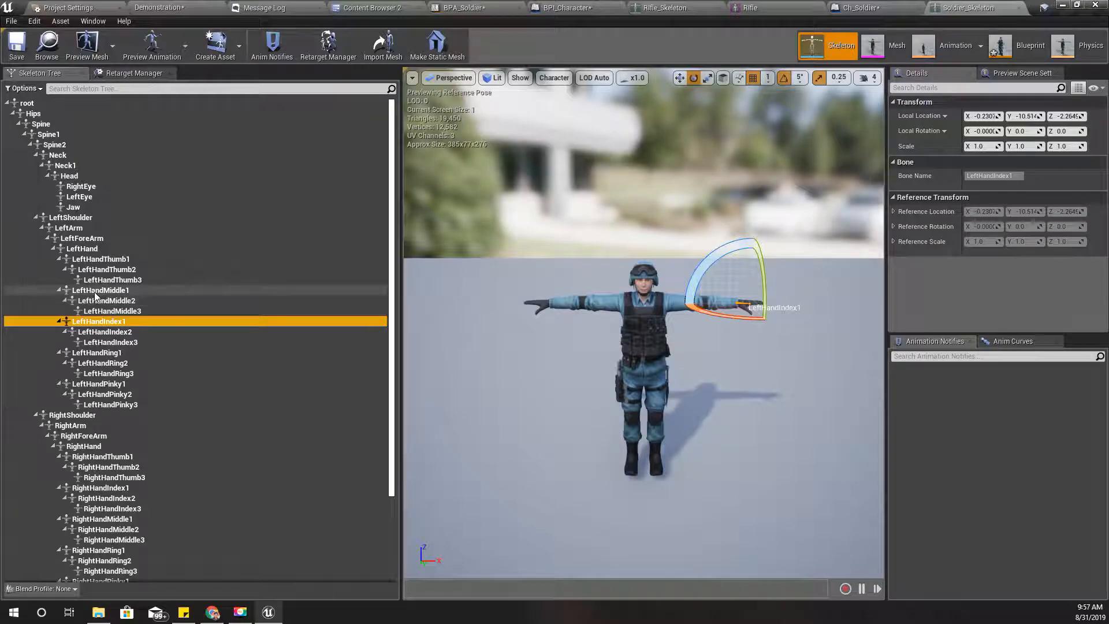
click(82, 249)
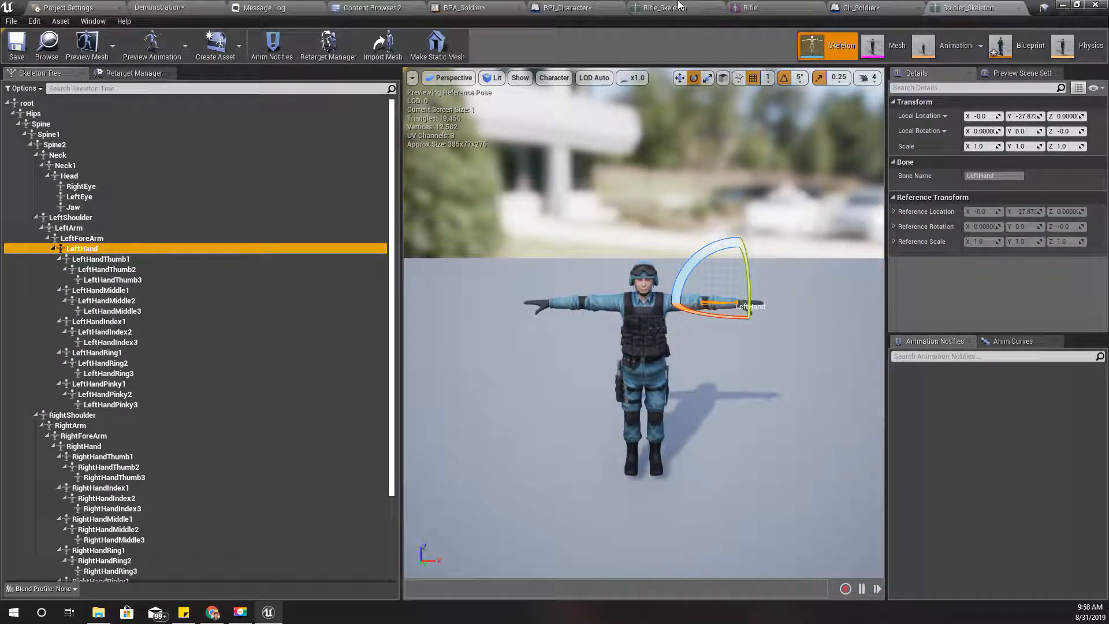
Step: Set the Two Bone IK bone to LeftHand and recompile BPA_Soldier
click(1030, 58)
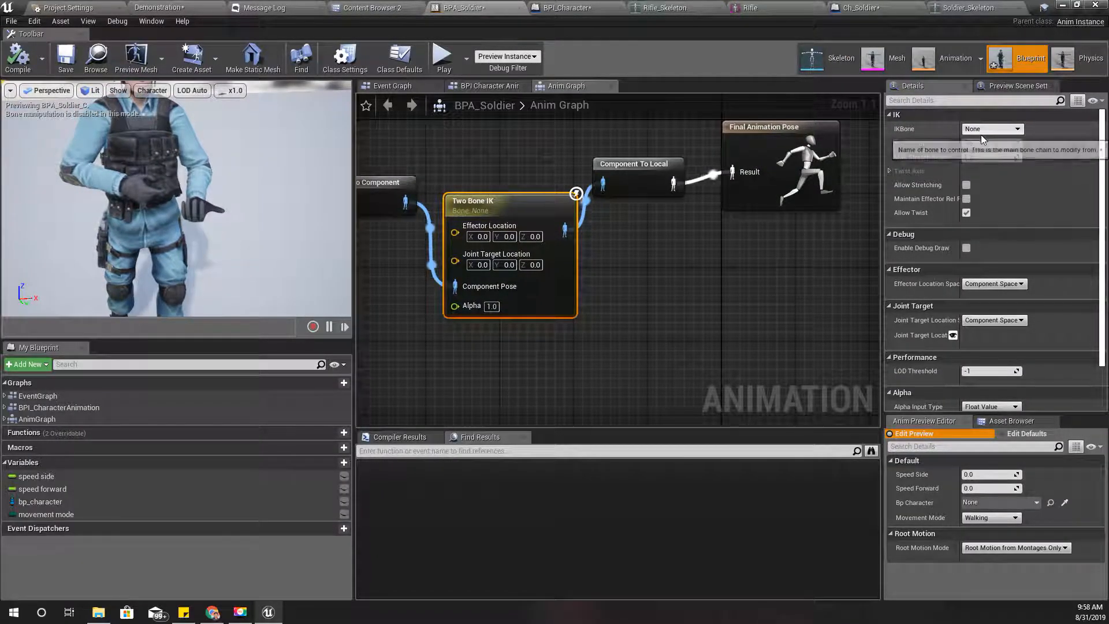
click(1015, 128)
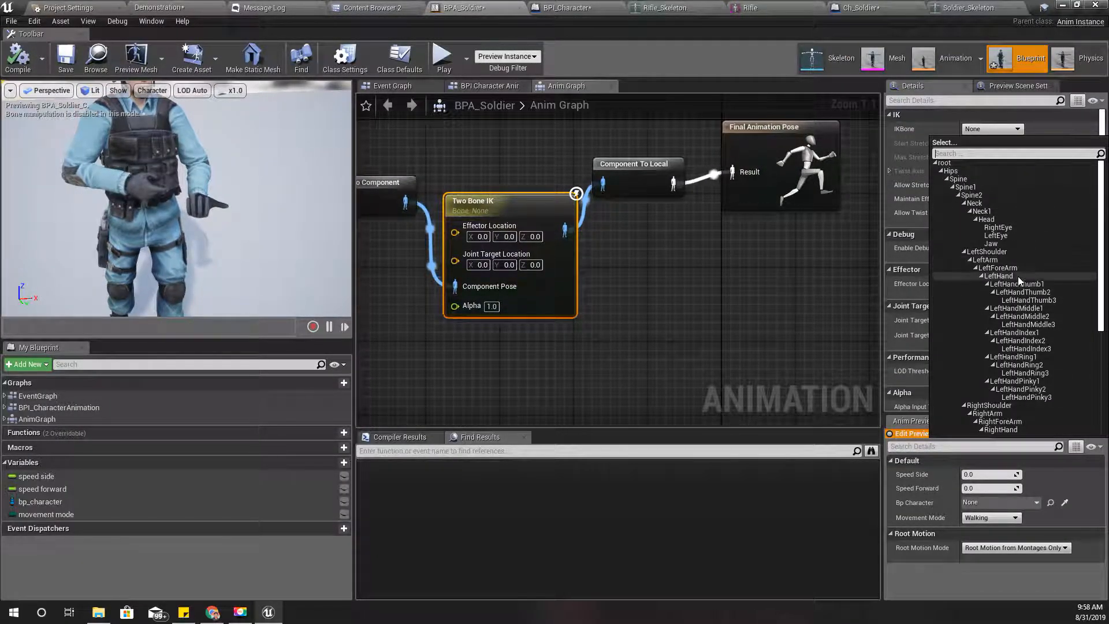
click(998, 276)
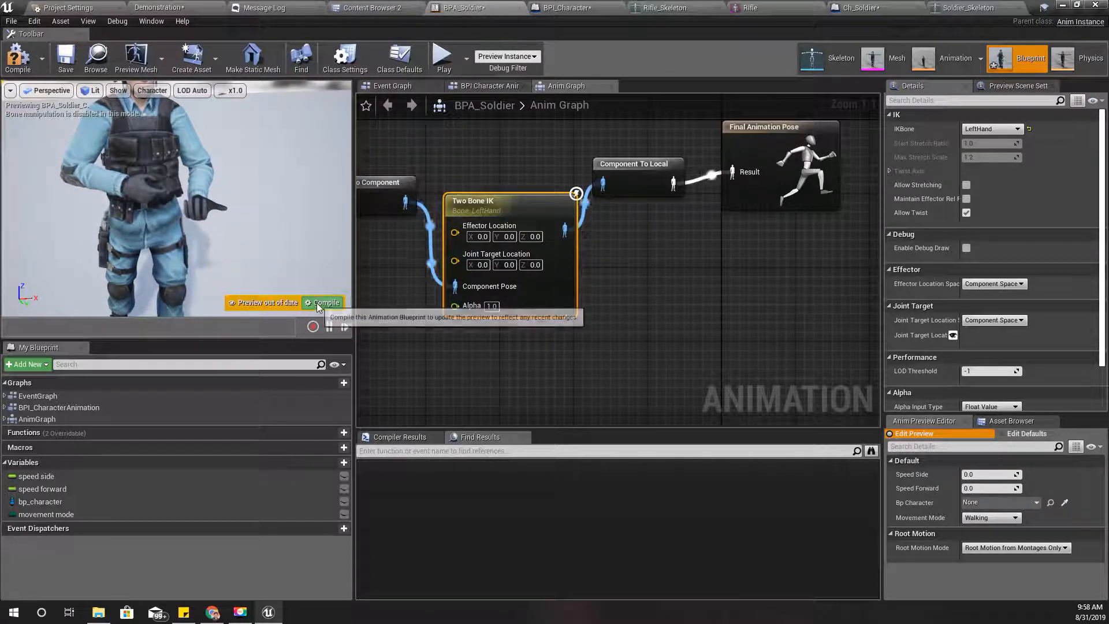
click(327, 302)
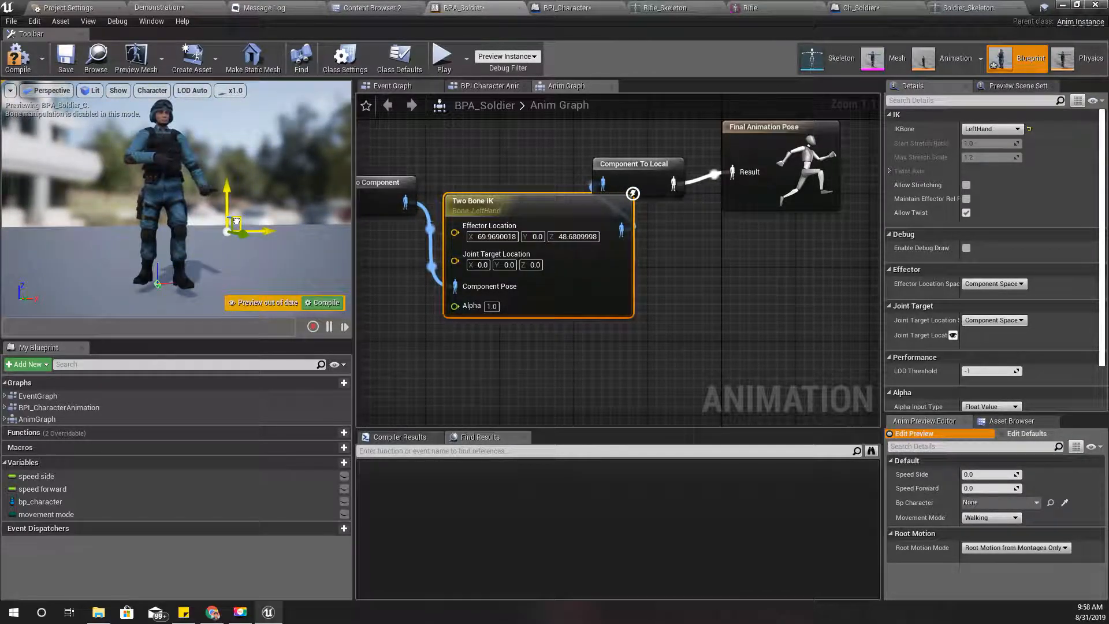
Step: Drag the left-hand Two Bone IK effector to about 17, 43, 134, joint target near 56, 10, 84
drag(233, 223, 212, 138)
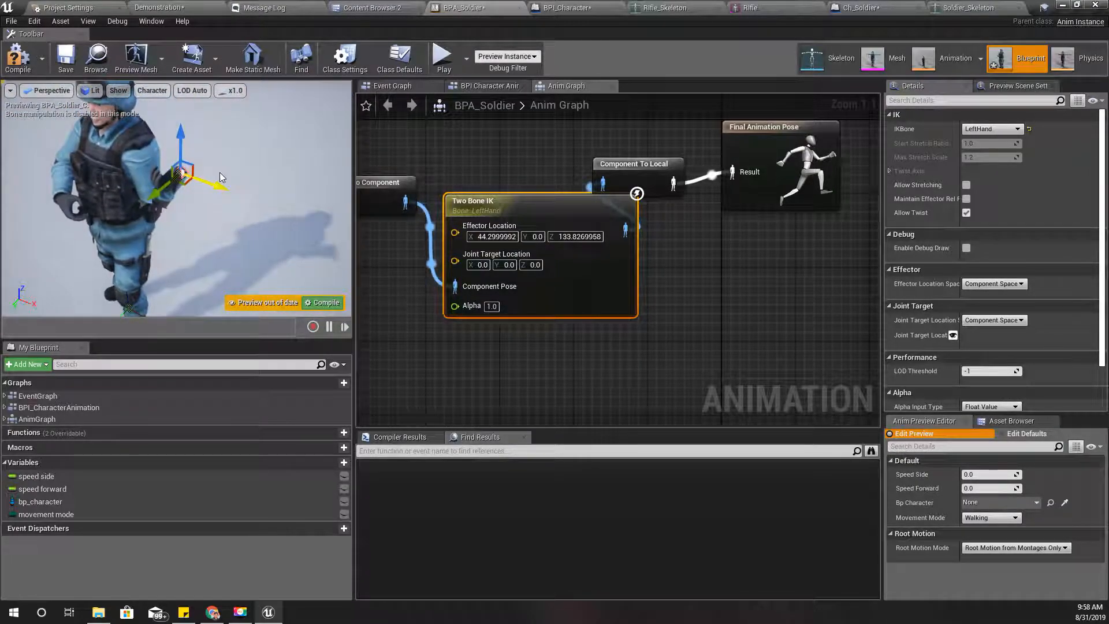
drag(186, 173, 56, 227)
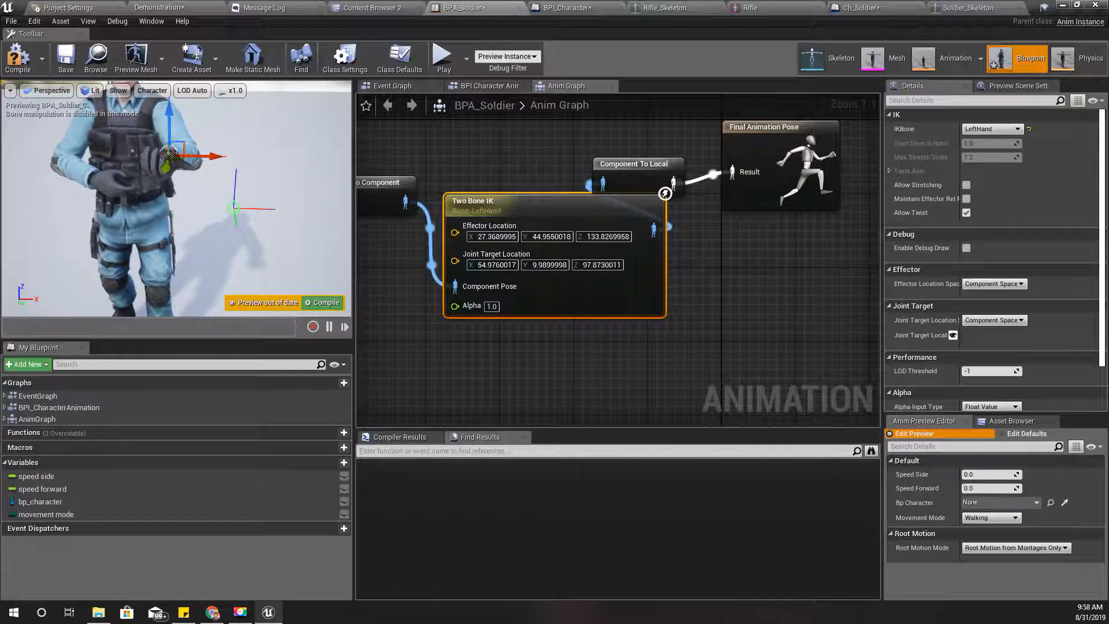
drag(184, 159, 149, 163)
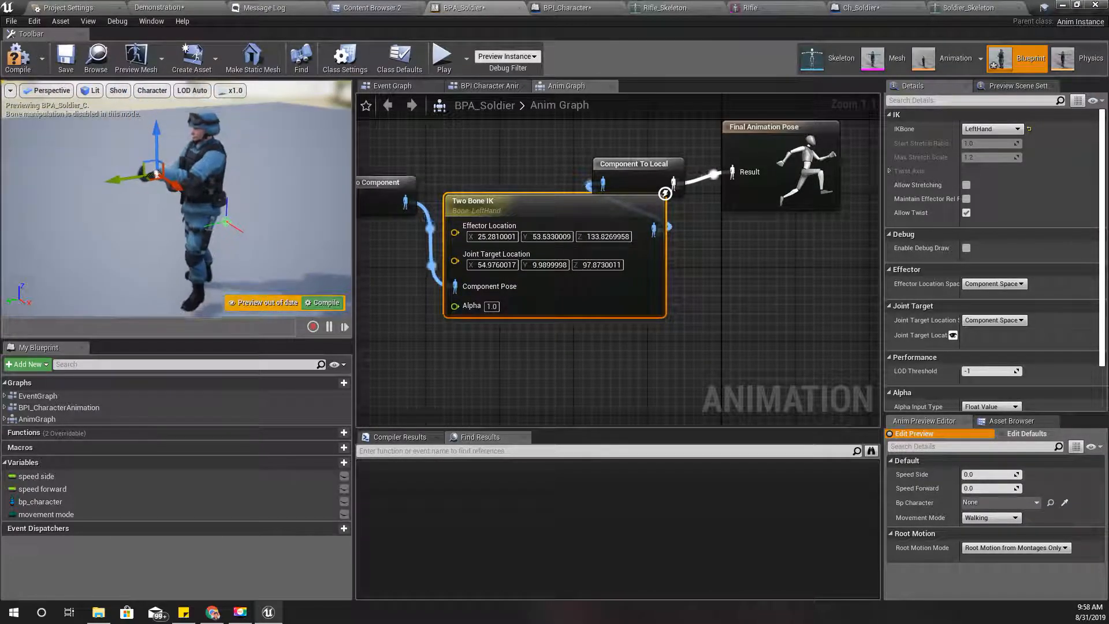
drag(142, 169, 126, 177)
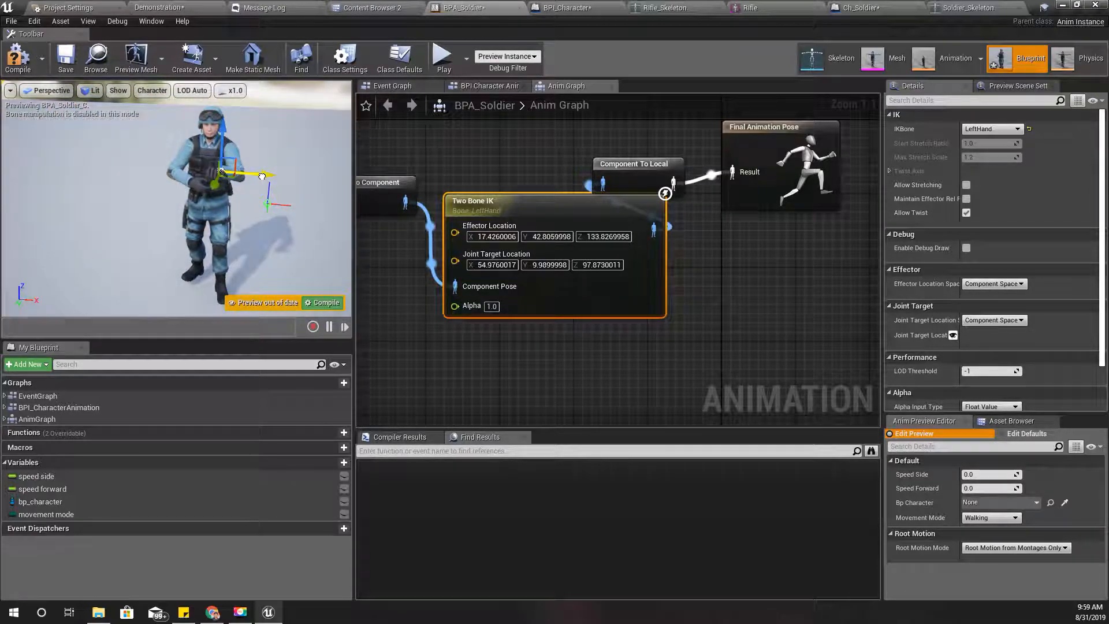
drag(244, 176, 290, 207)
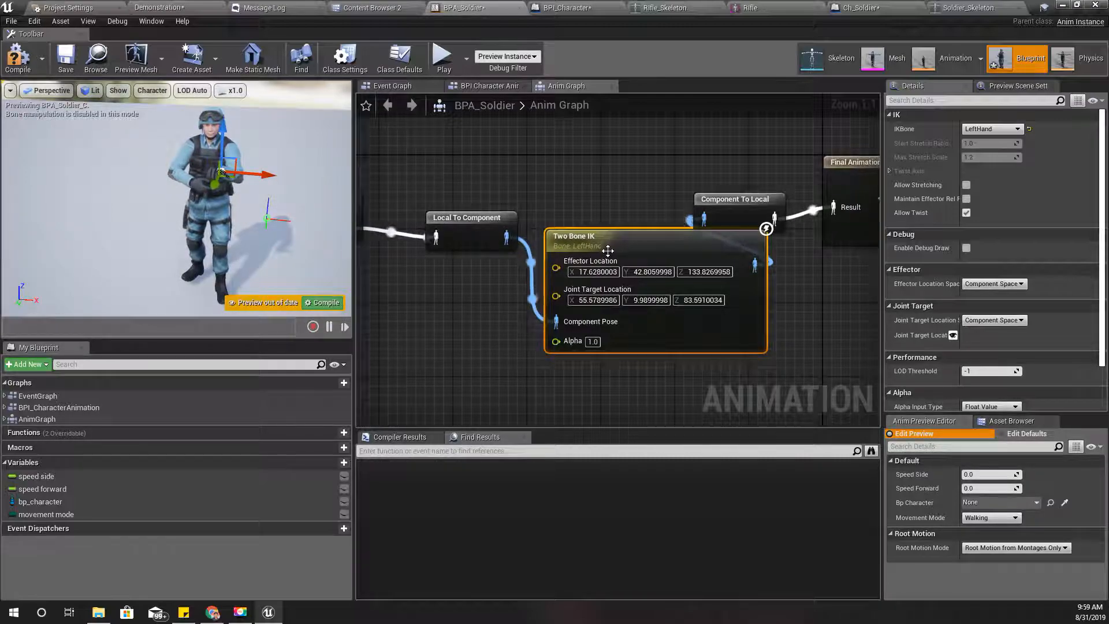
Step: Promote Effector Location to a LeftHandPosition variable and move its getter below the conversion node
right_click(558, 271)
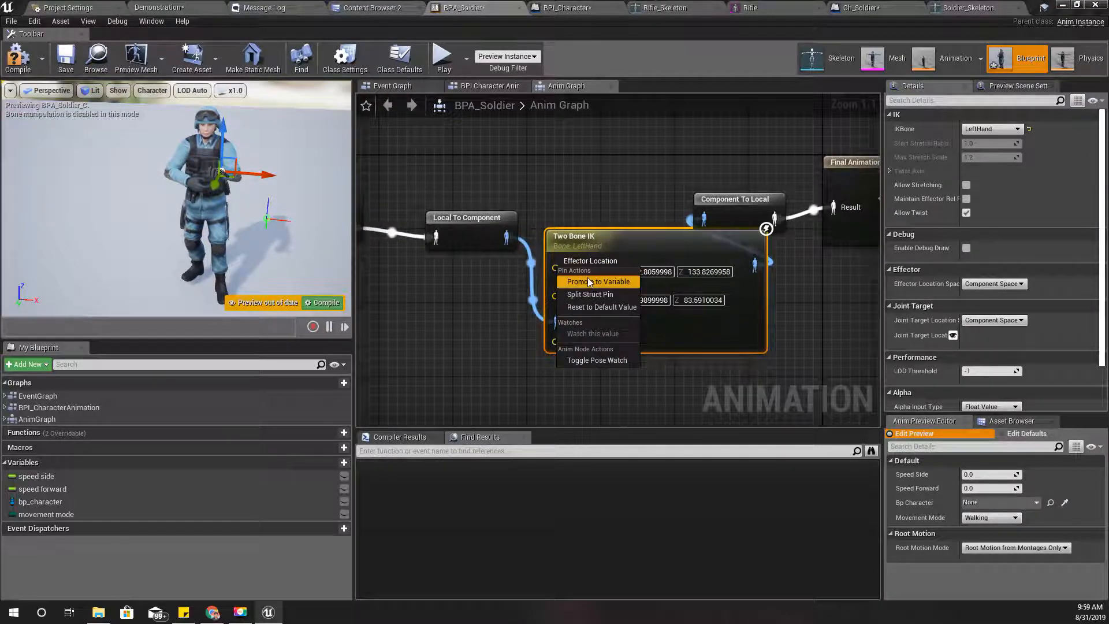
click(599, 281)
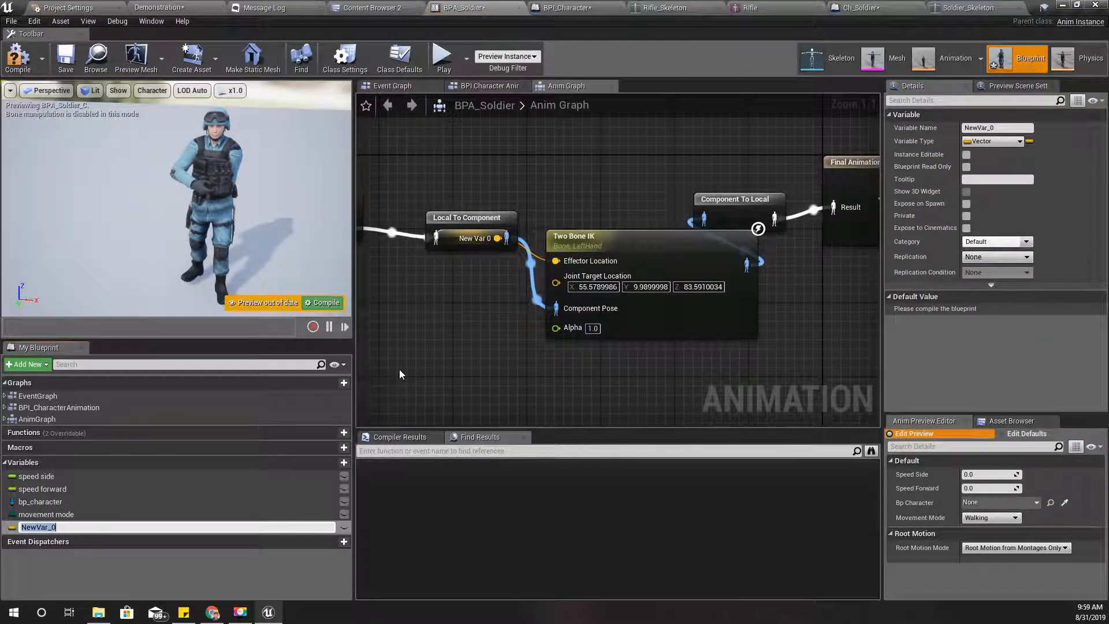
text(LeftHand)
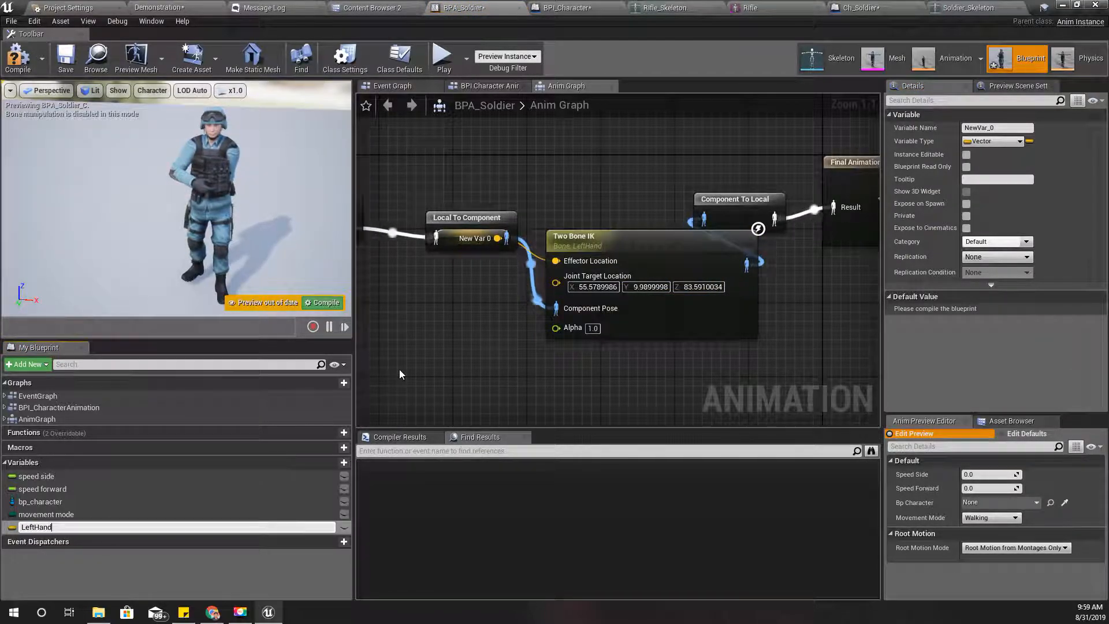
text(Pose)
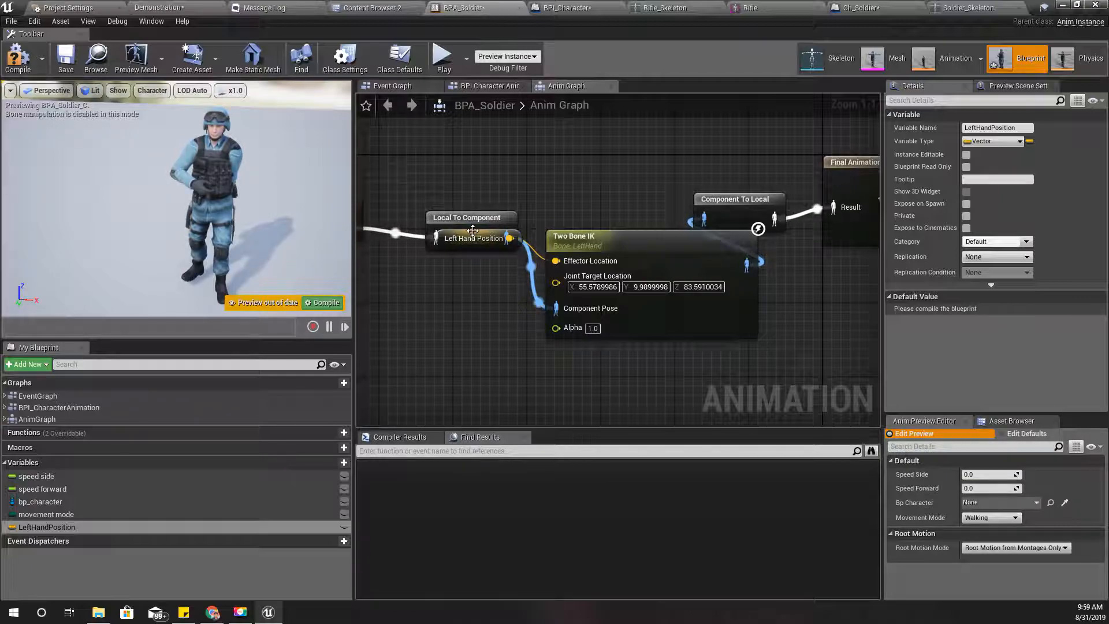
drag(473, 238, 464, 331)
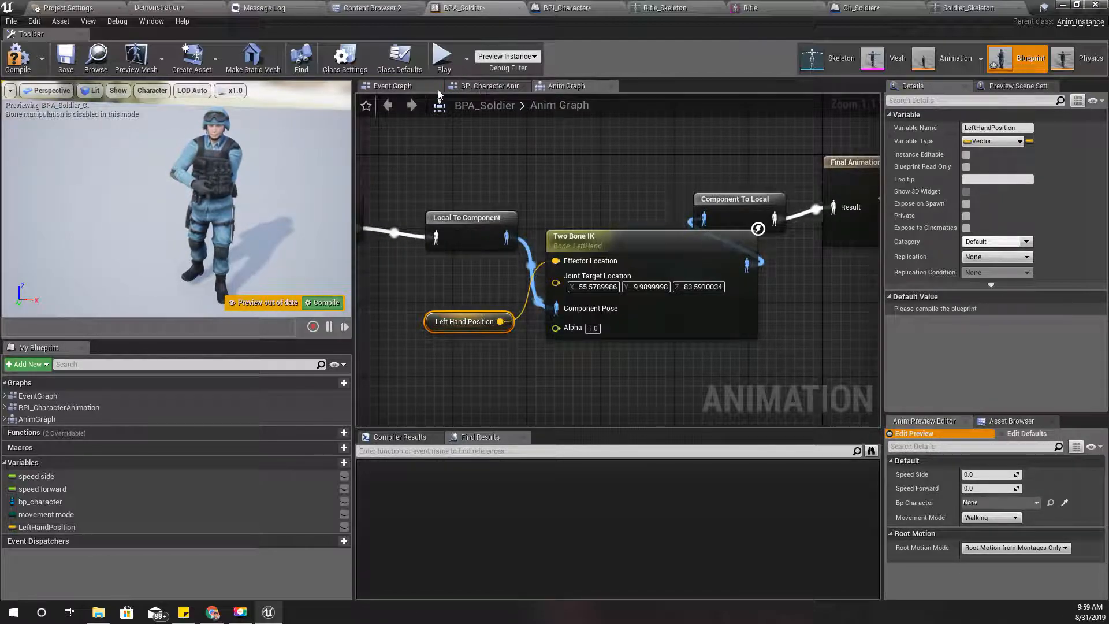
Step: Collapse the speed nodes into SpeedCalculation and wire its last Set node to Outputs
click(391, 86)
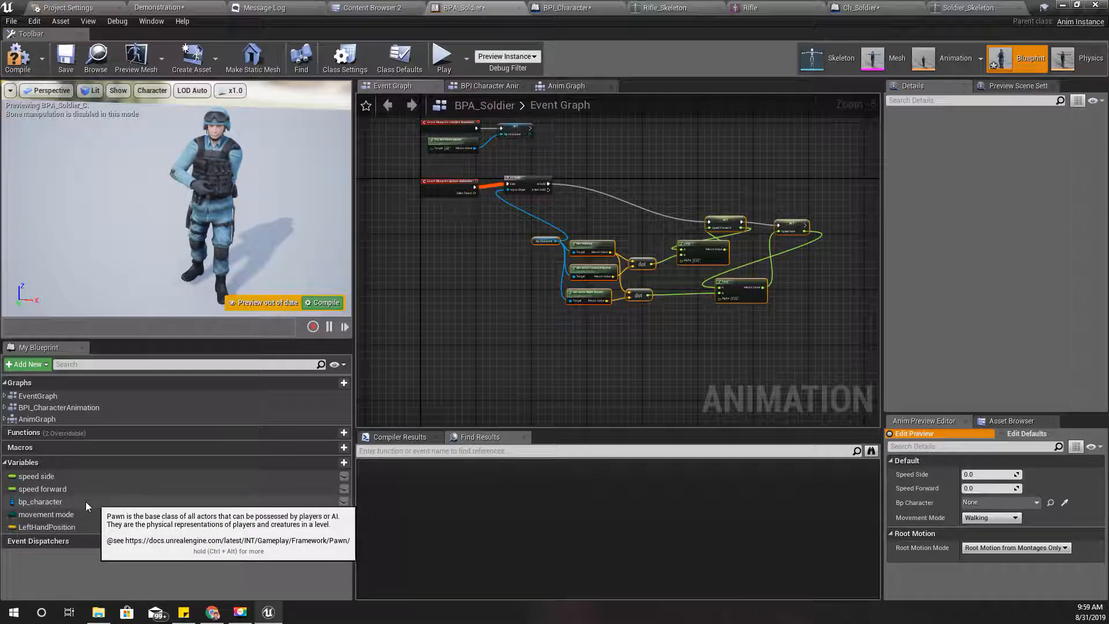
click(40, 502)
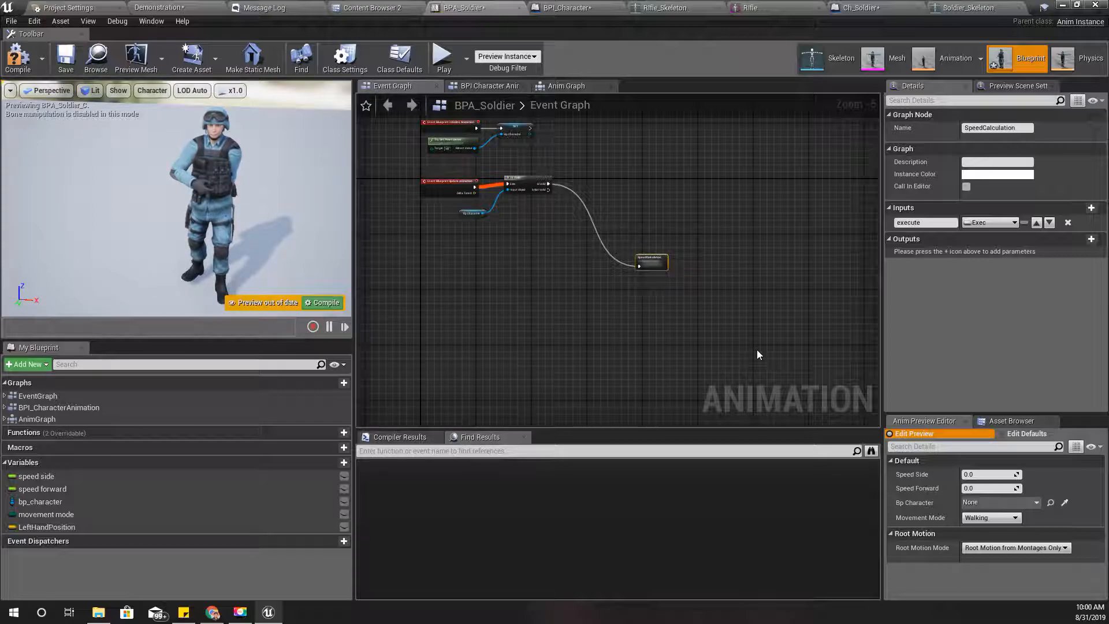
mouse_move(621, 195)
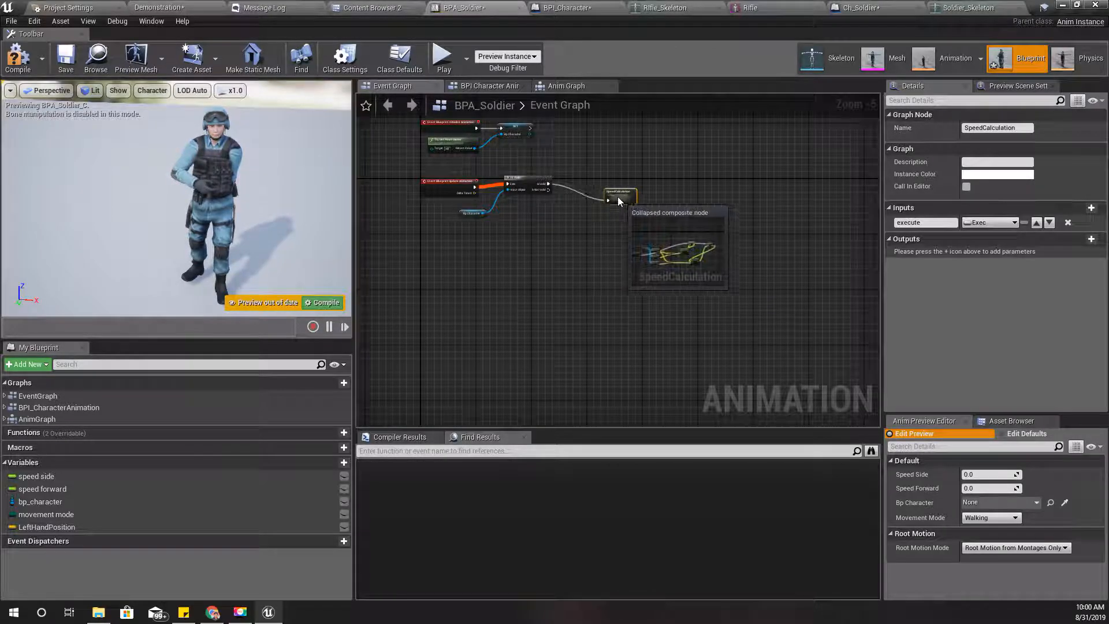
double_click(619, 194)
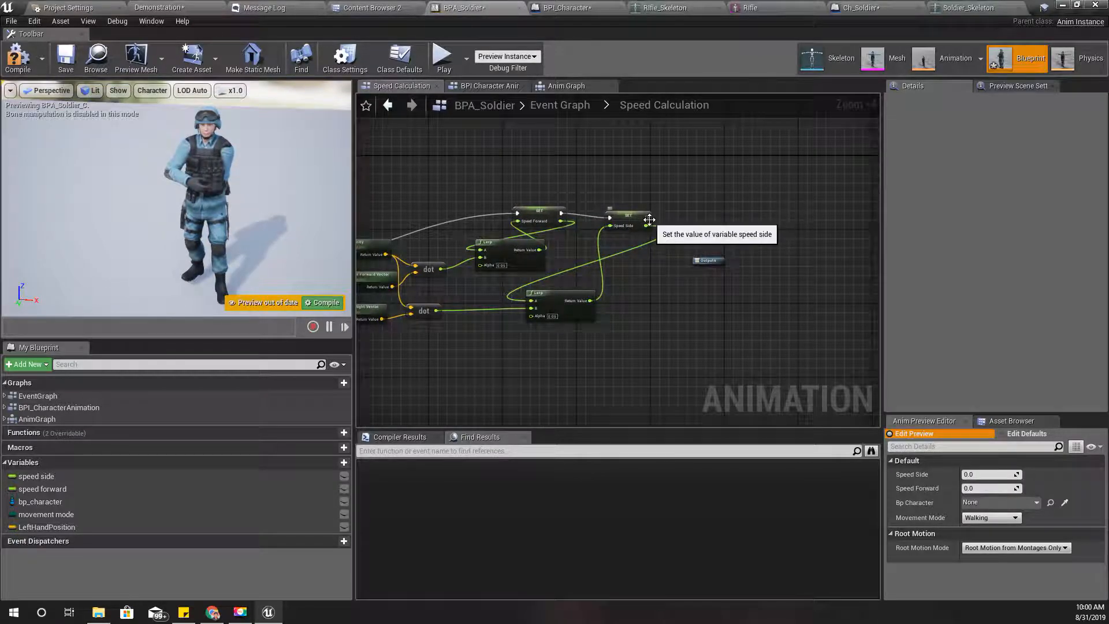
click(626, 217)
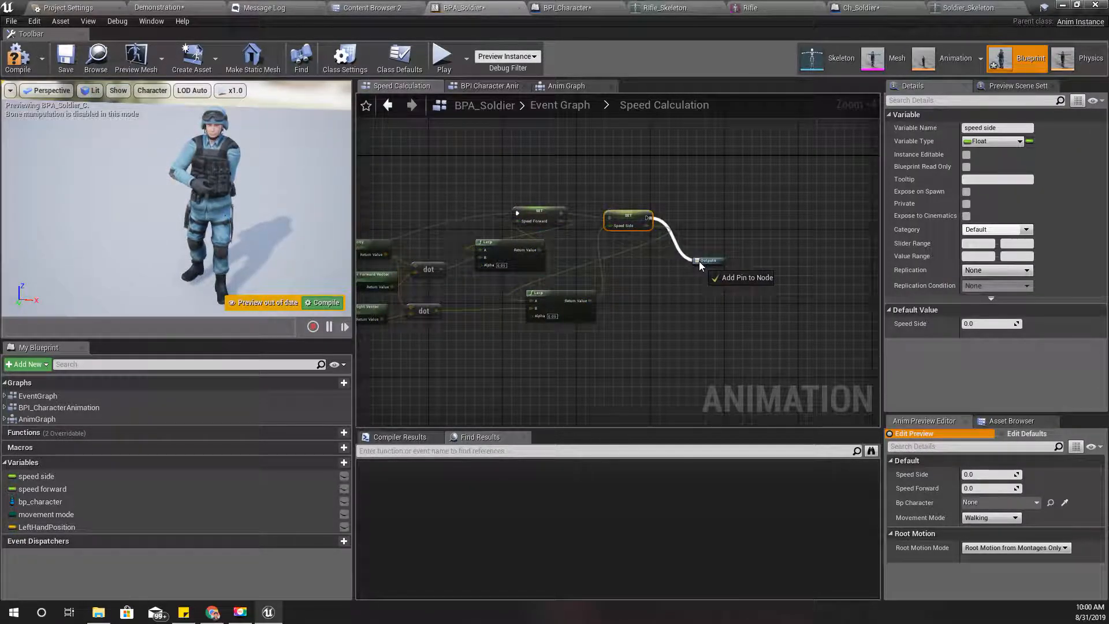
click(560, 104)
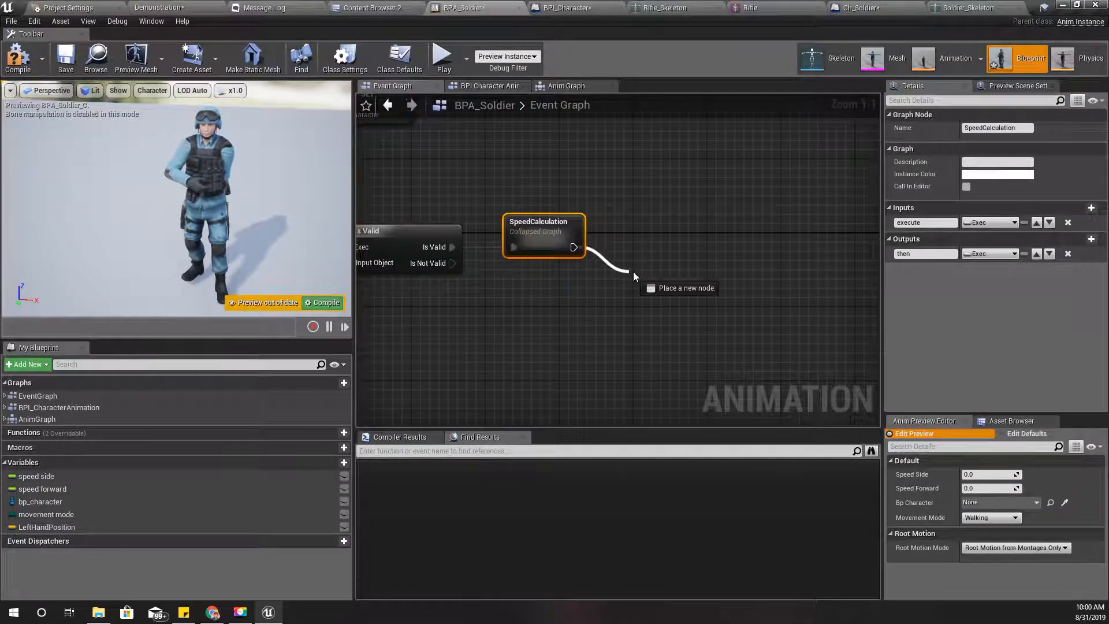
Step: After SpeedCalculation, call Get Weapon Socket on bp_character for LeftHandSocket and add a LeftHandPosition setter
click(633, 276)
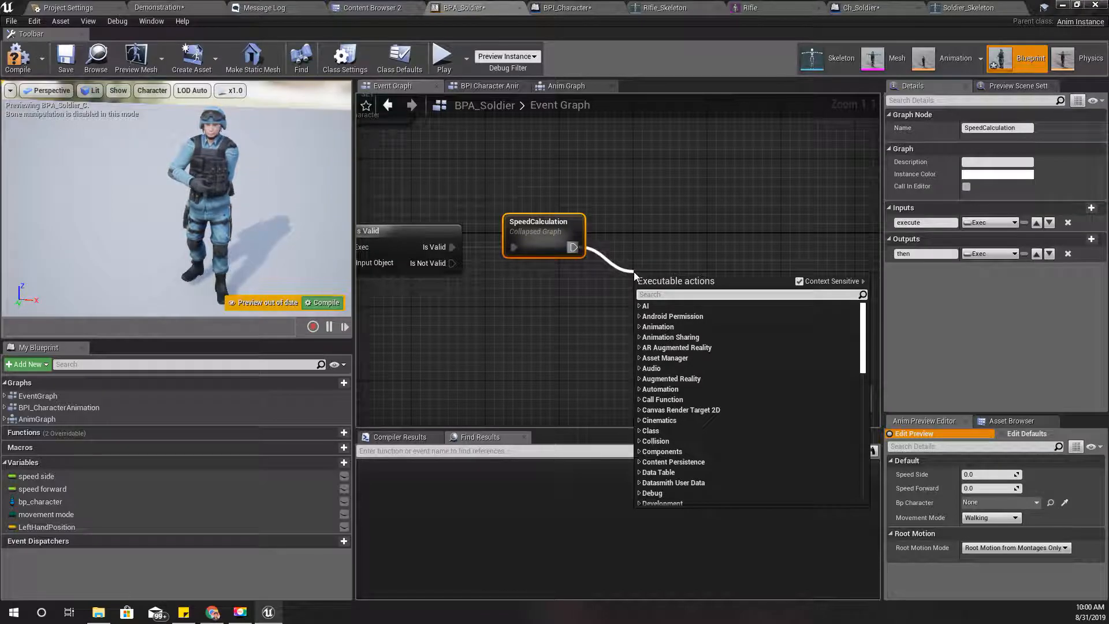
mouse_move(40, 502)
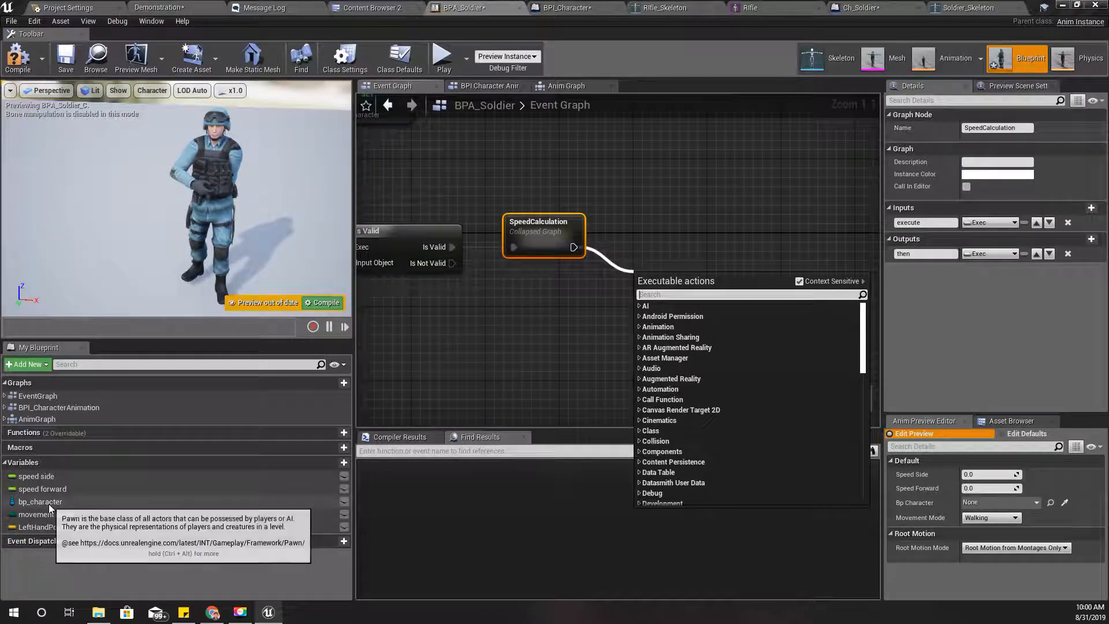
click(40, 502)
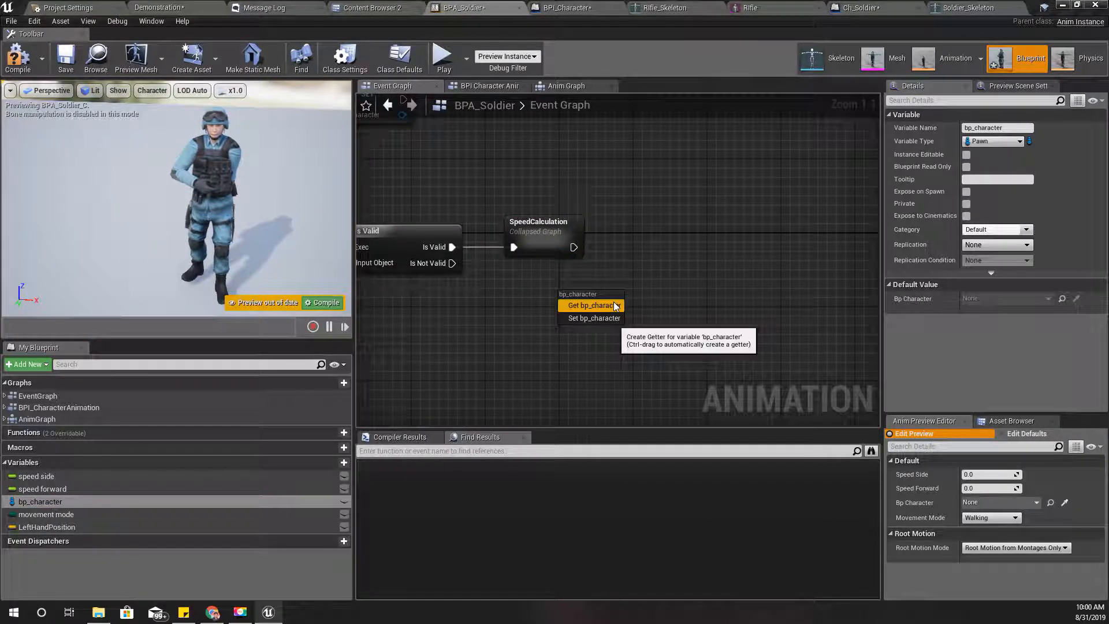
click(593, 305)
text(get socket)
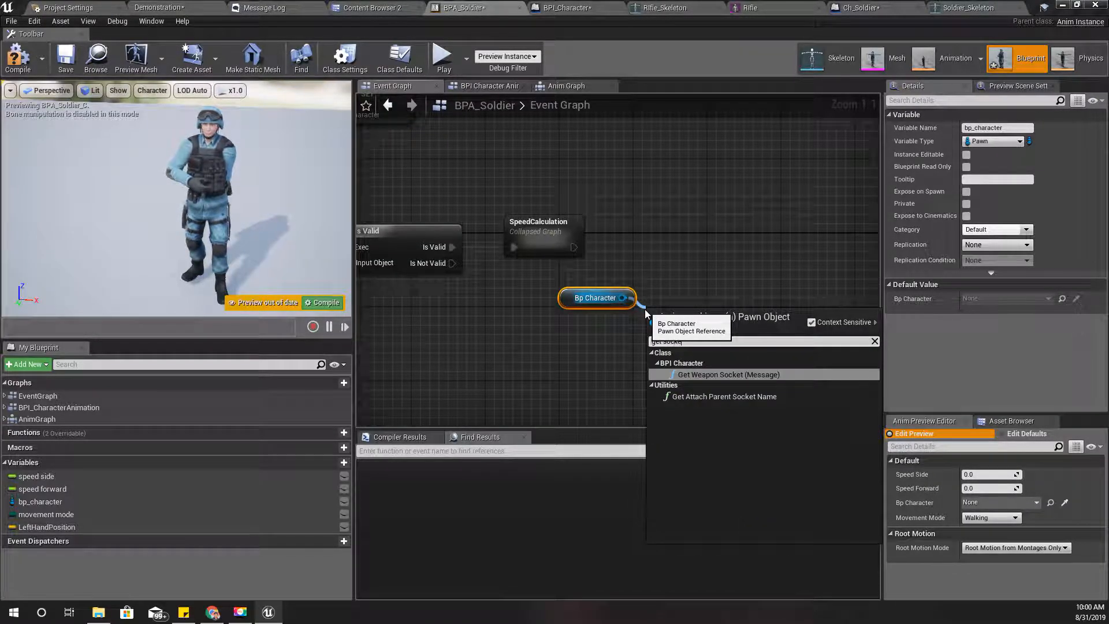
click(728, 374)
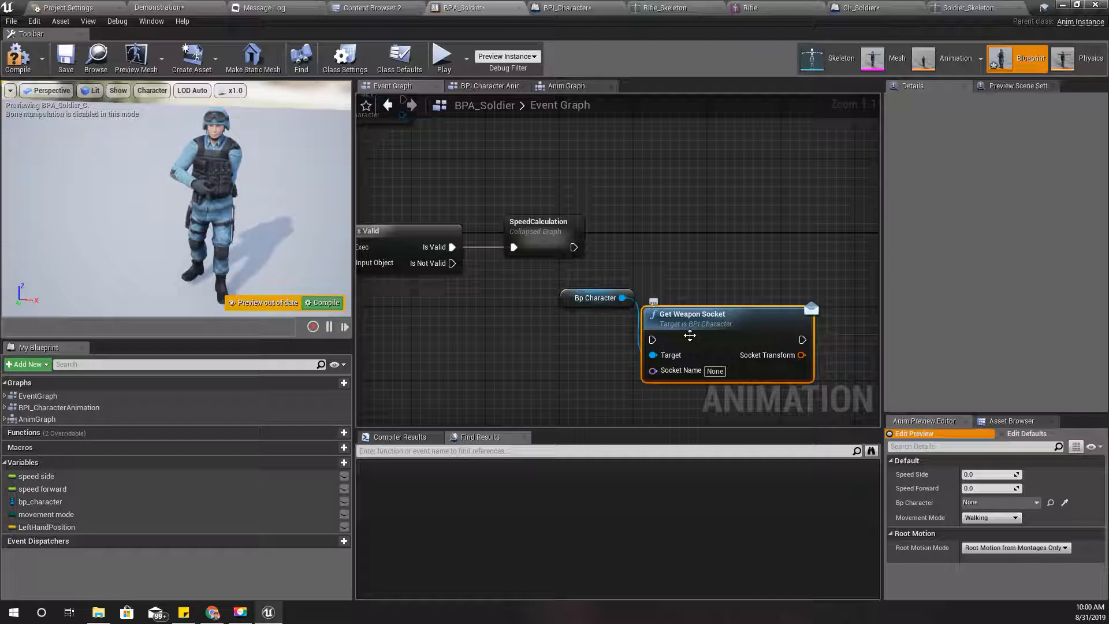
text(LeftHandSocket)
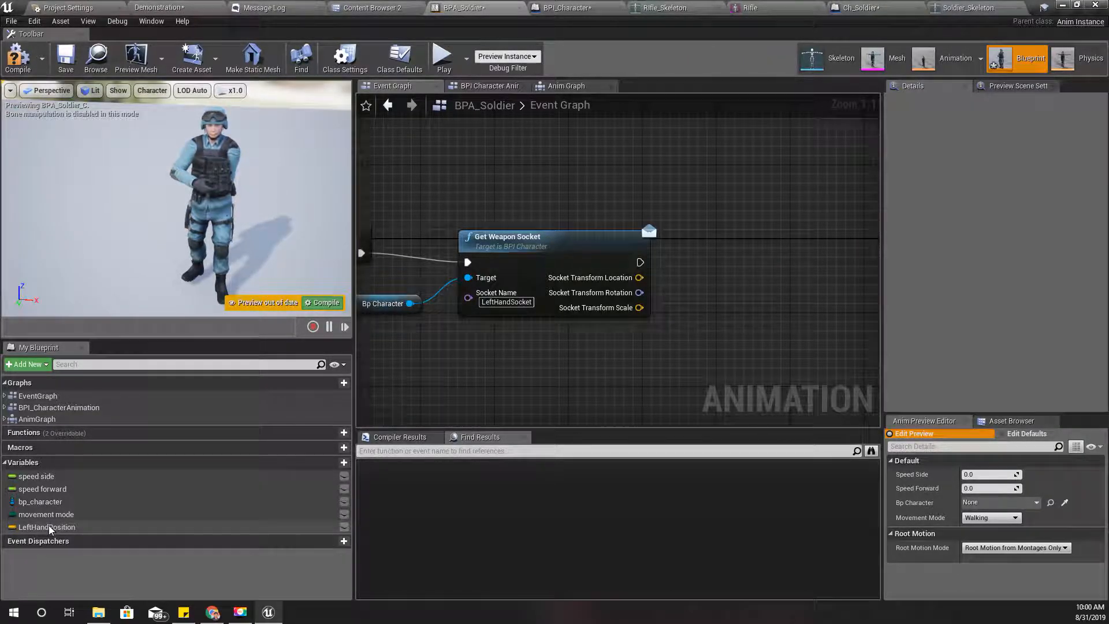
drag(46, 527, 814, 283)
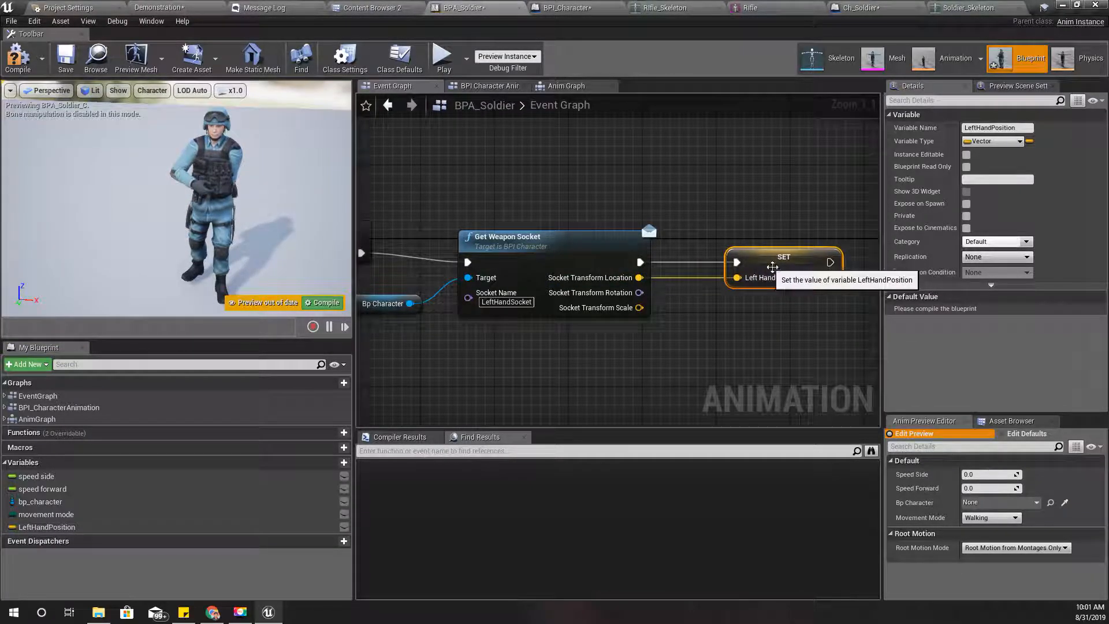
Step: Feed the socket location into LeftHandPosition, play the level, and view the error log
click(326, 303)
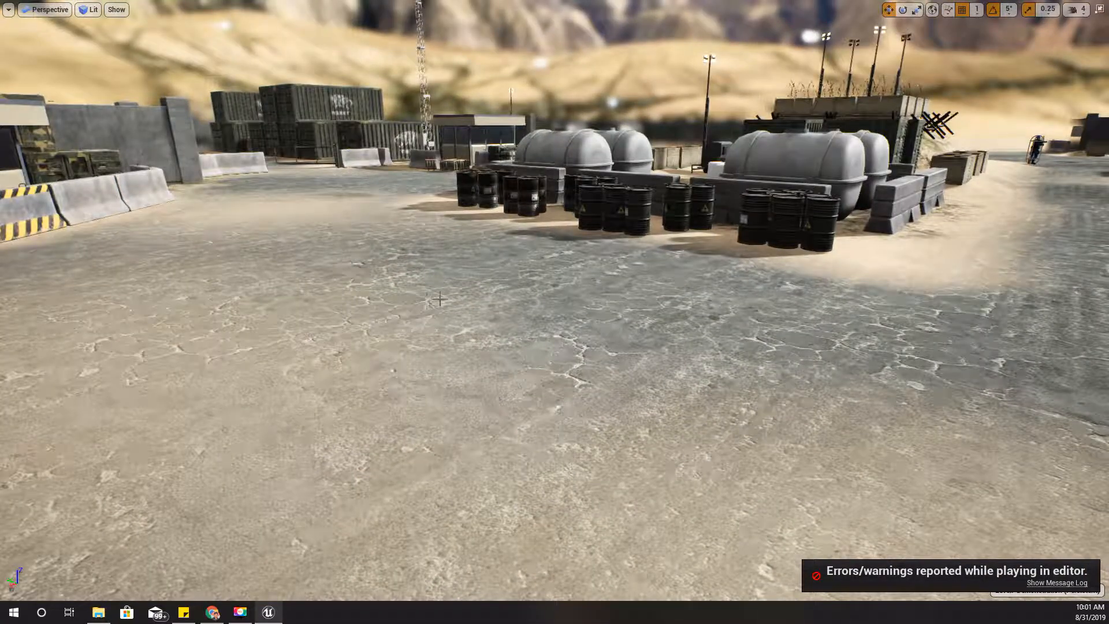
click(1055, 583)
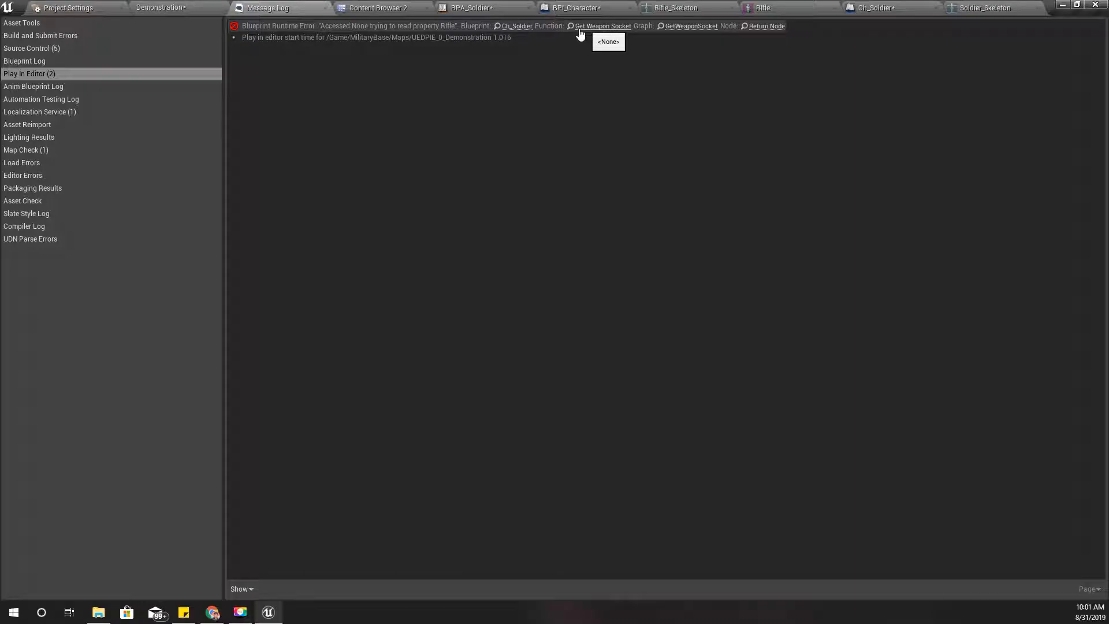
mouse_move(877, 7)
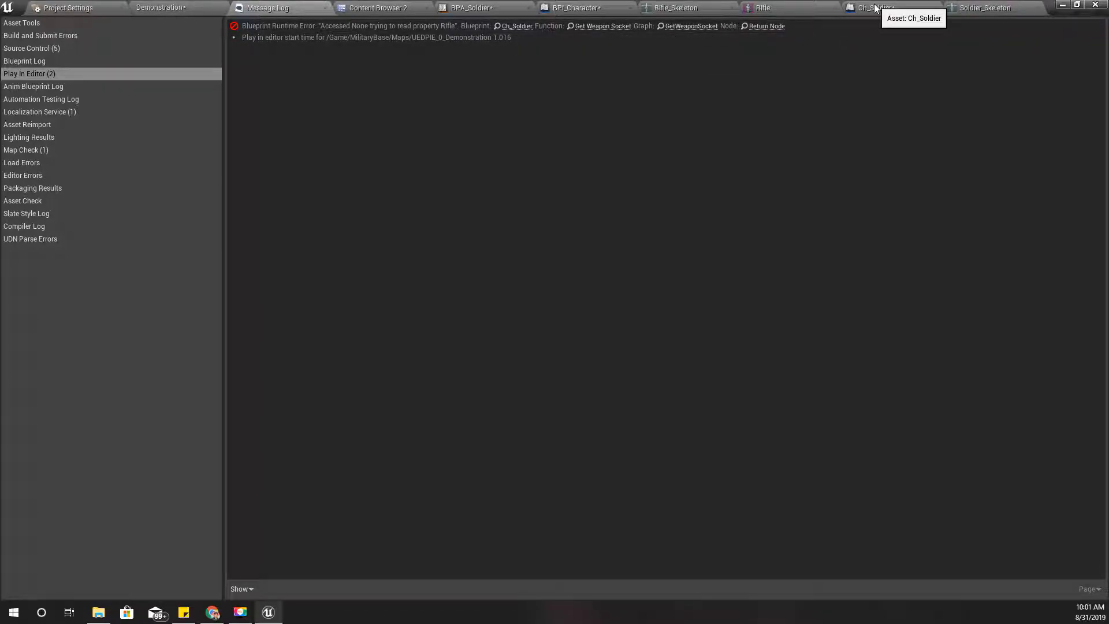
Step: Inspect Ch_Soldier's Get Weapon Socket function and the Content Browser, then return to BPA_Soldier
click(877, 8)
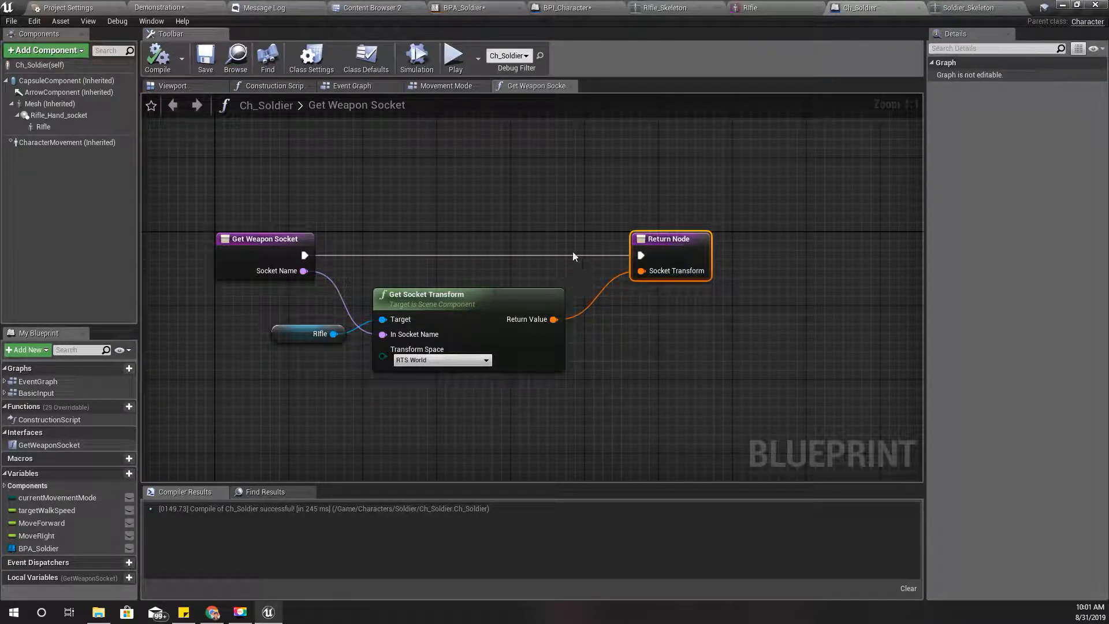
mouse_move(750, 7)
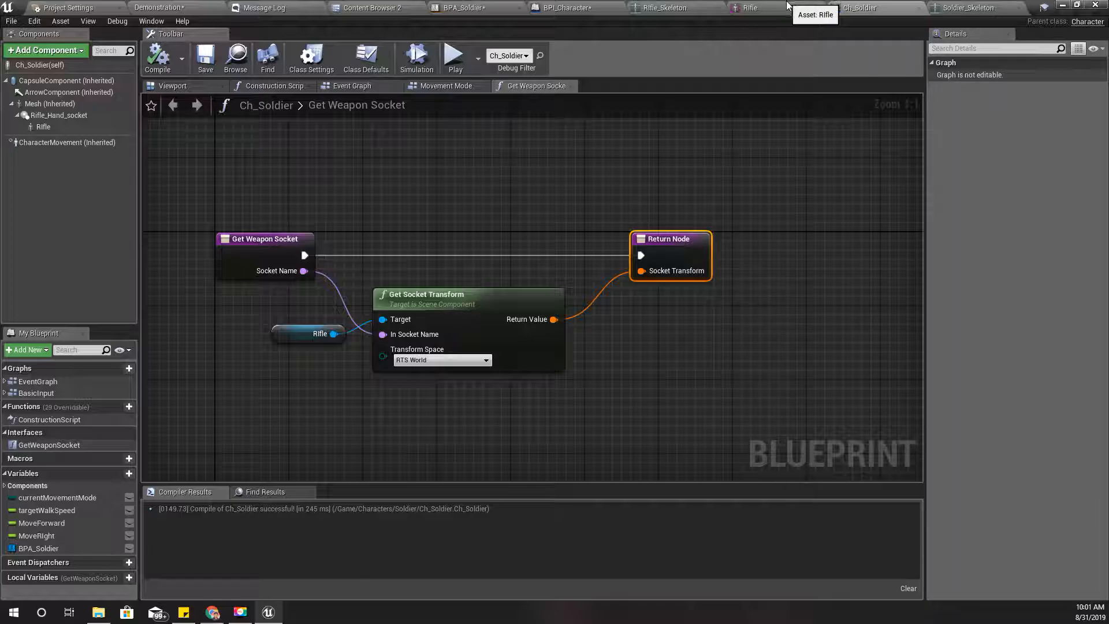
click(378, 8)
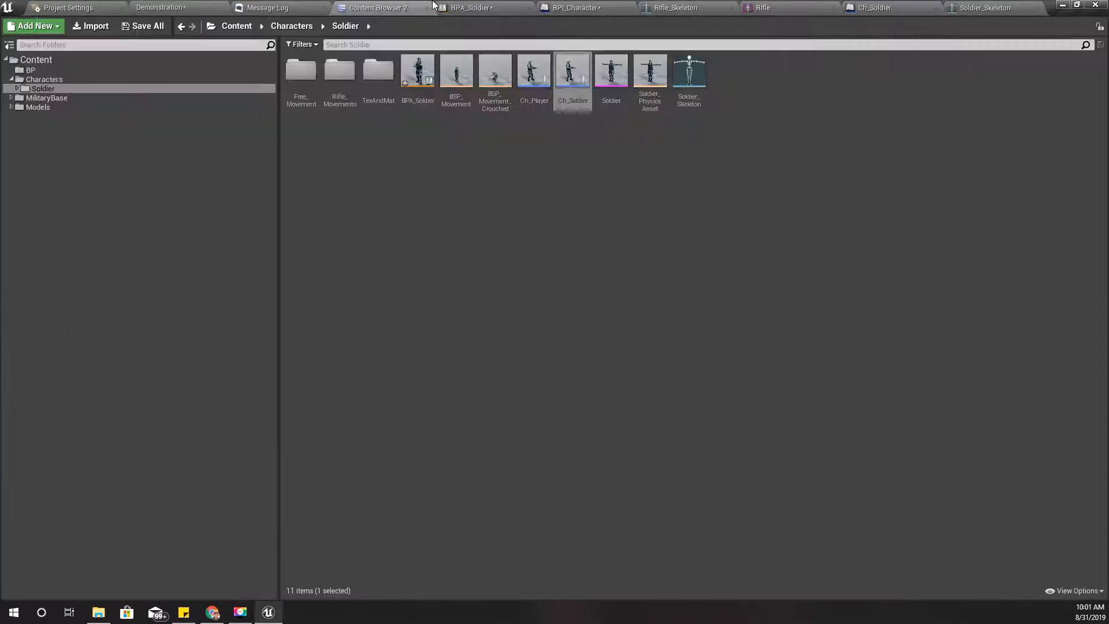
click(468, 8)
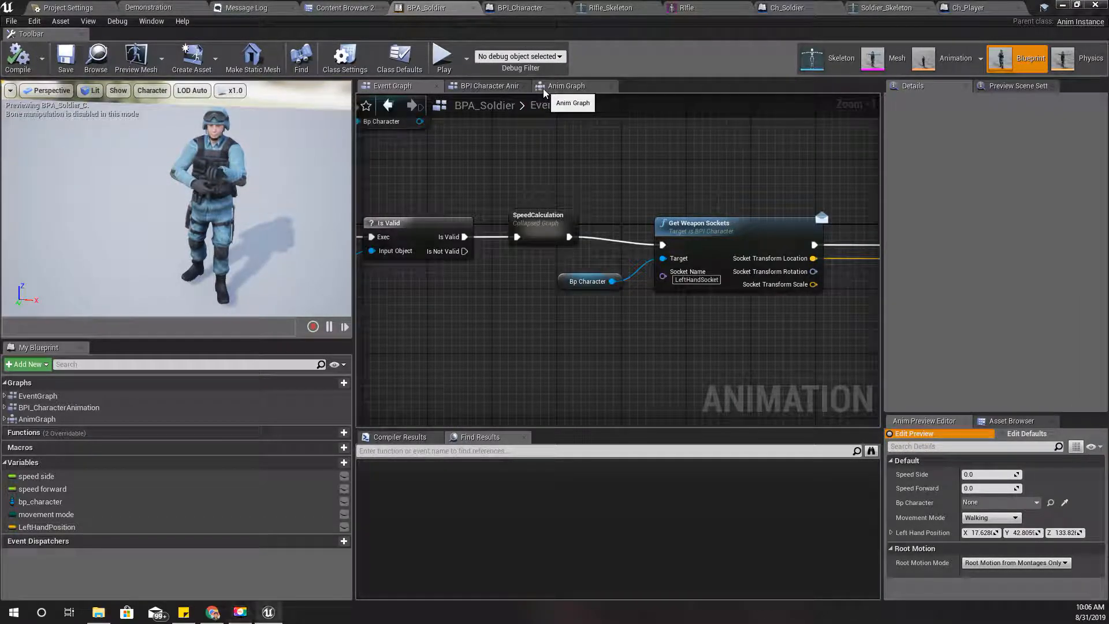
Step: Set Two Bone IK's Effector Location Space to World Space and recompile BPA_Soldier
click(566, 85)
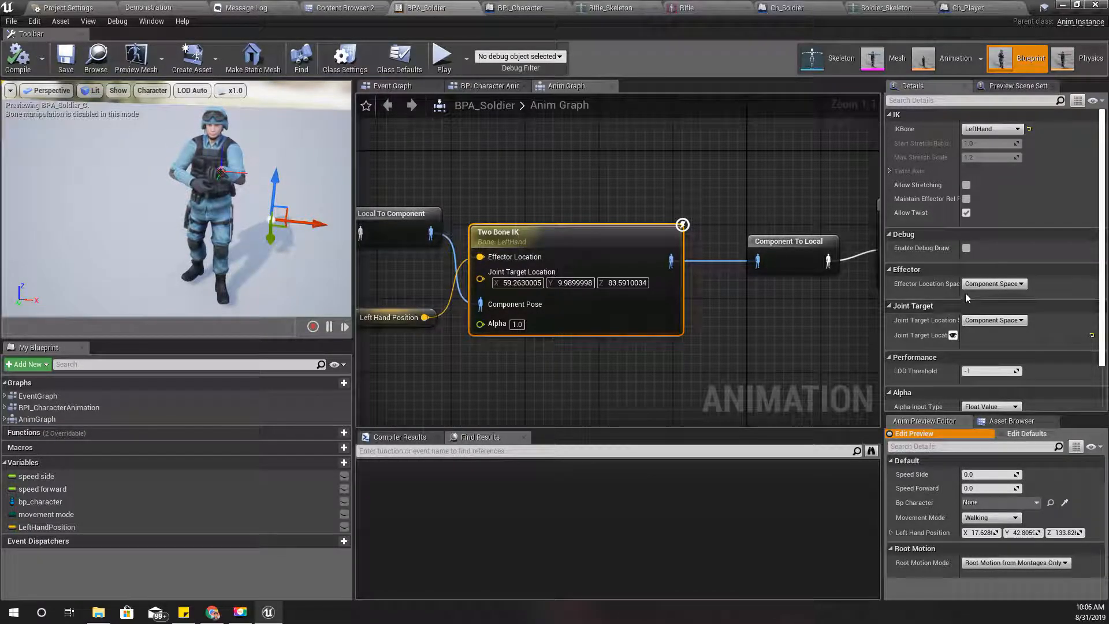
click(992, 284)
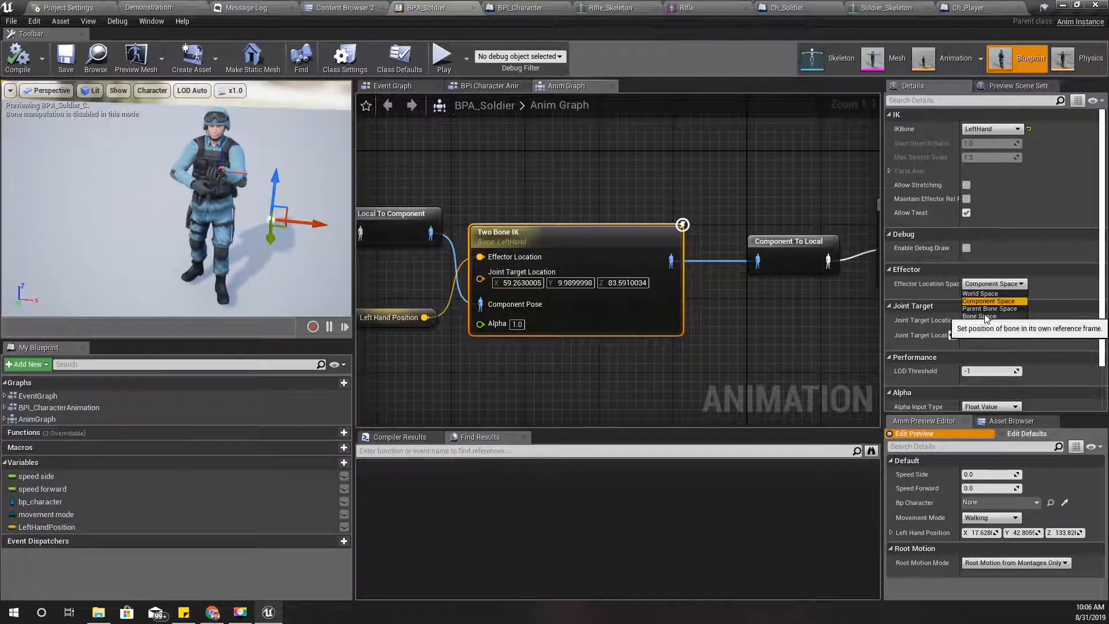
click(980, 293)
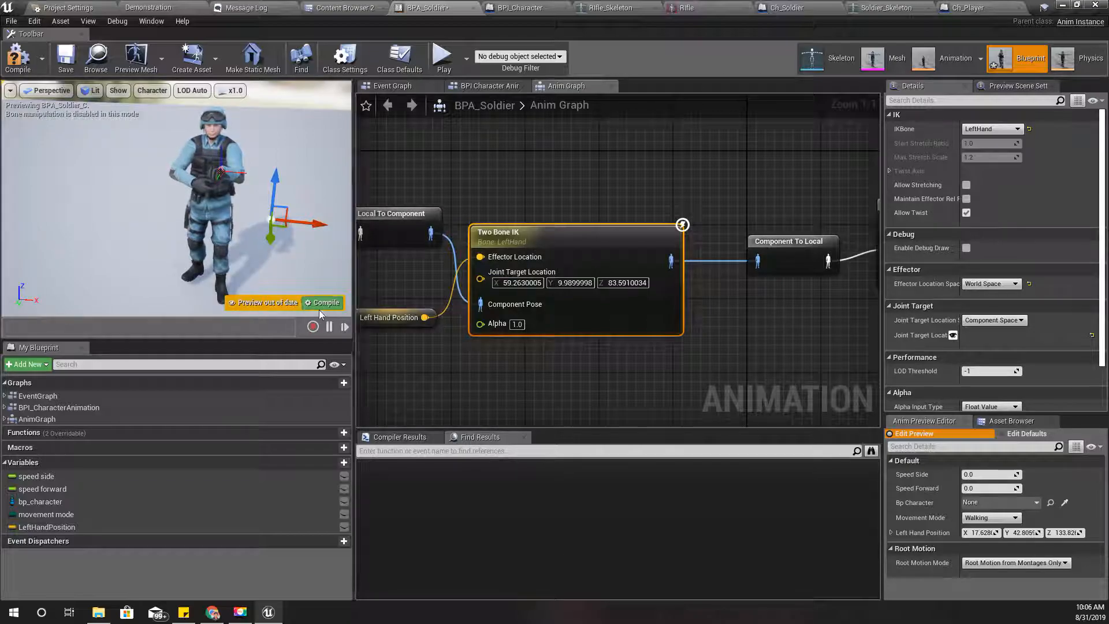
click(141, 7)
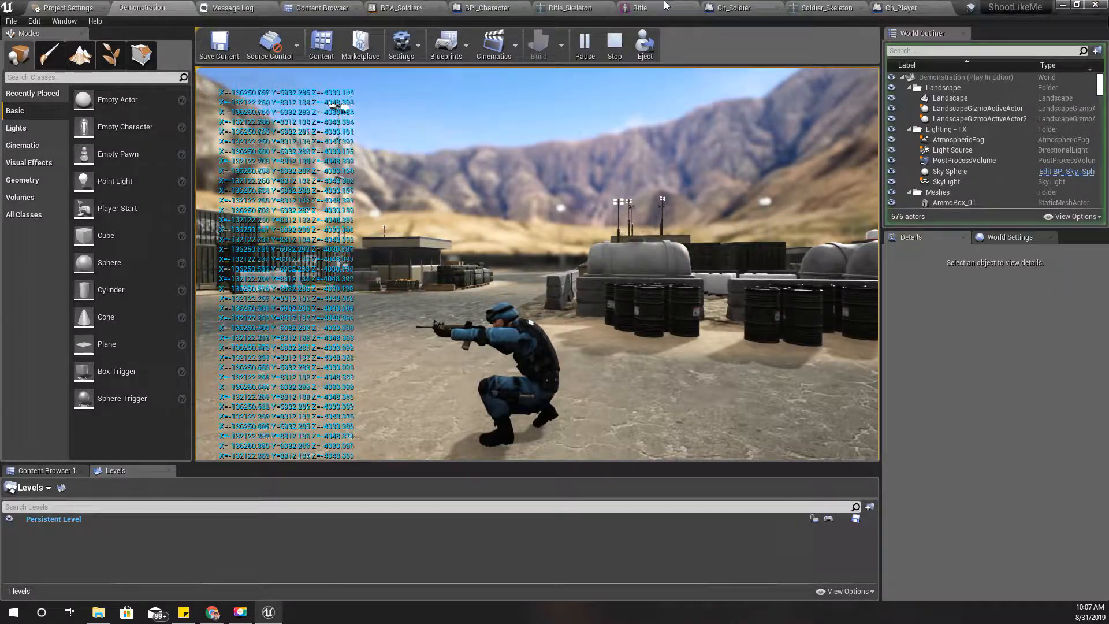
Step: Stop the Demonstration level simulation and reopen Ch_Soldier's Get Weapon Sockets function
click(640, 7)
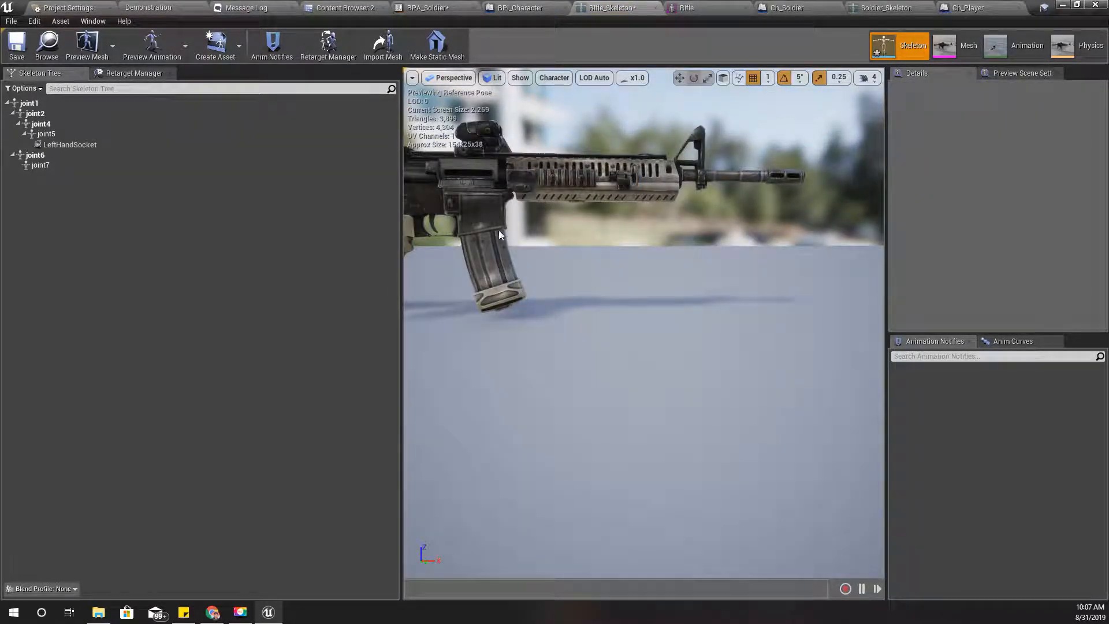
click(70, 144)
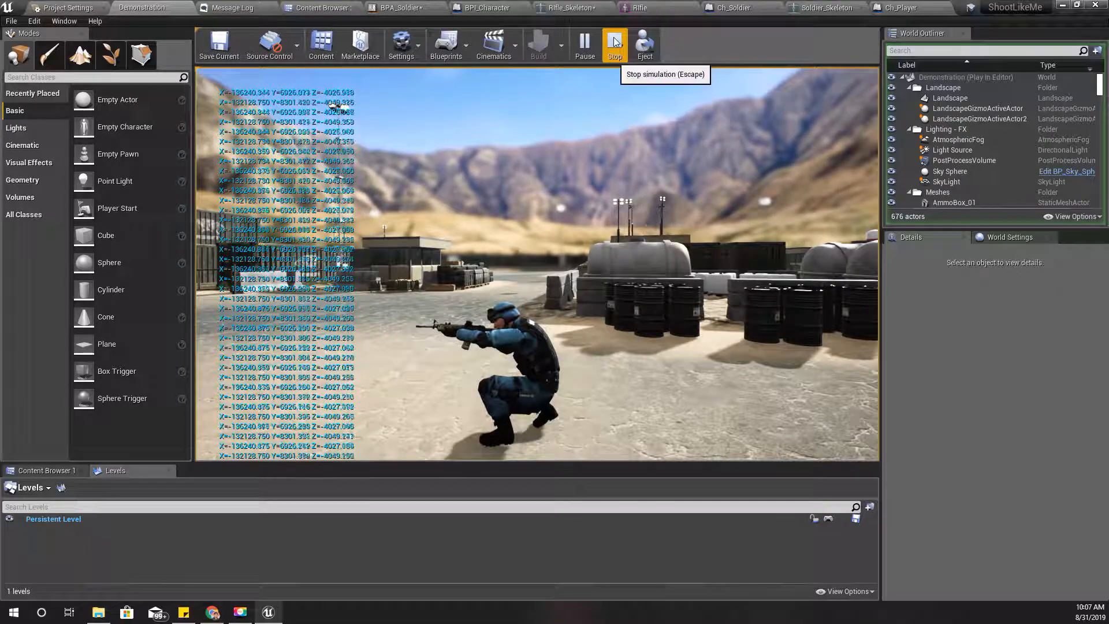
click(613, 44)
text(br)
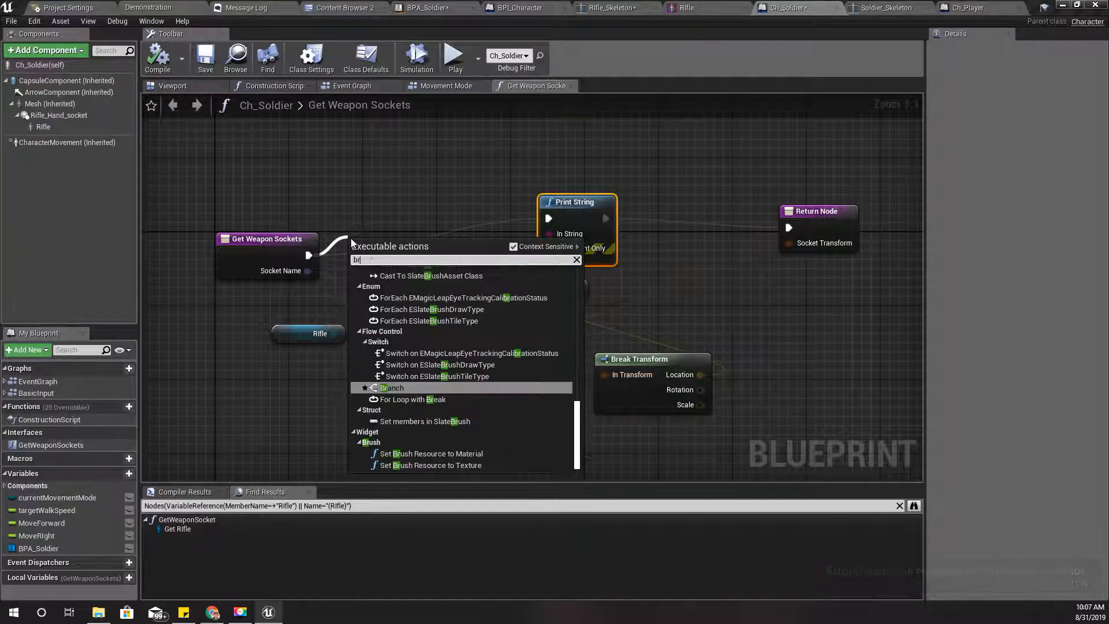
Step: Delete Print String and gate the Get Weapon Sockets return with an Is Valid check on Rifle
click(392, 388)
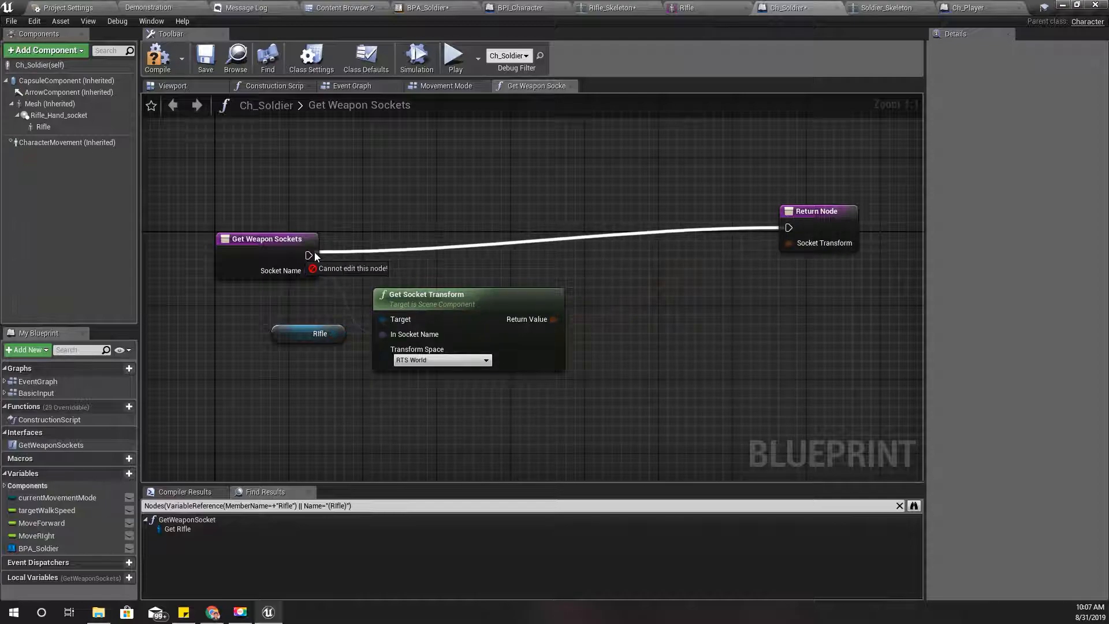
drag(309, 256, 395, 241)
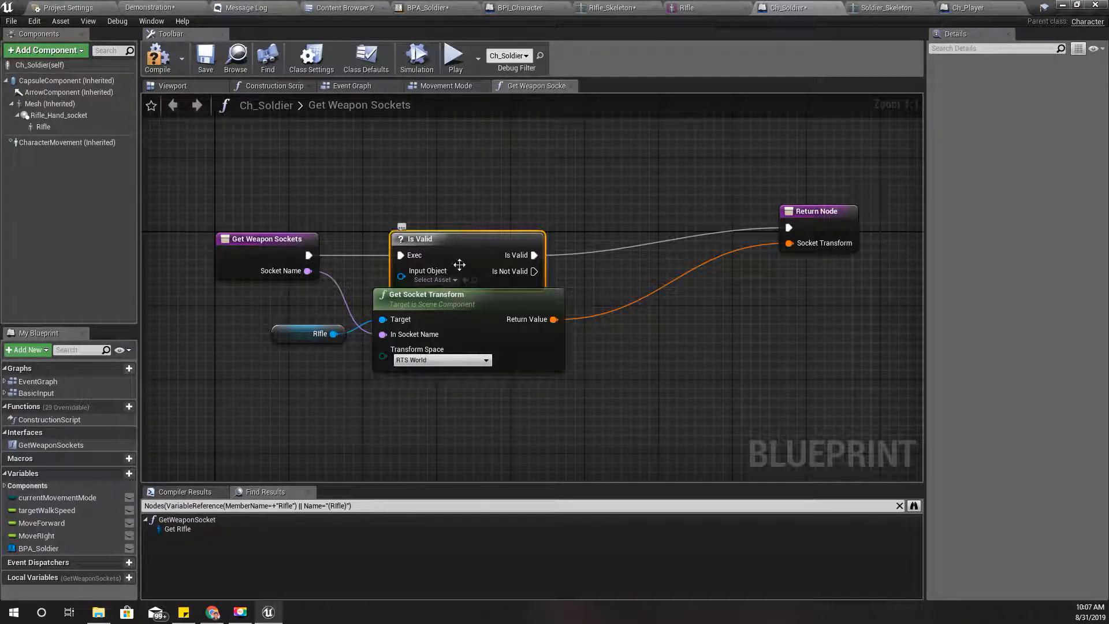
drag(467, 238, 495, 192)
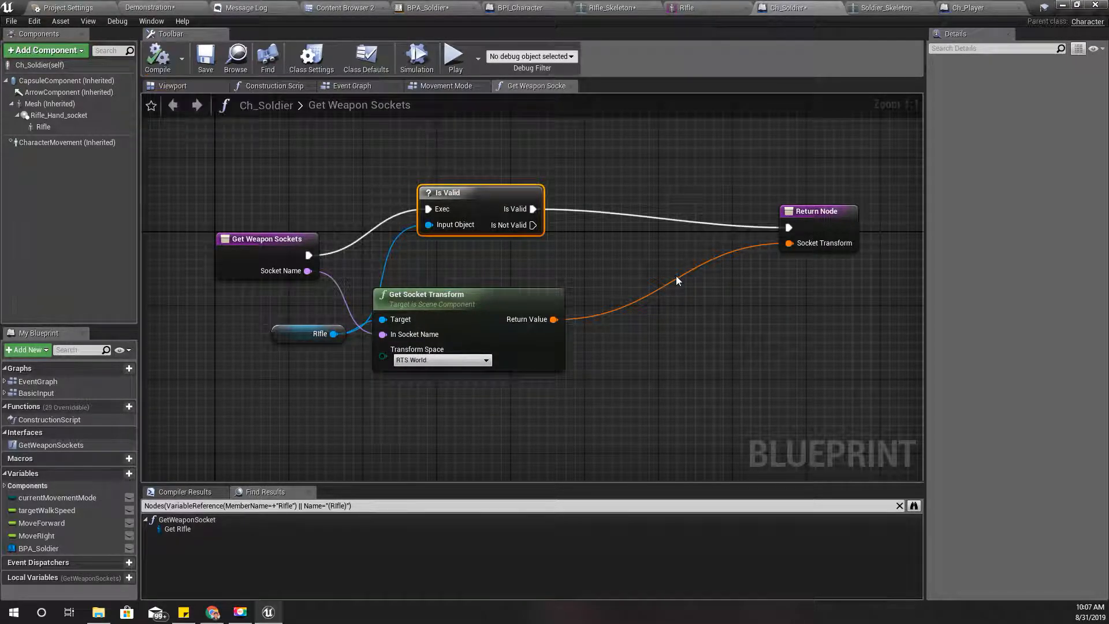
mouse_move(662, 266)
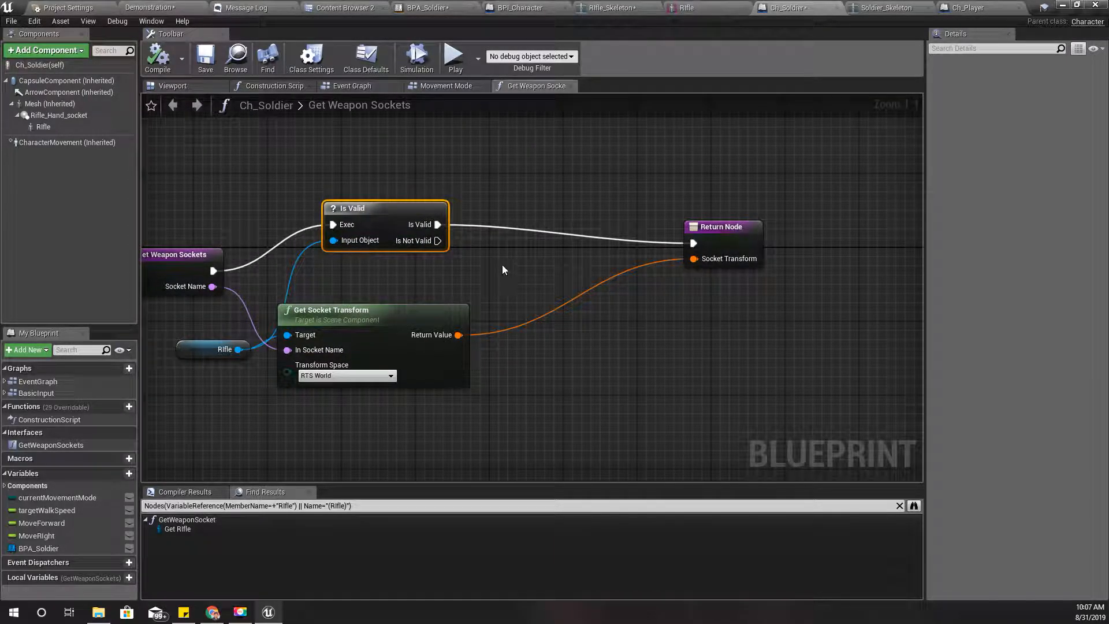
mouse_move(823, 52)
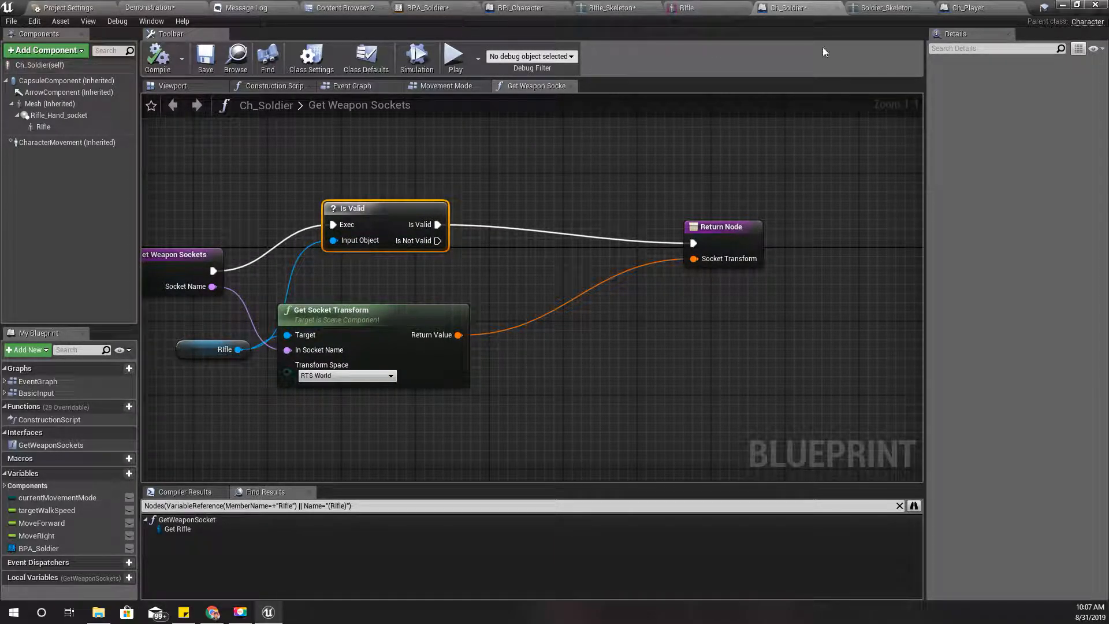
click(610, 8)
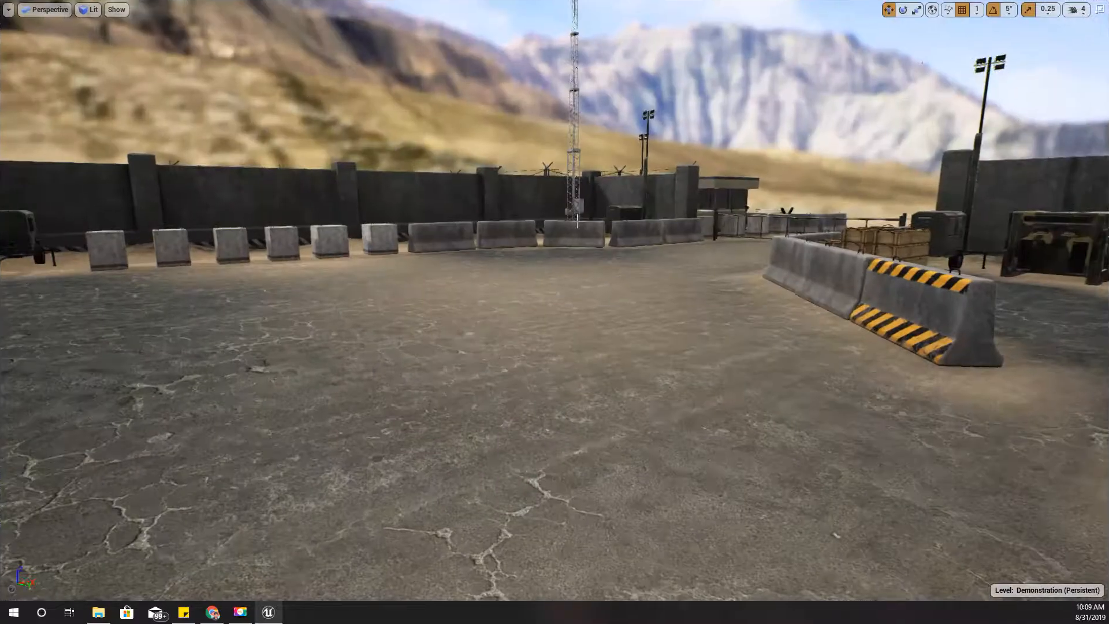
Step: Play-test the Is Valid fix, then reopen BPA_Soldier's Anim Graph
click(1028, 9)
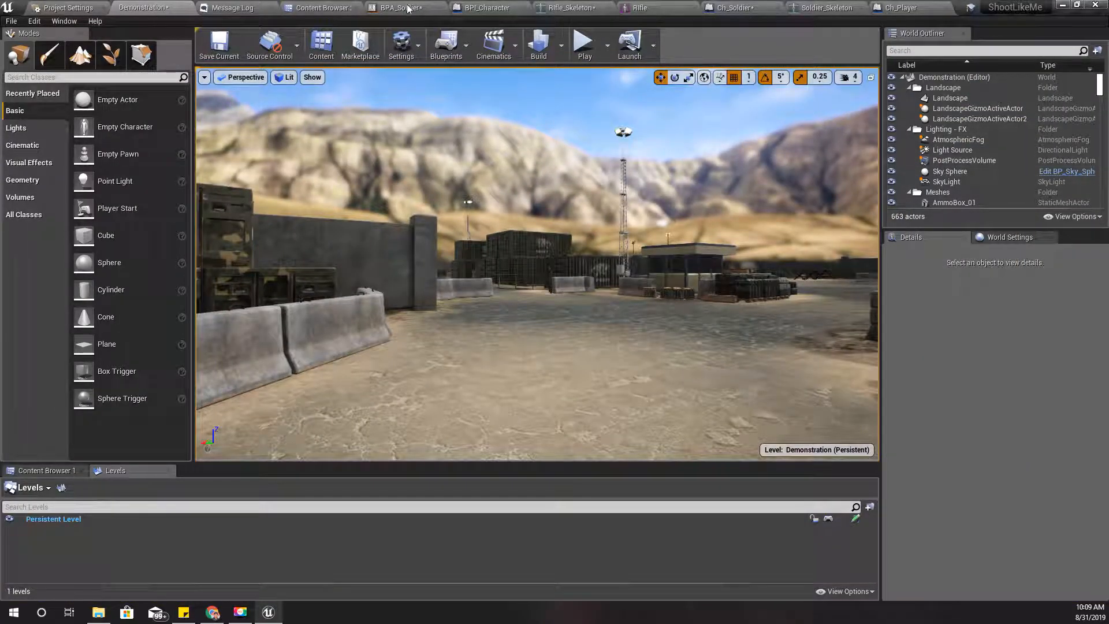
click(403, 8)
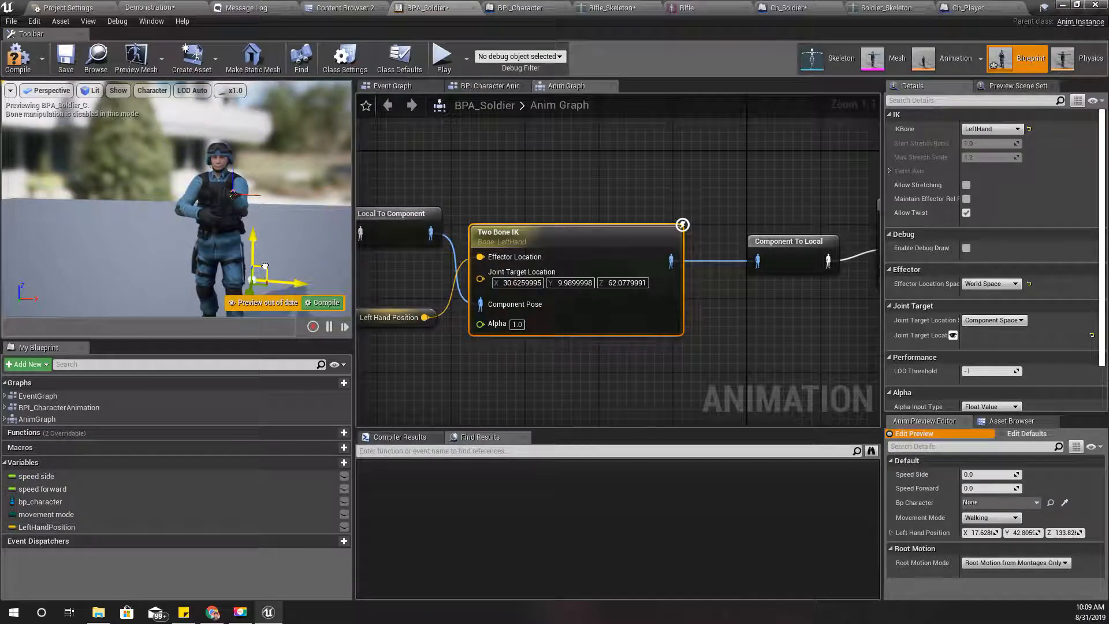
Step: Drag the Two Bone IK joint target down to about Z 38.9, then start a play session
drag(266, 265, 283, 283)
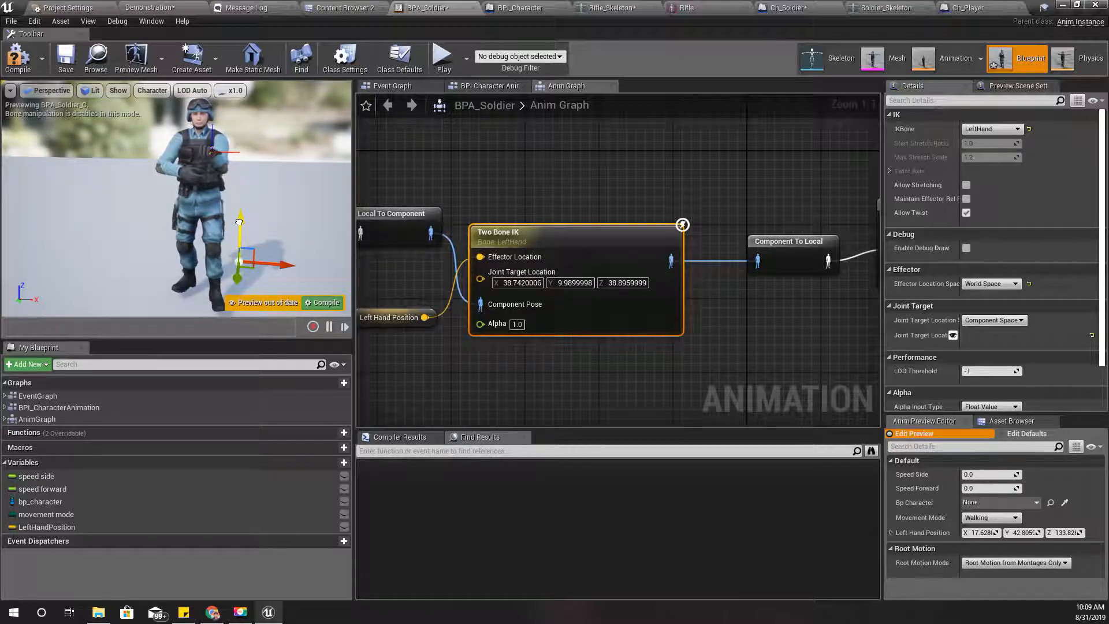
mouse_move(18, 58)
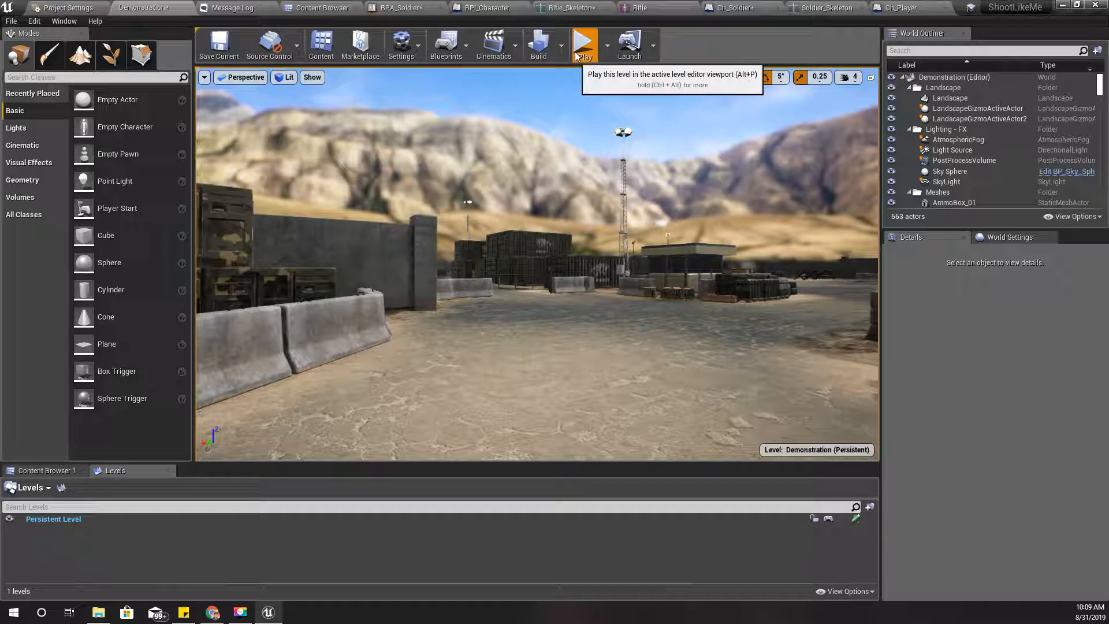
click(584, 44)
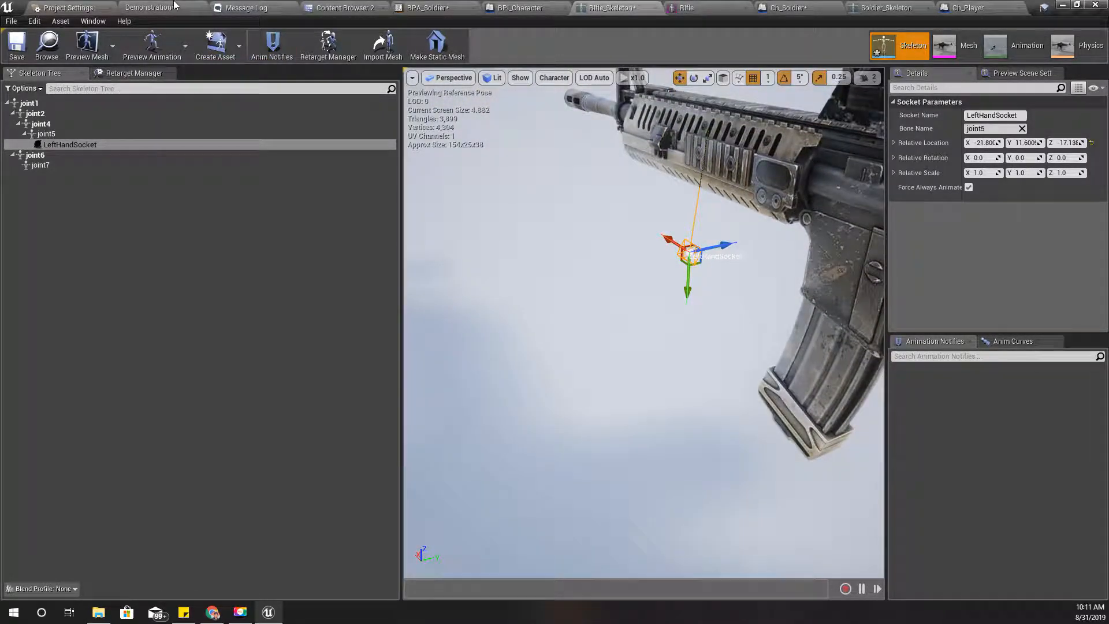
click(148, 7)
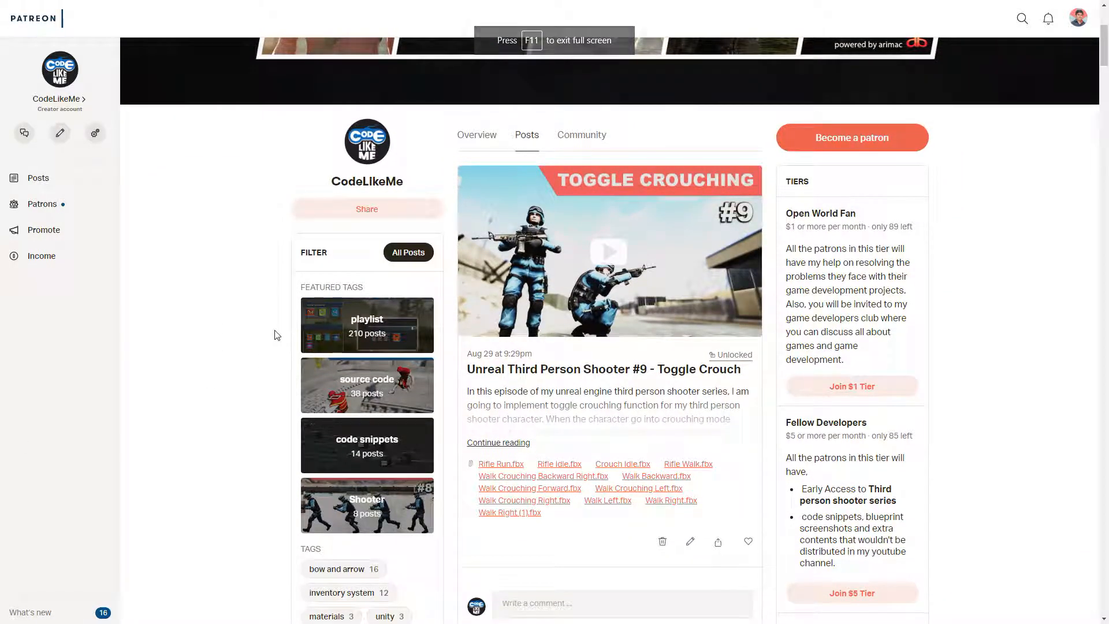
Step: Browse the CodeLikeMe posts and tiers, then expand the Patrons sidebar section
scroll(down, 3)
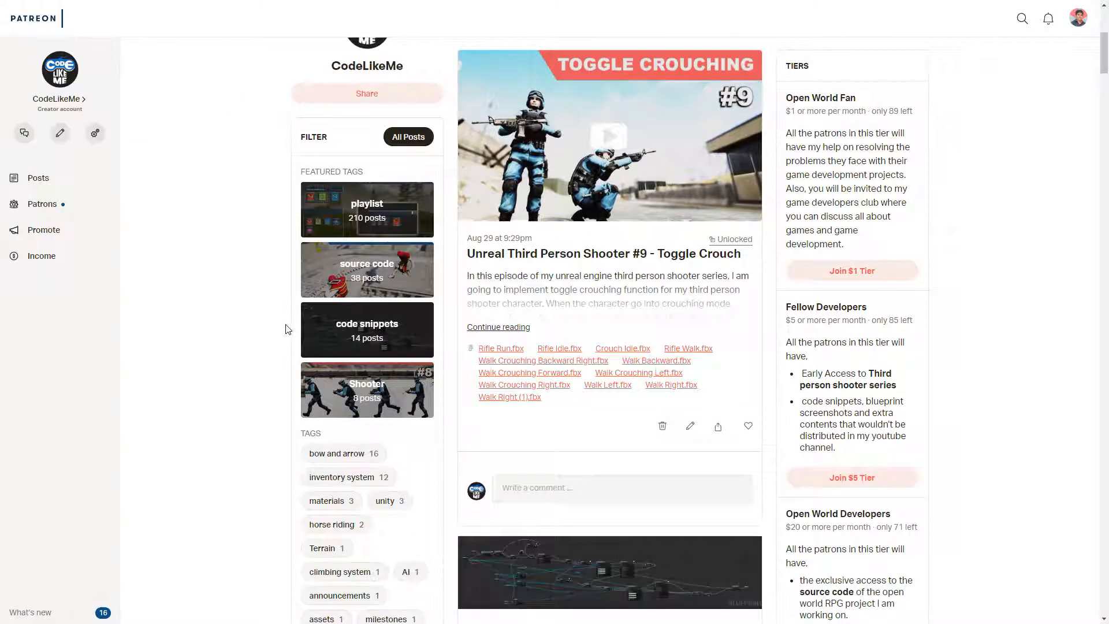
scroll(down, 3)
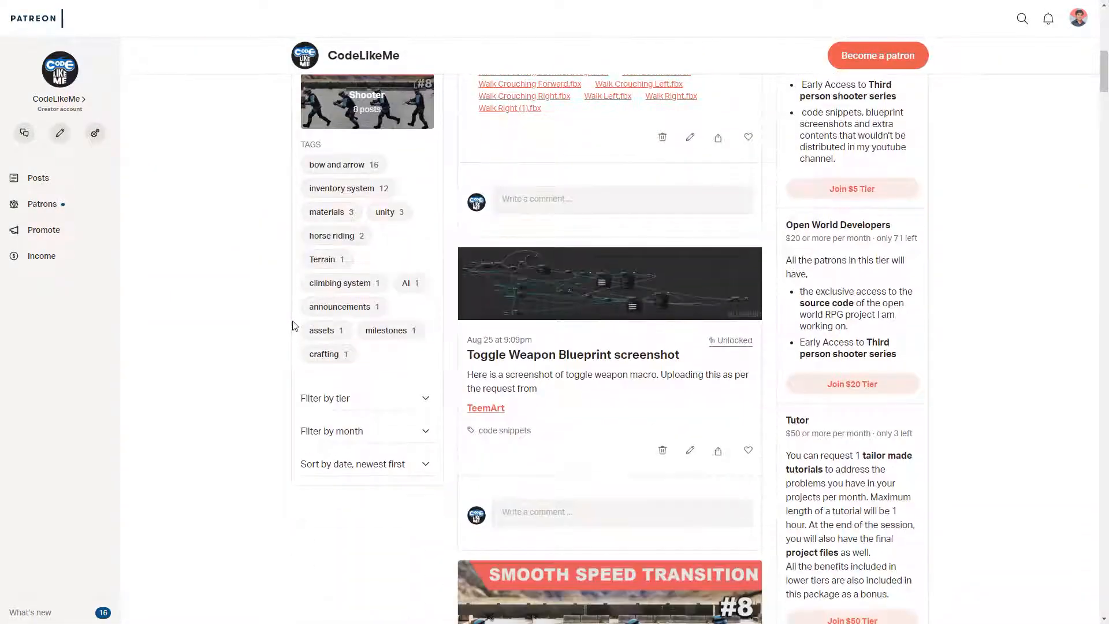
scroll(down, 3)
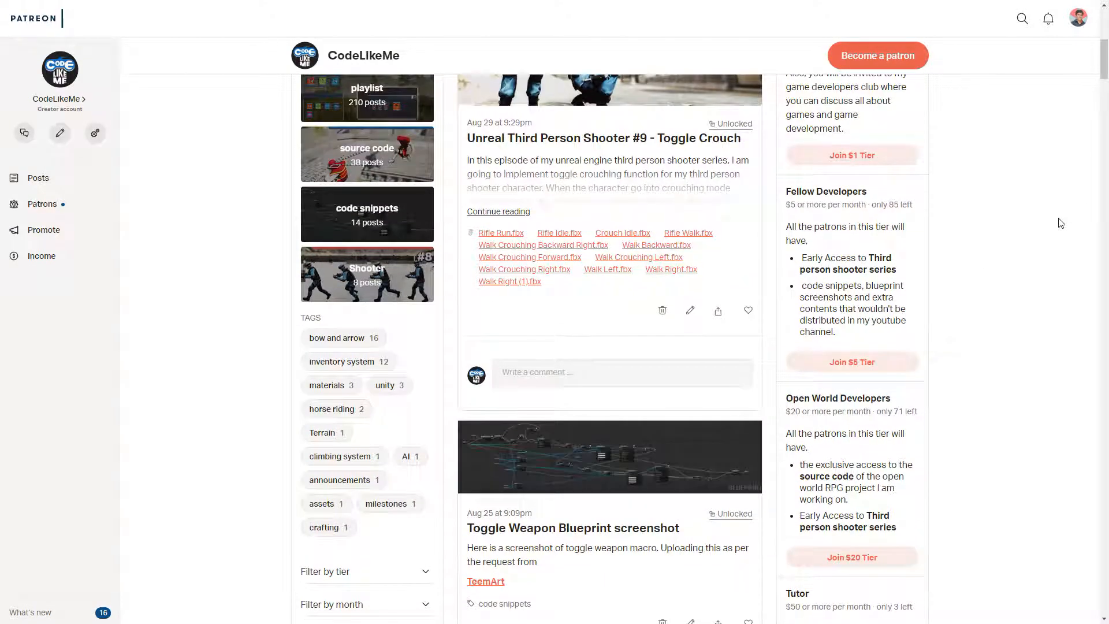
scroll(up, 3)
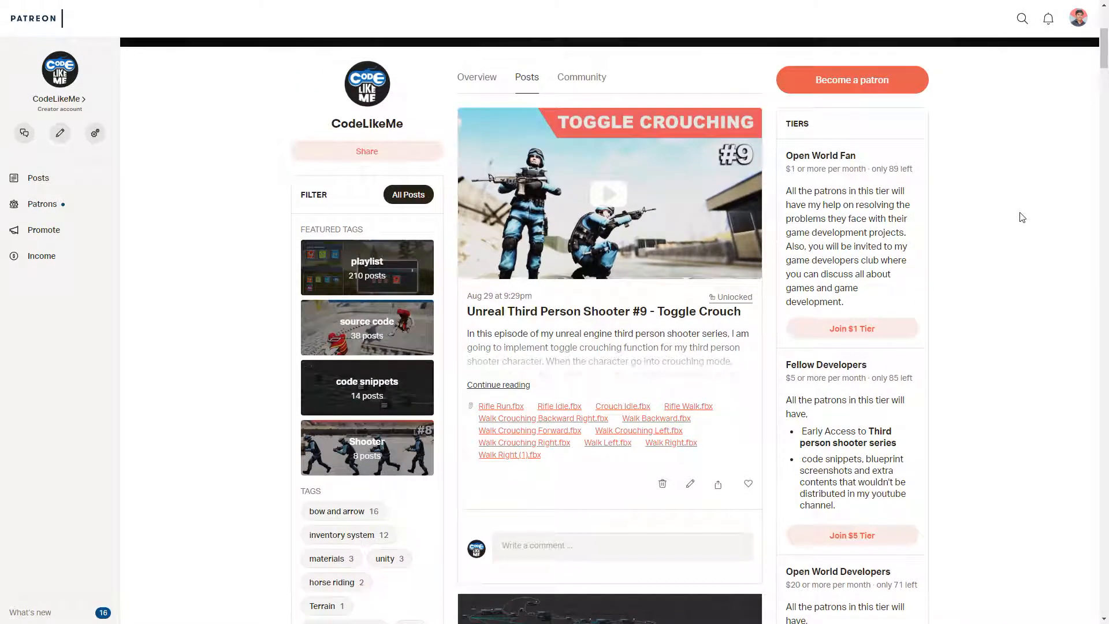
scroll(down, 3)
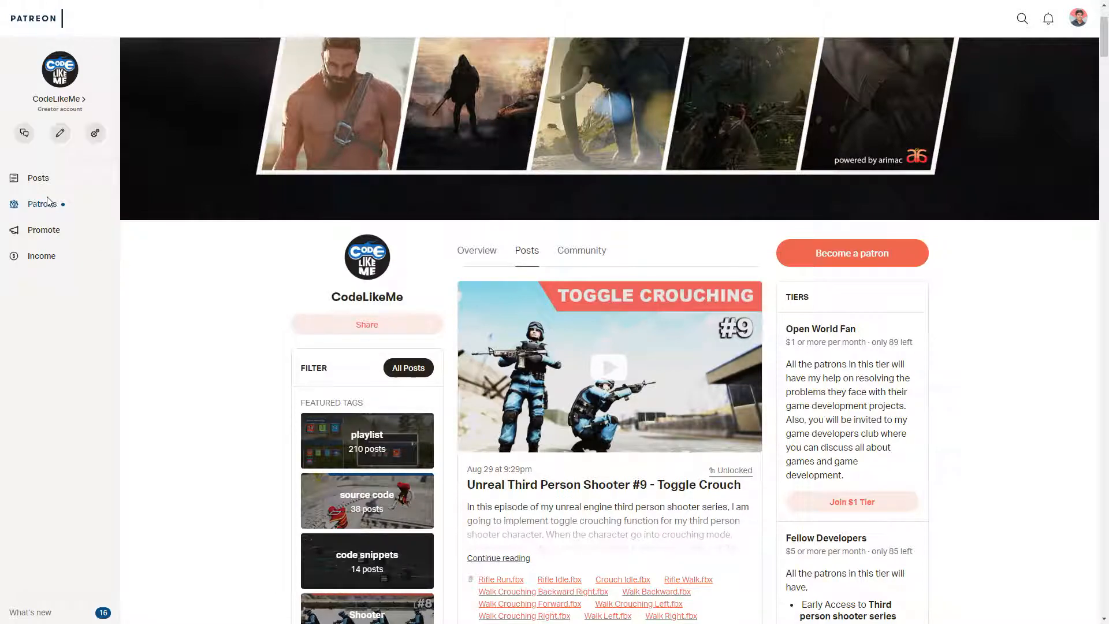
click(41, 204)
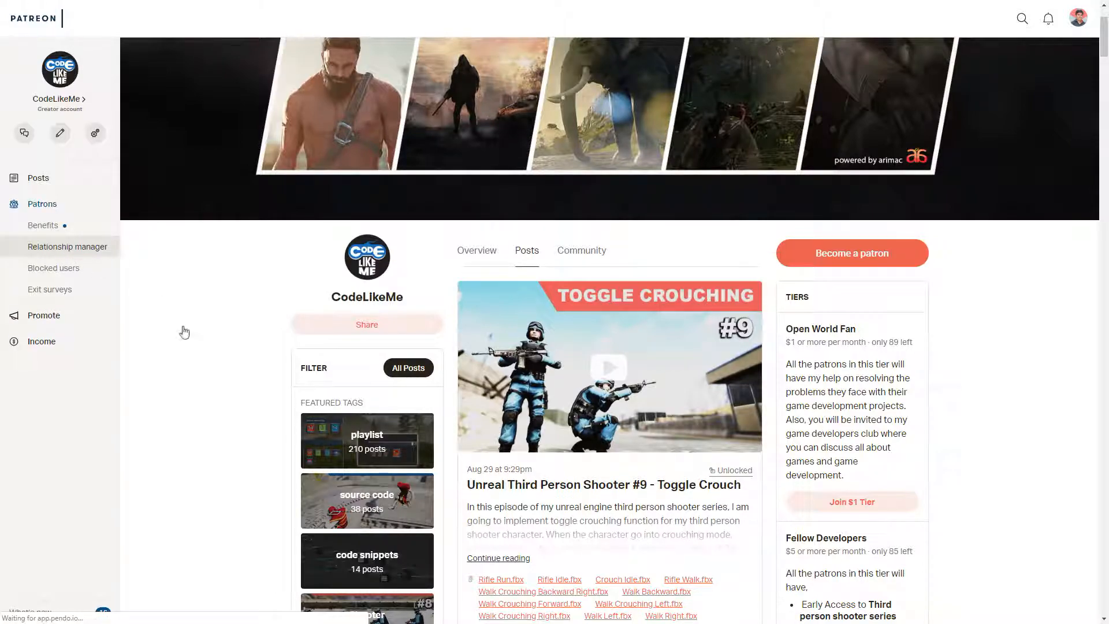
Step: View the 53 patrons in Relationship manager and go to page 2
click(67, 246)
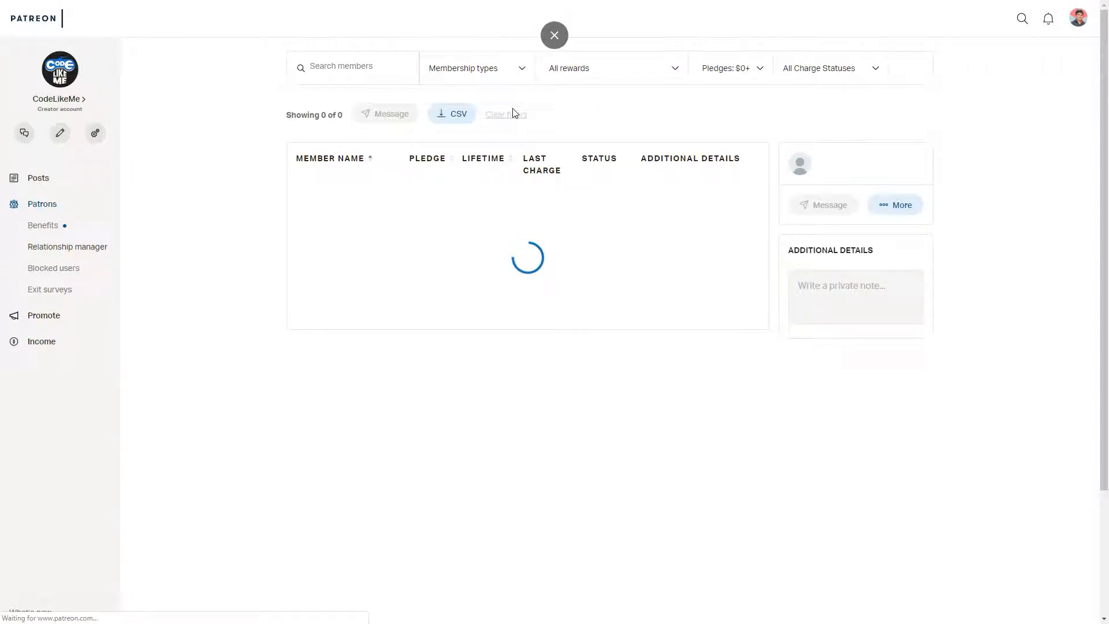
click(474, 68)
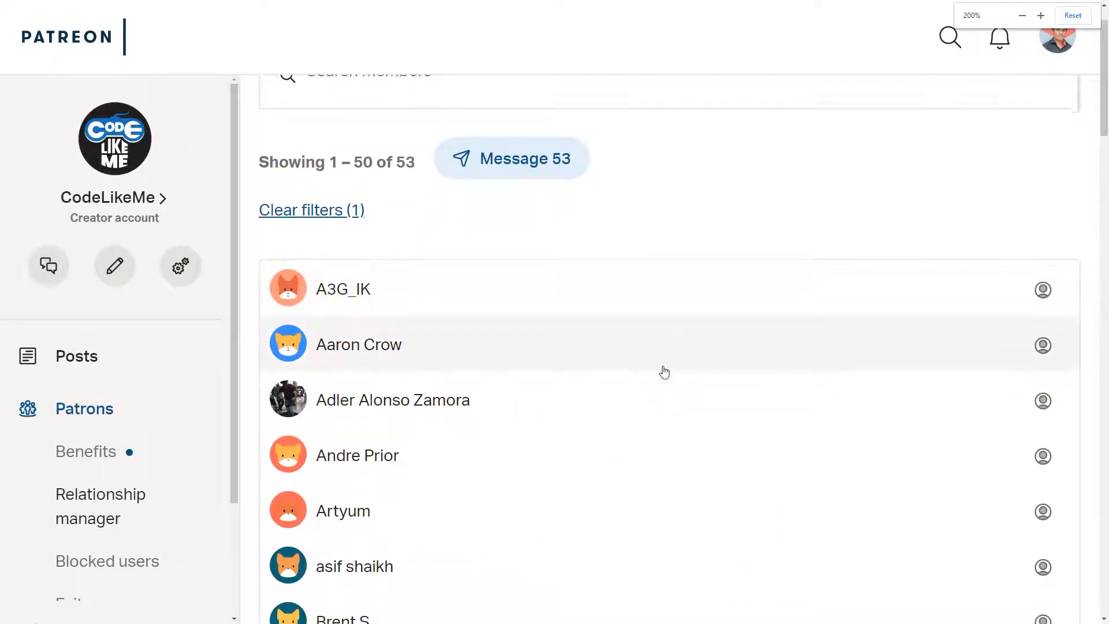
scroll(down, 3)
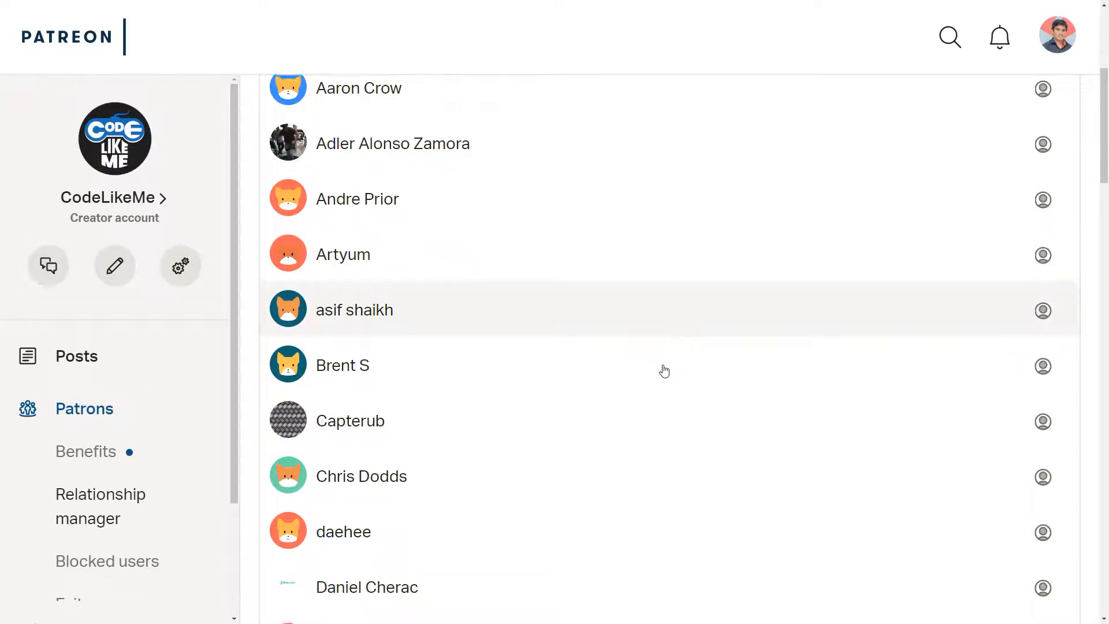
scroll(down, 3)
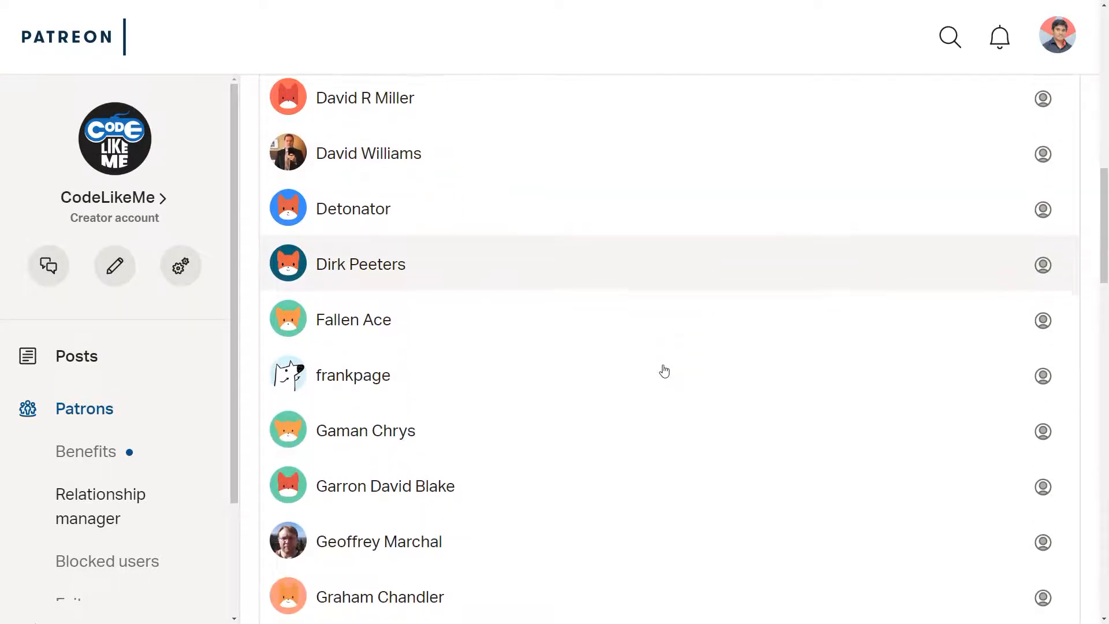
scroll(down, 3)
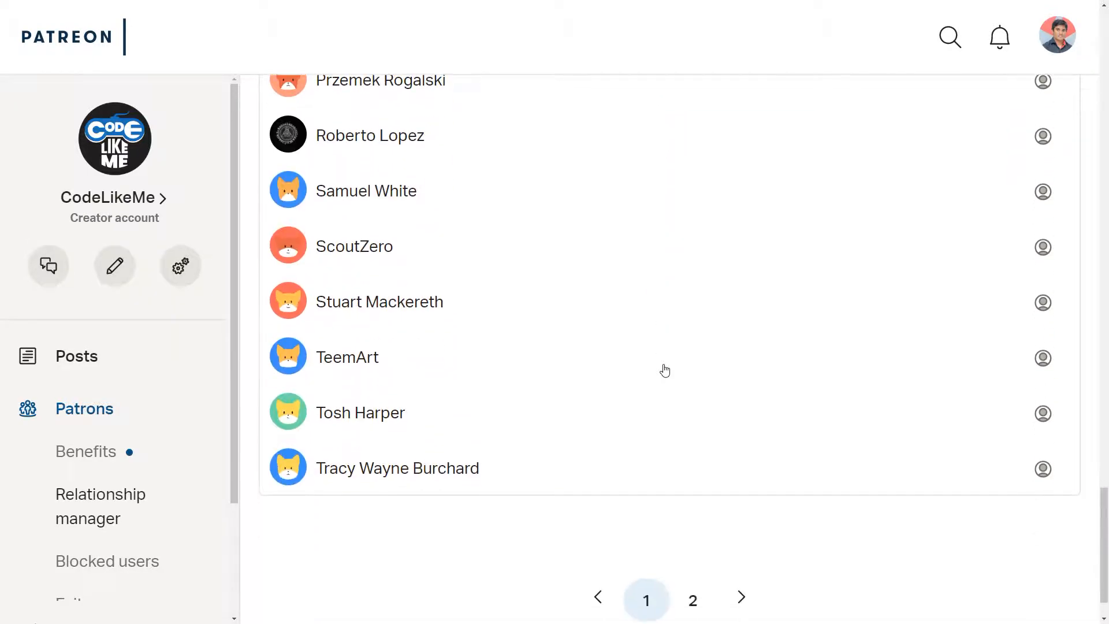
click(692, 600)
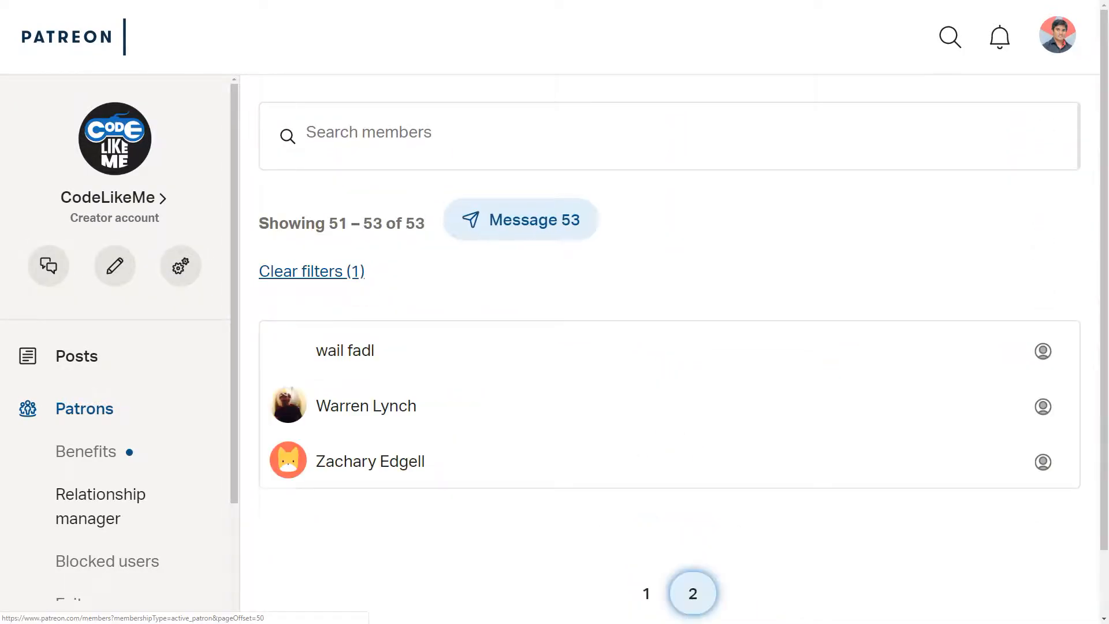